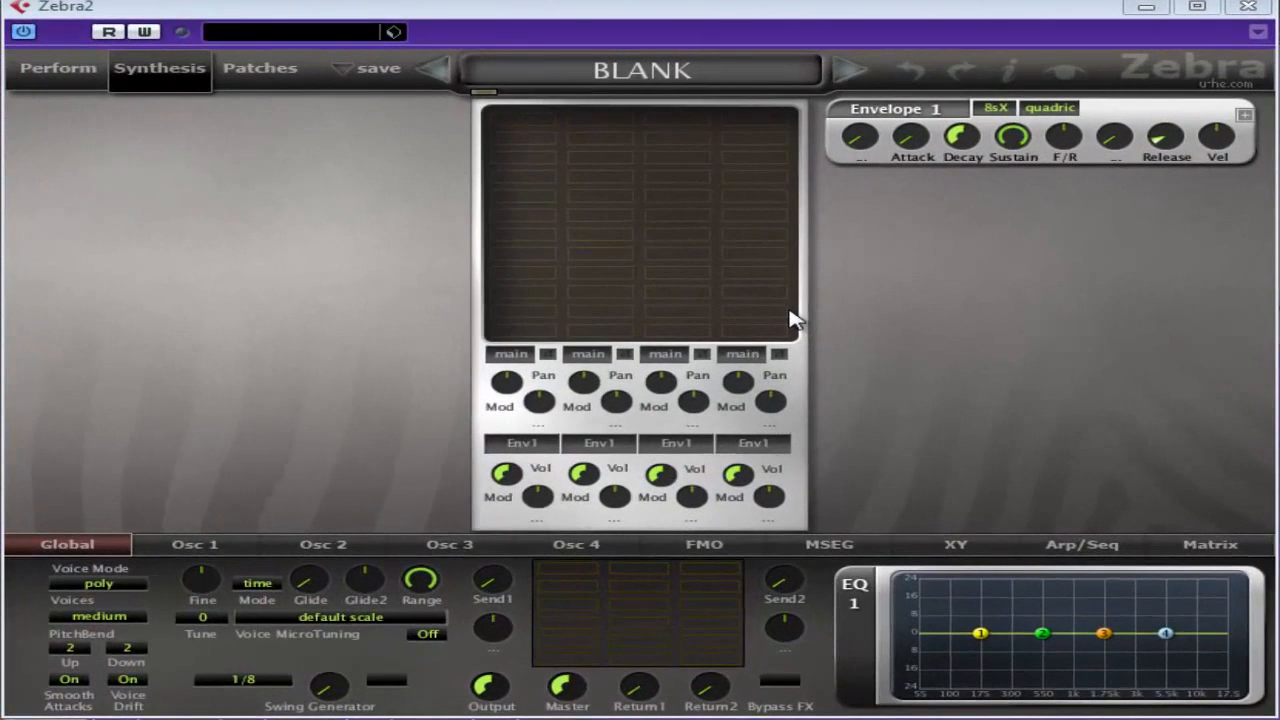
mouse_move(530, 118)
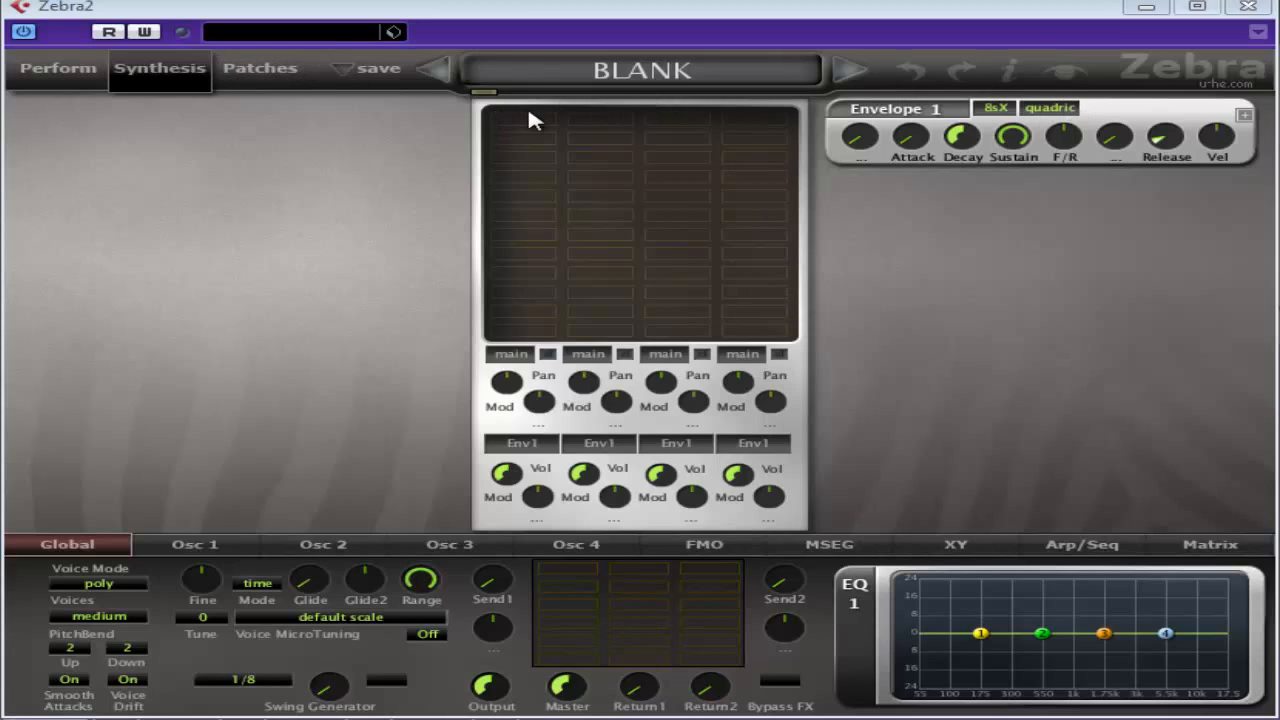
mouse_move(512, 124)
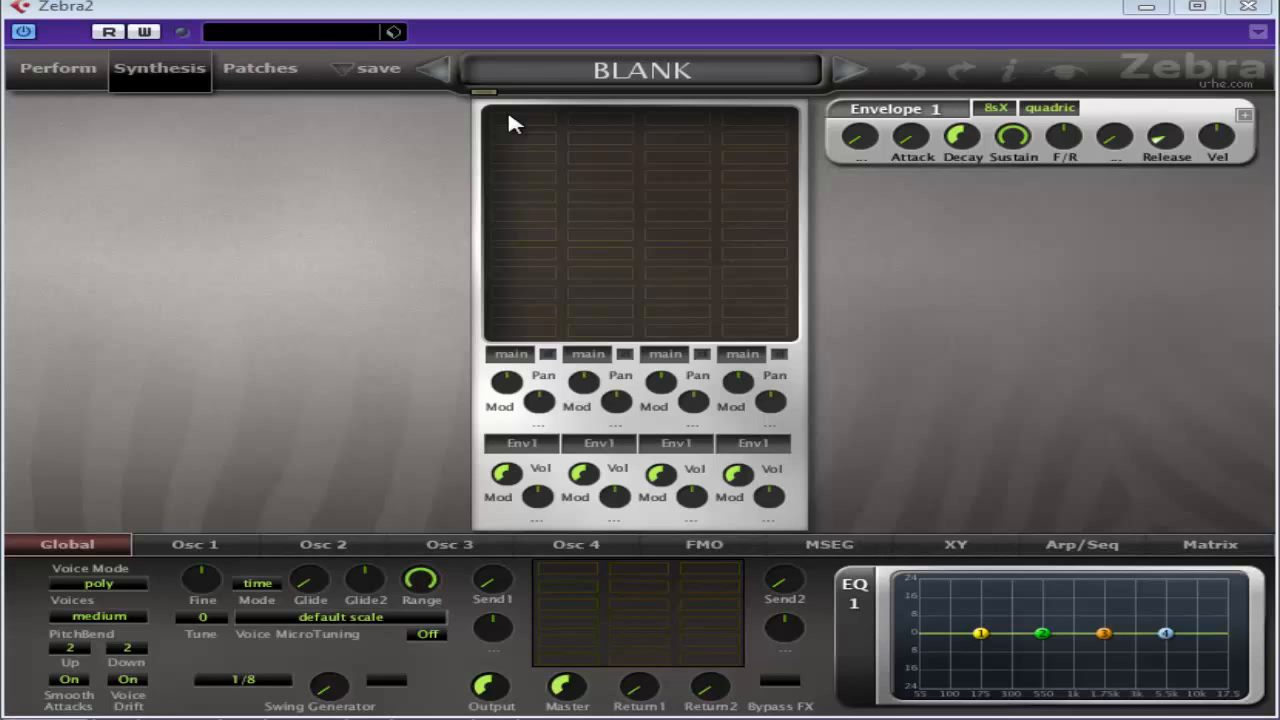
Add a Noise 1 generator from the module list and switch its type to Crackles
click(544, 130)
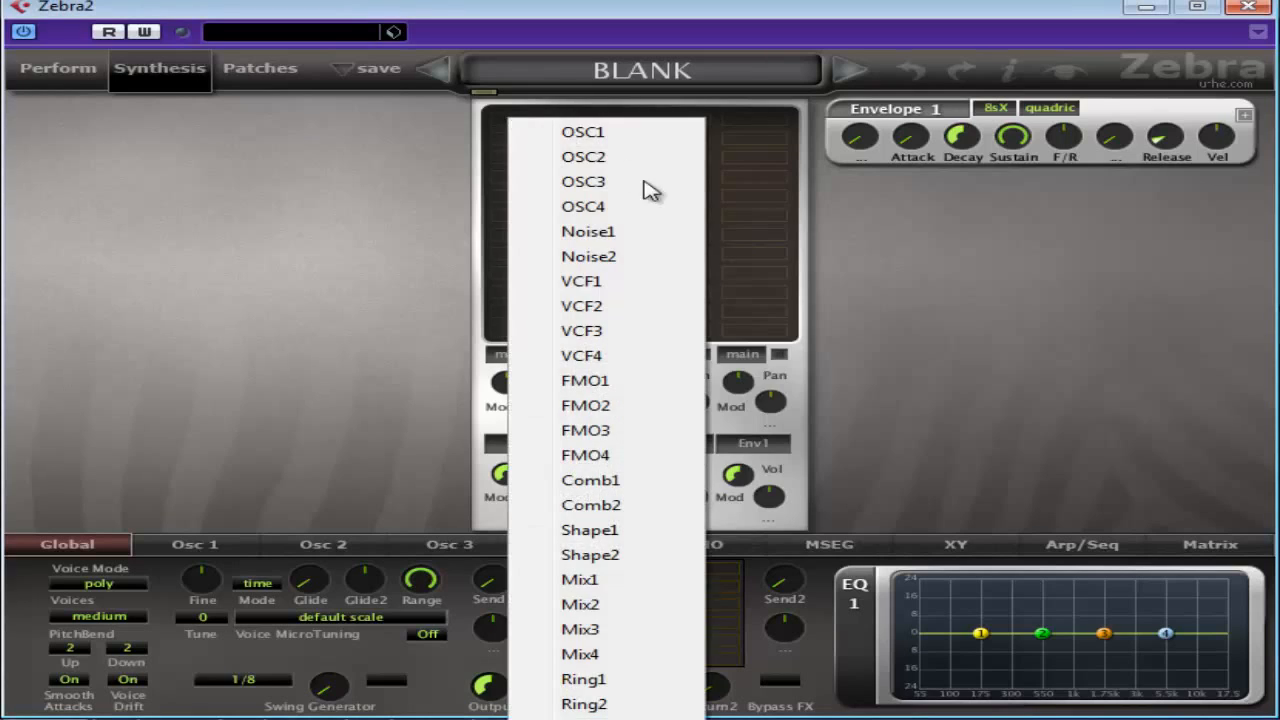
click(588, 232)
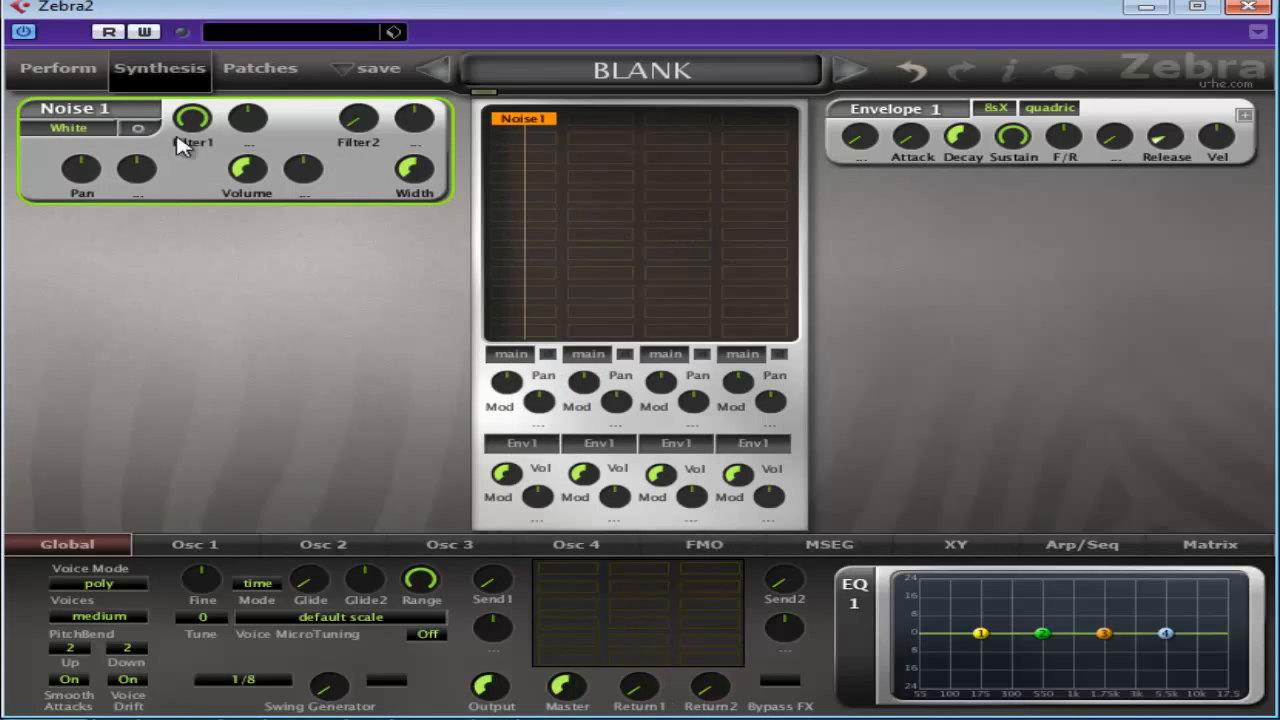
mouse_move(170, 136)
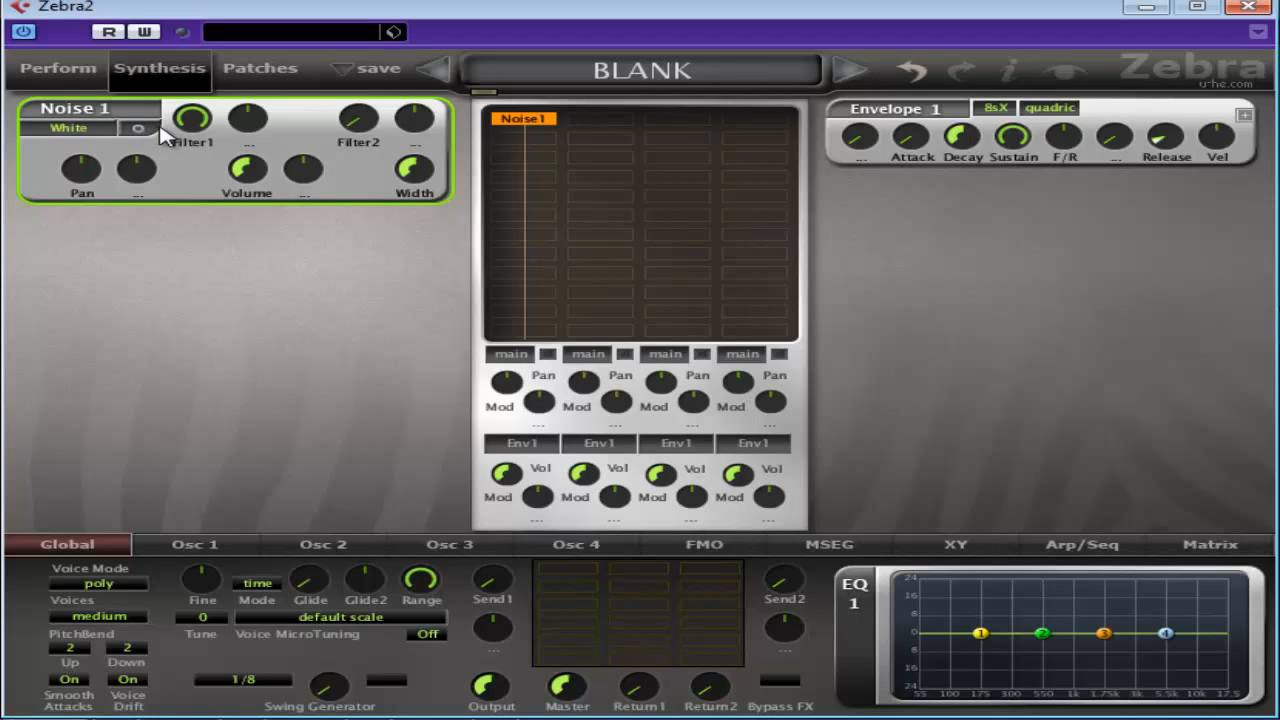
mouse_move(122, 128)
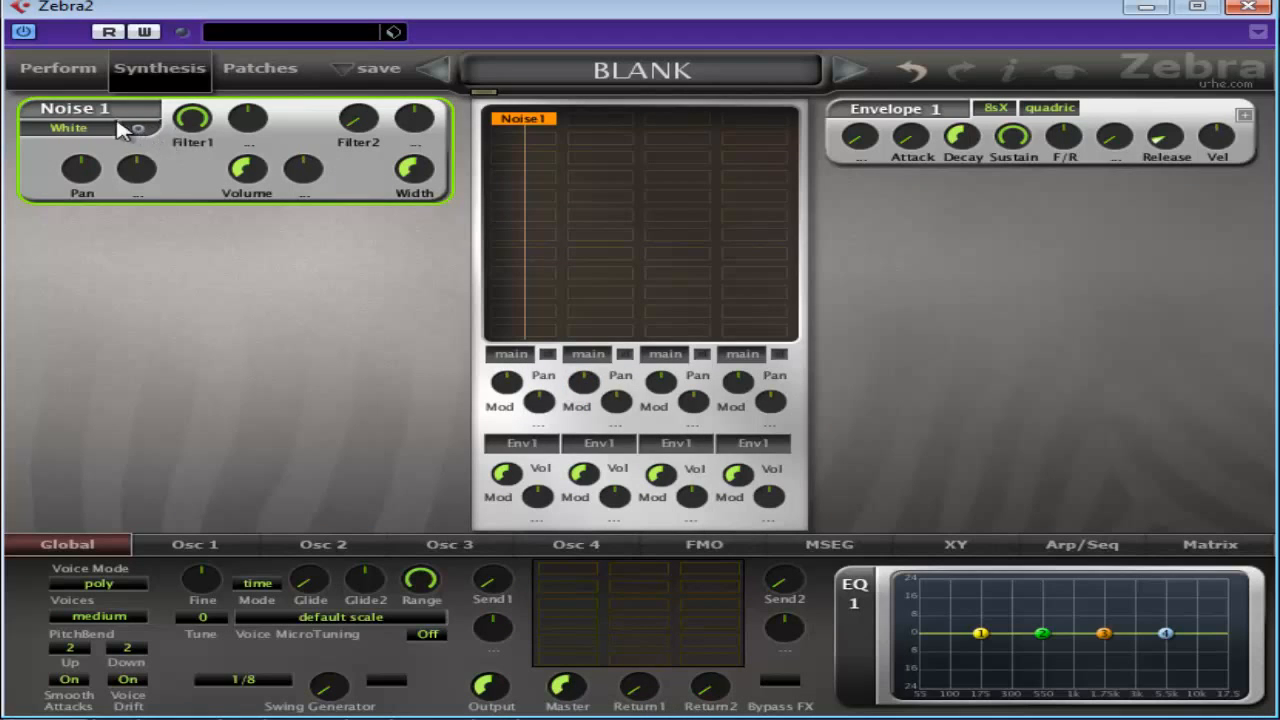
click(68, 128)
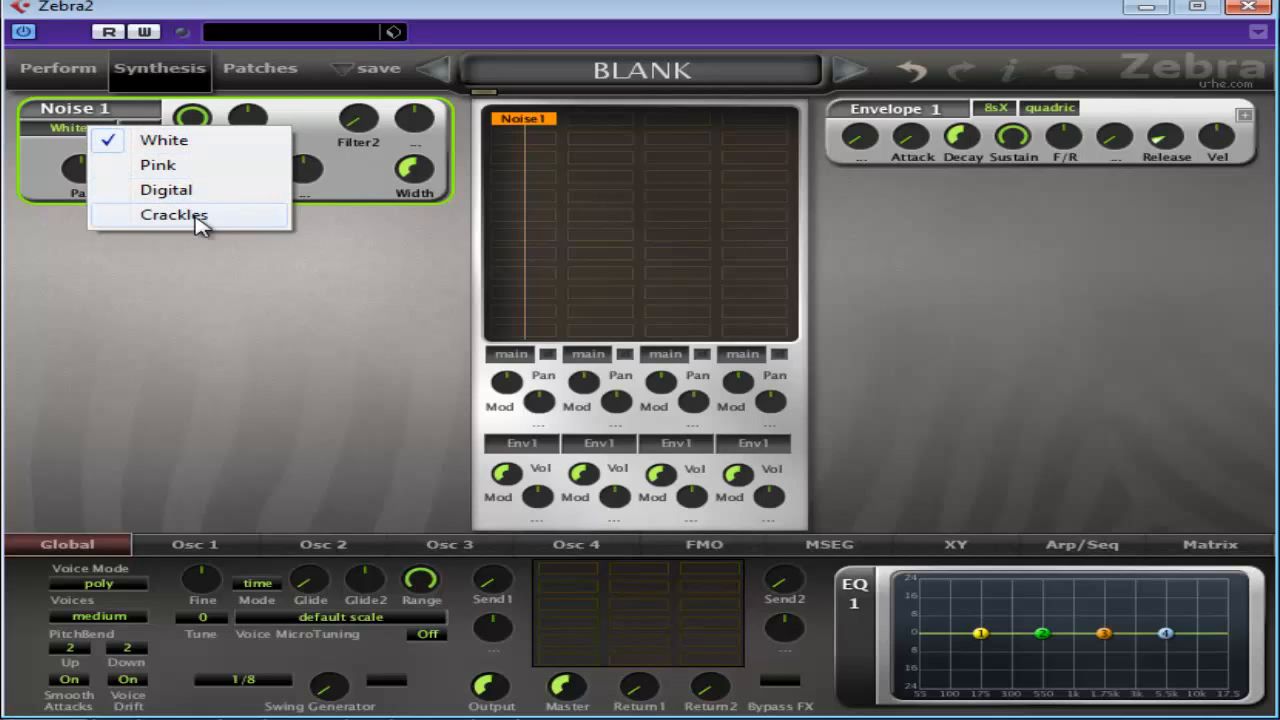
click(174, 214)
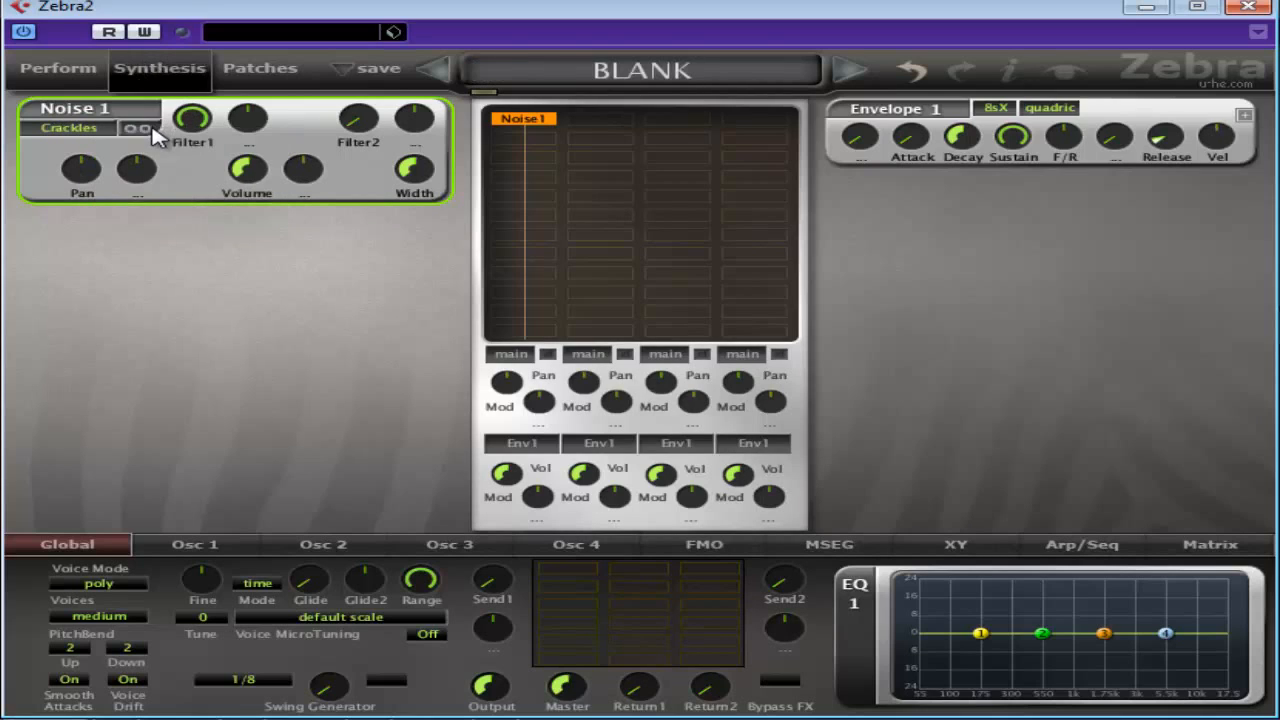
mouse_move(212, 164)
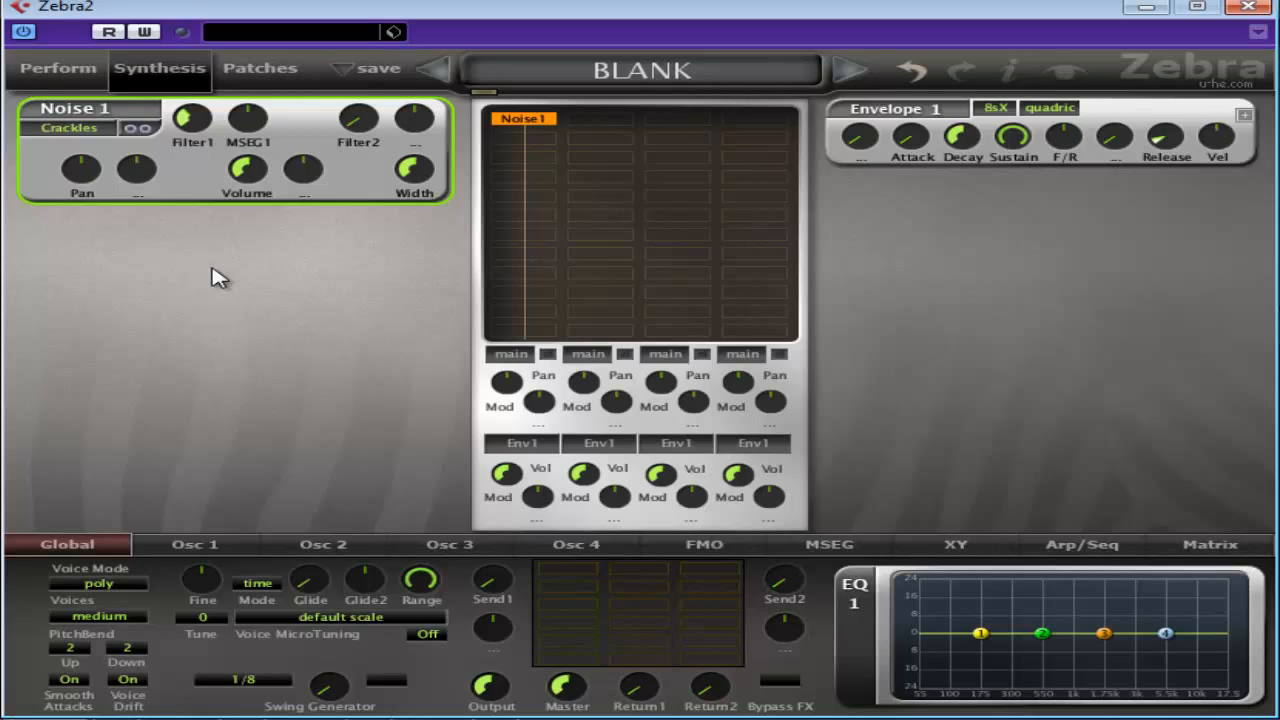
mouse_move(192, 132)
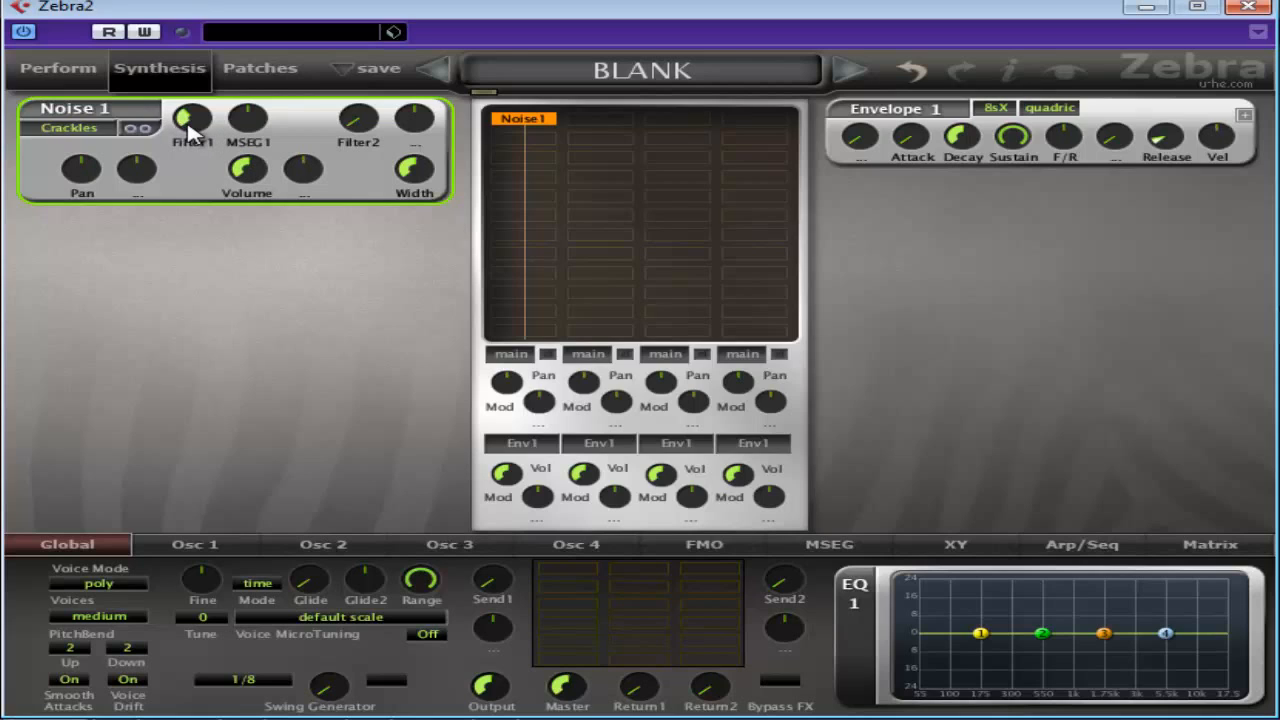
Nudge Noise 1's Filter1 amount up through 36.5–38 and settle it at 37.50
drag(192, 120, 192, 110)
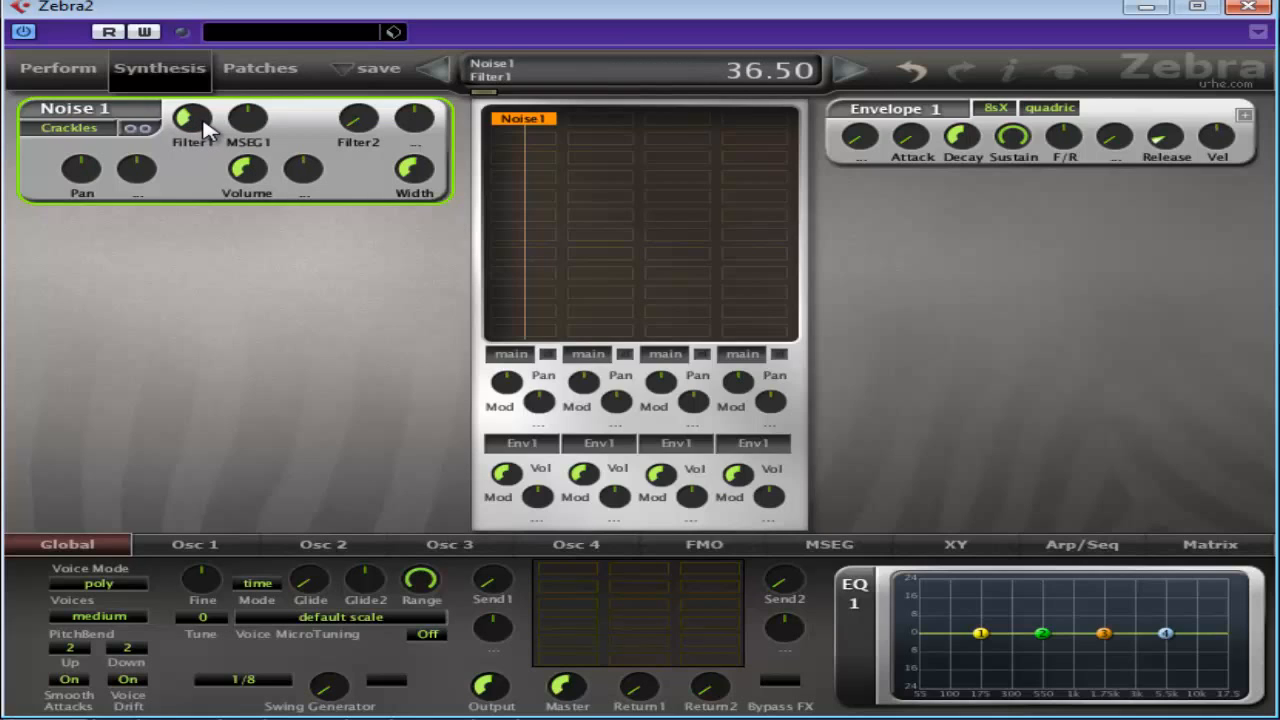
drag(192, 118, 196, 110)
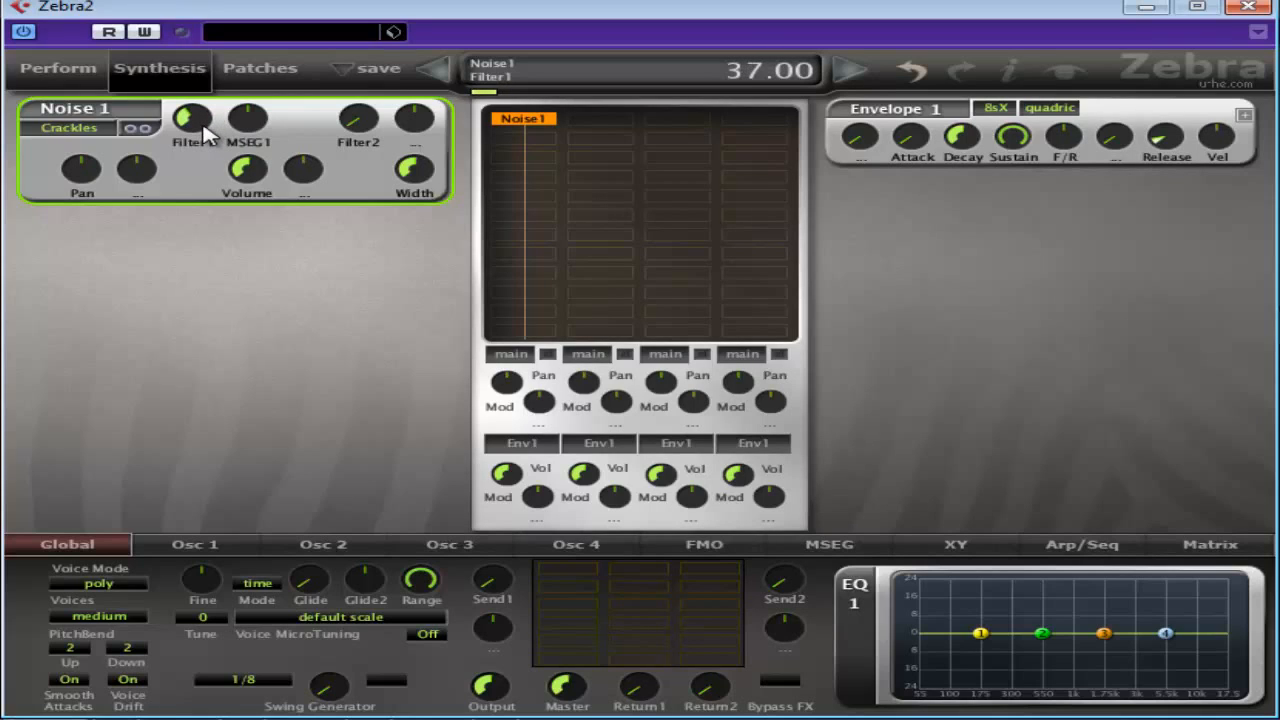
drag(196, 118, 196, 110)
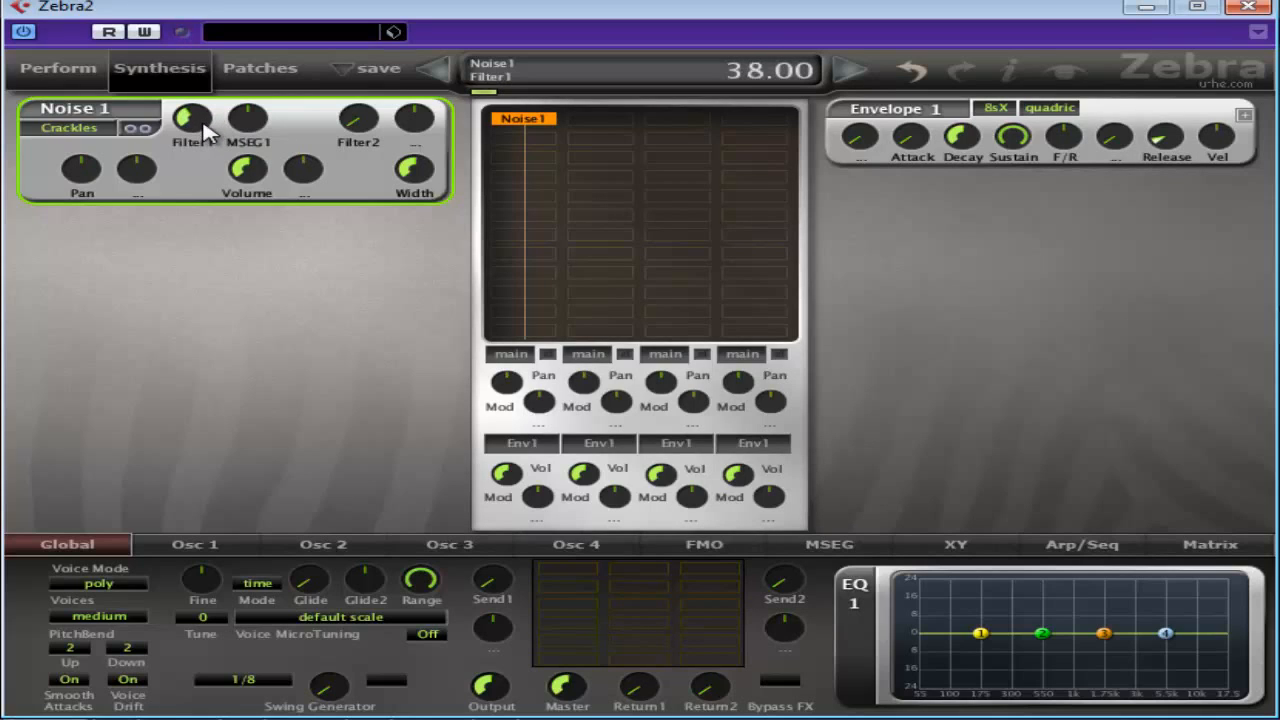
drag(190, 118, 190, 130)
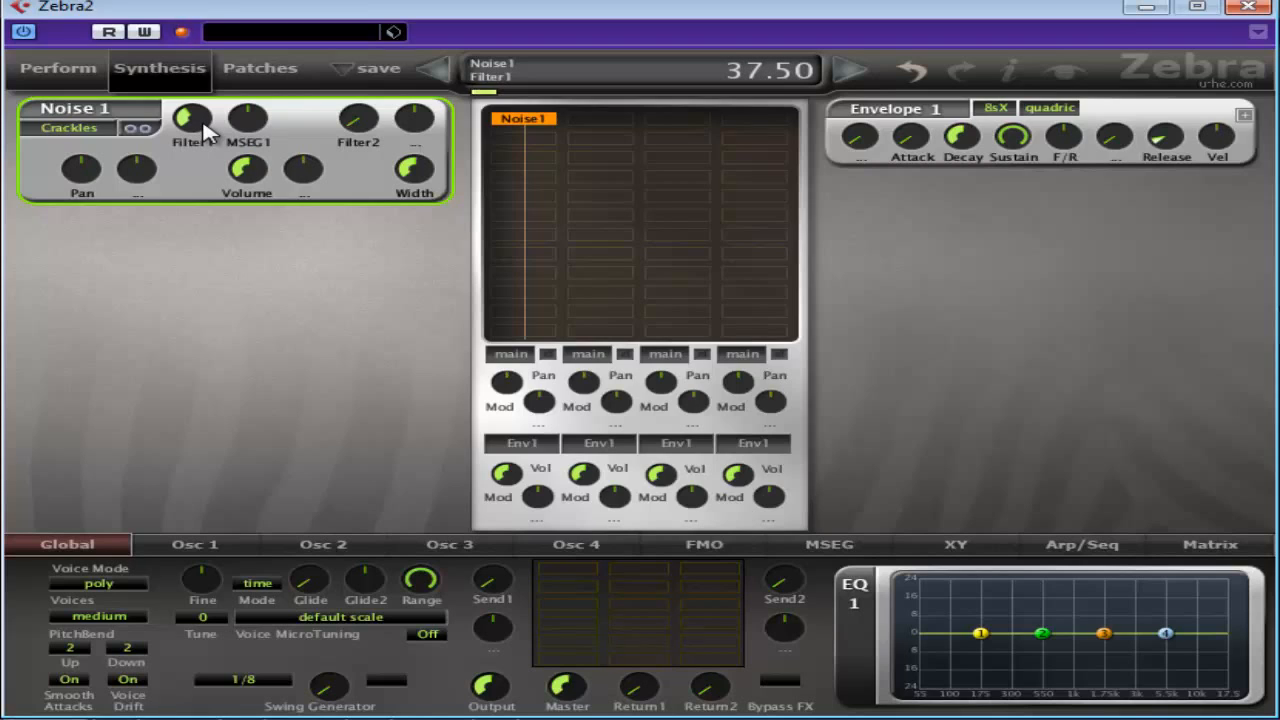
mouse_move(1048, 112)
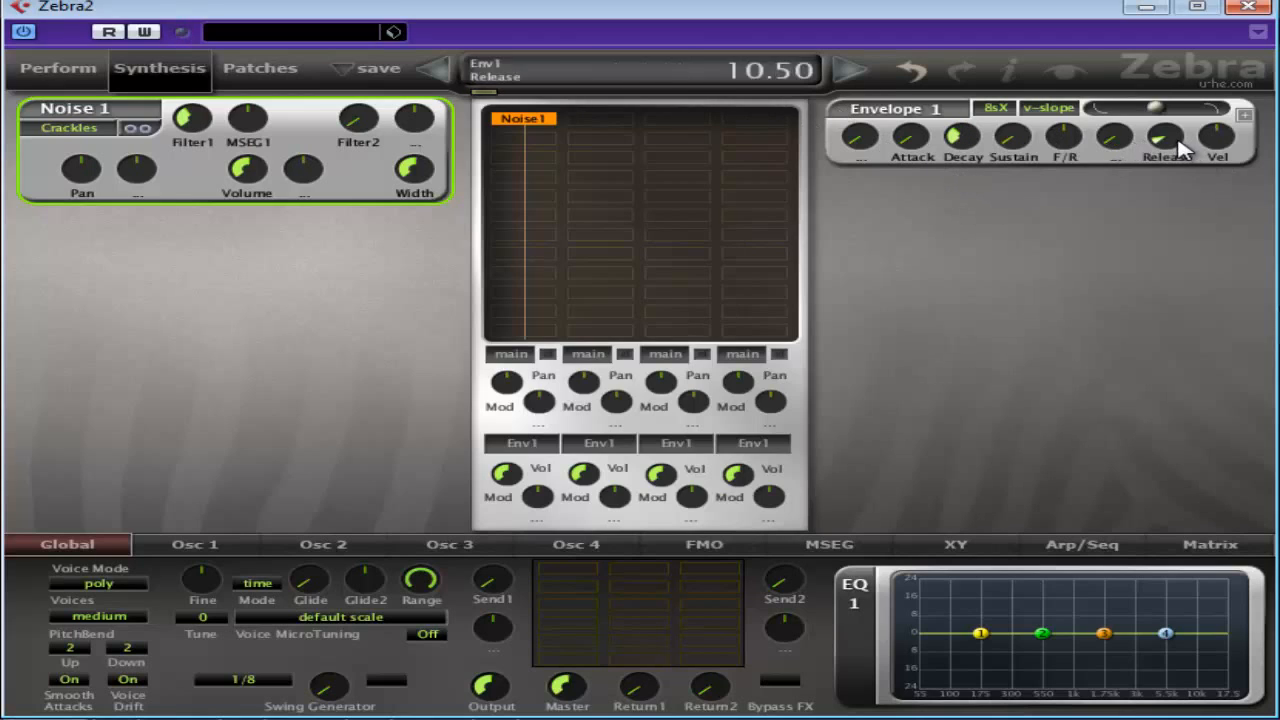
Raise Envelope 1's Release to about 15.00 and set its slope to 80.00
drag(1164, 136, 1164, 124)
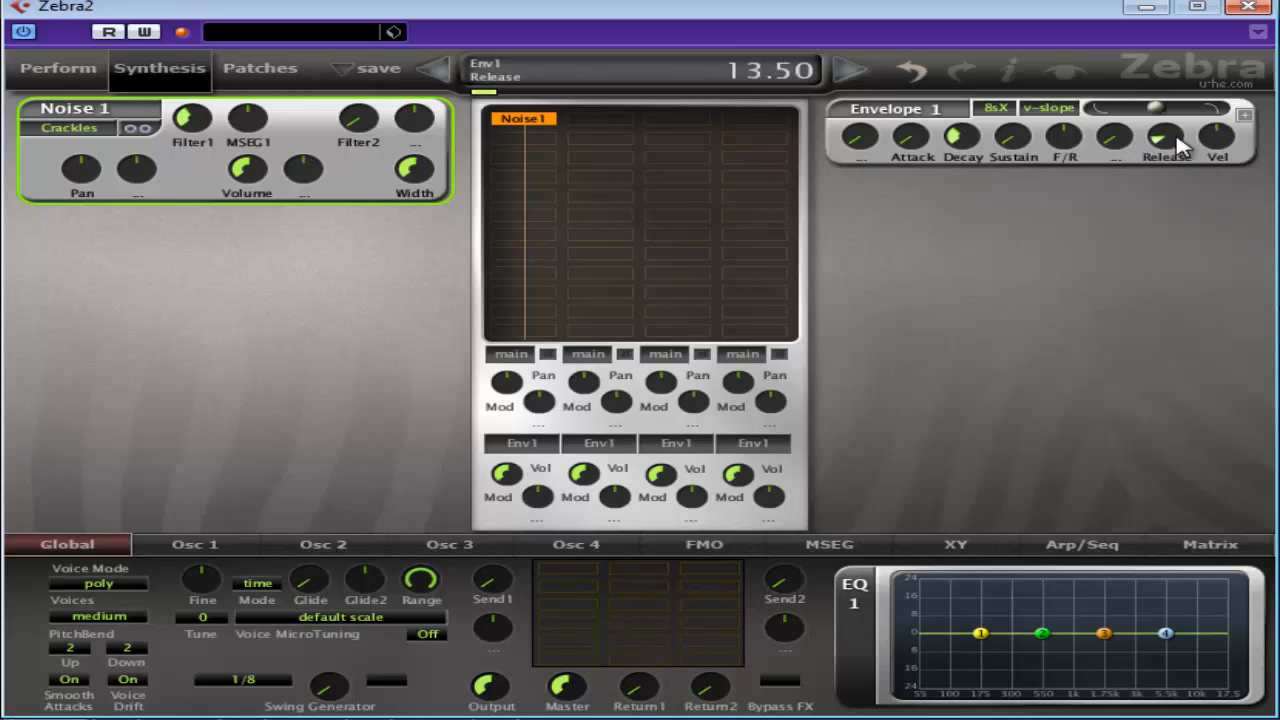
drag(1164, 140, 1164, 124)
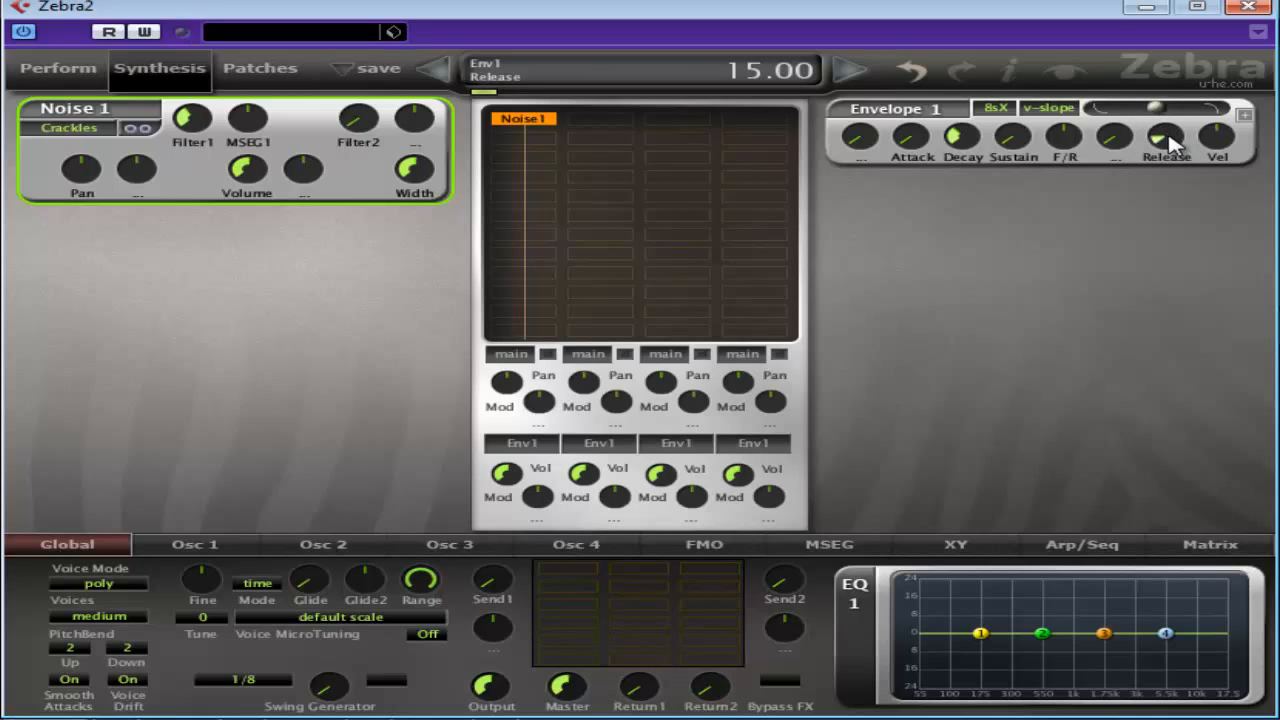
drag(1164, 136, 1168, 130)
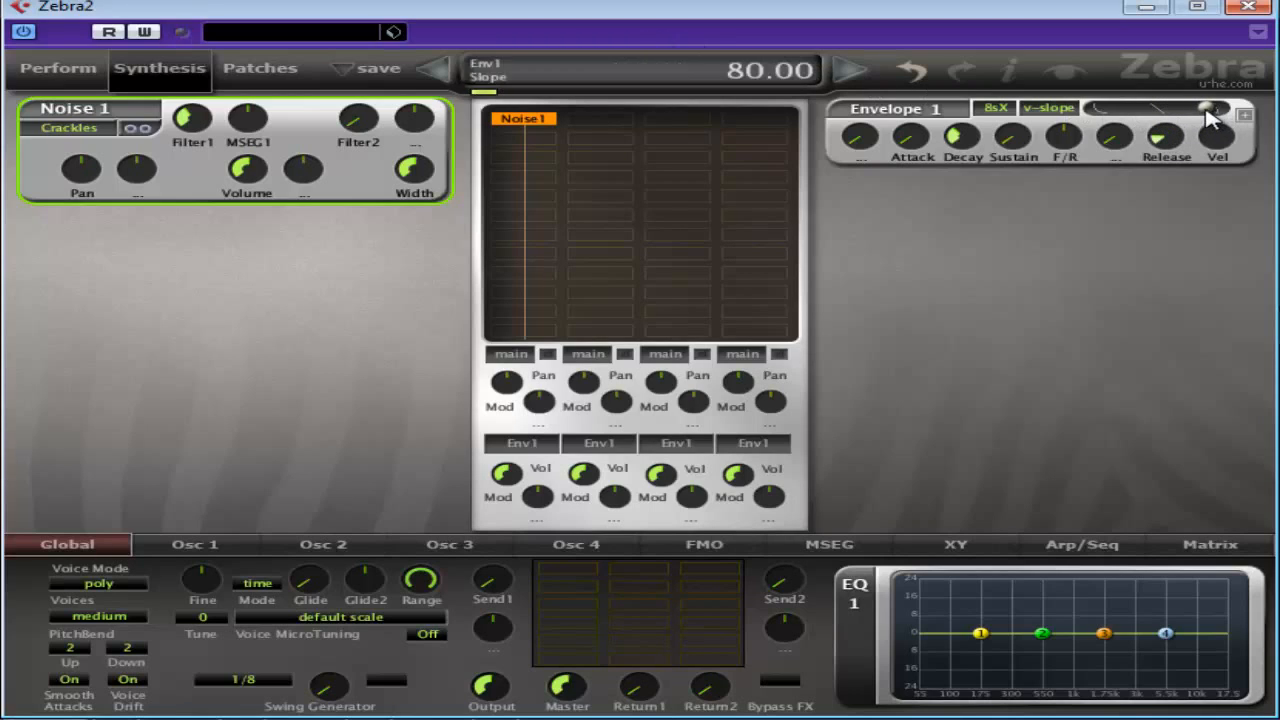
drag(1210, 114, 1210, 130)
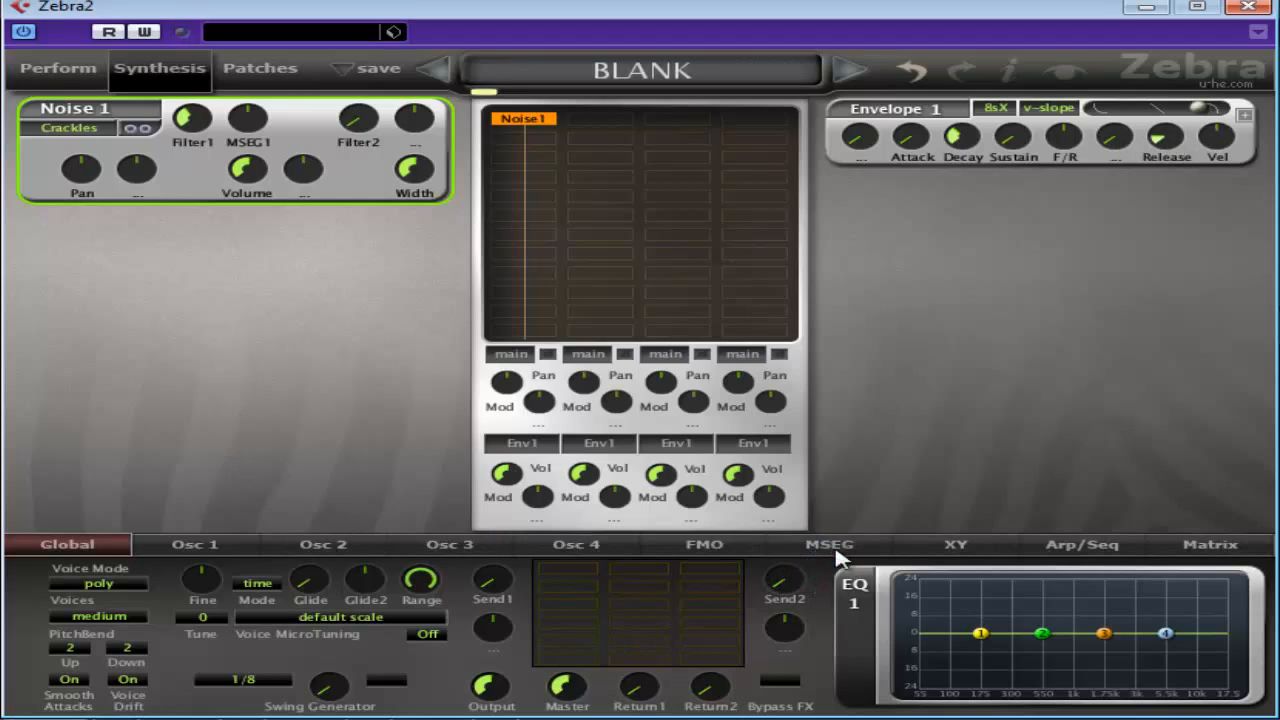
Show the MSEG editor and lift MSEG1's first breakpoint into a fast-decaying spike
click(828, 544)
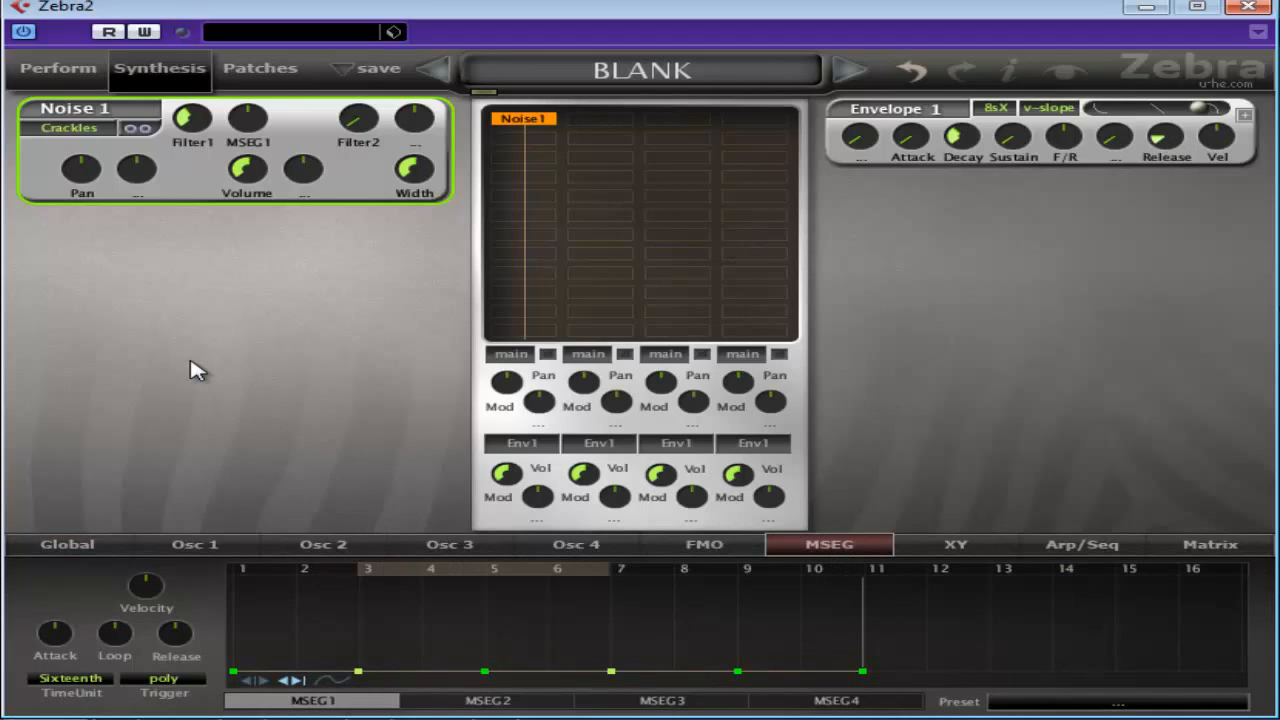
mouse_move(244, 680)
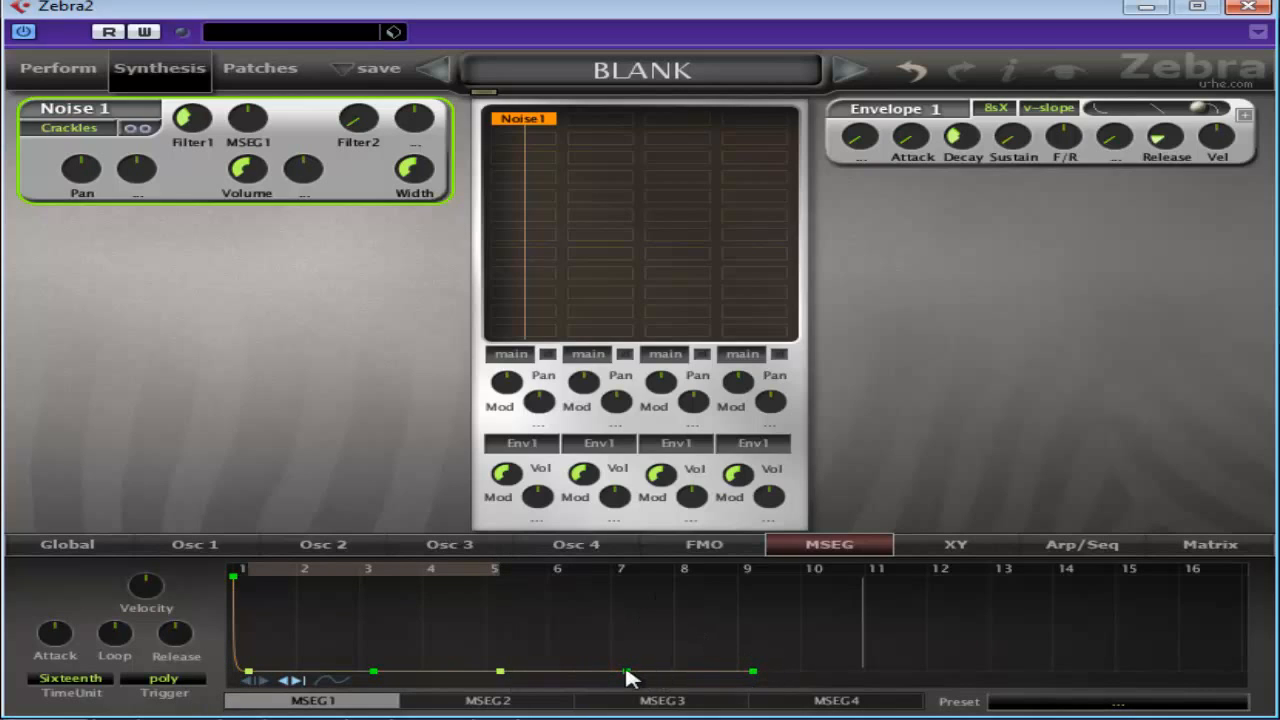
right_click(624, 672)
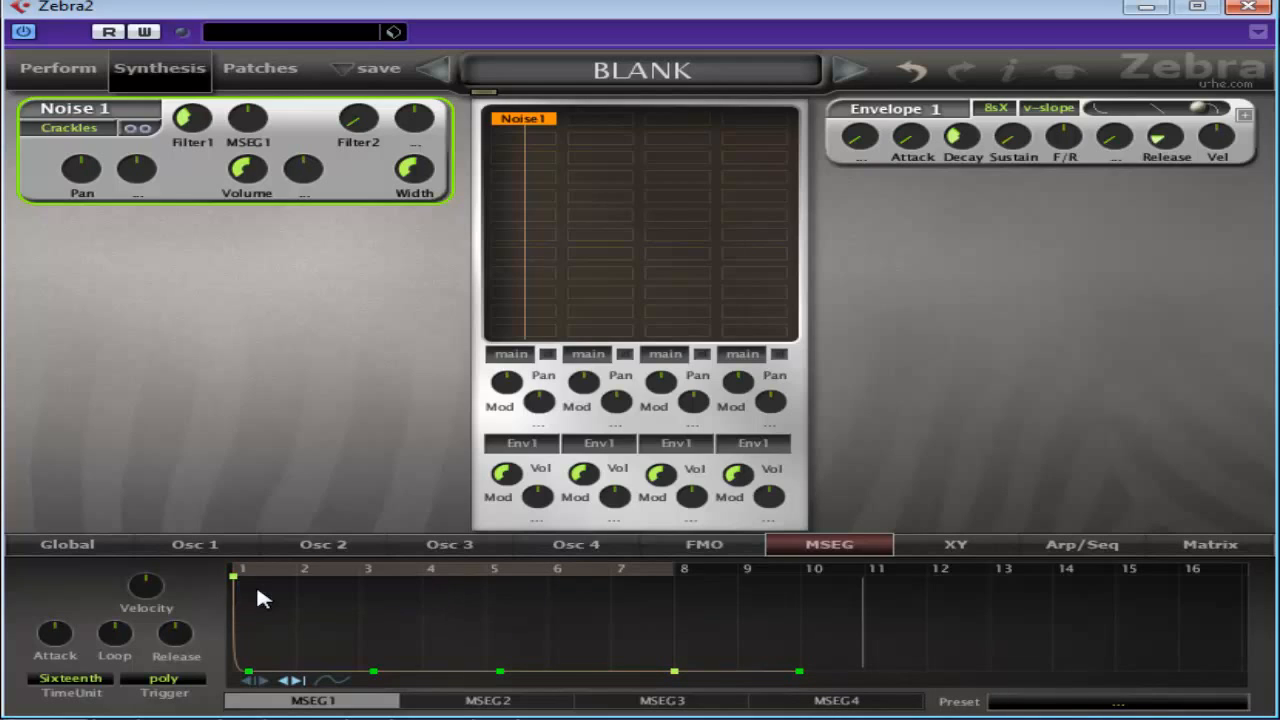
mouse_move(284, 76)
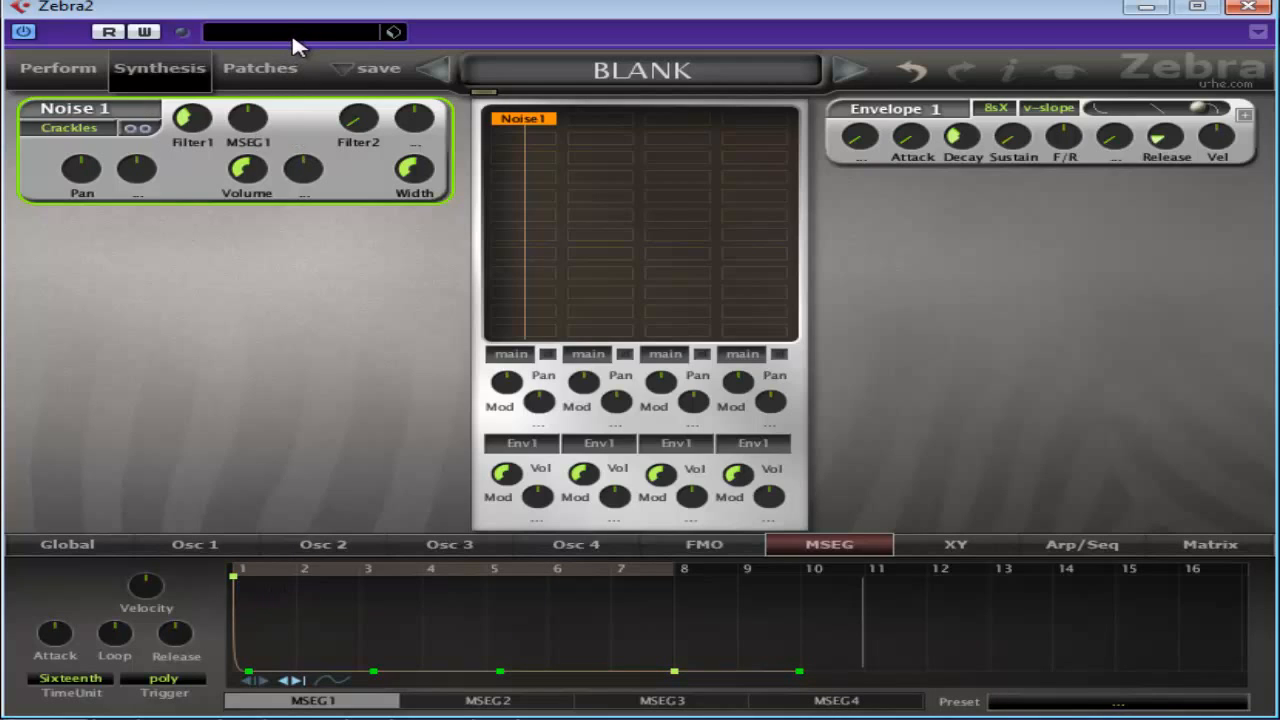
mouse_move(256, 624)
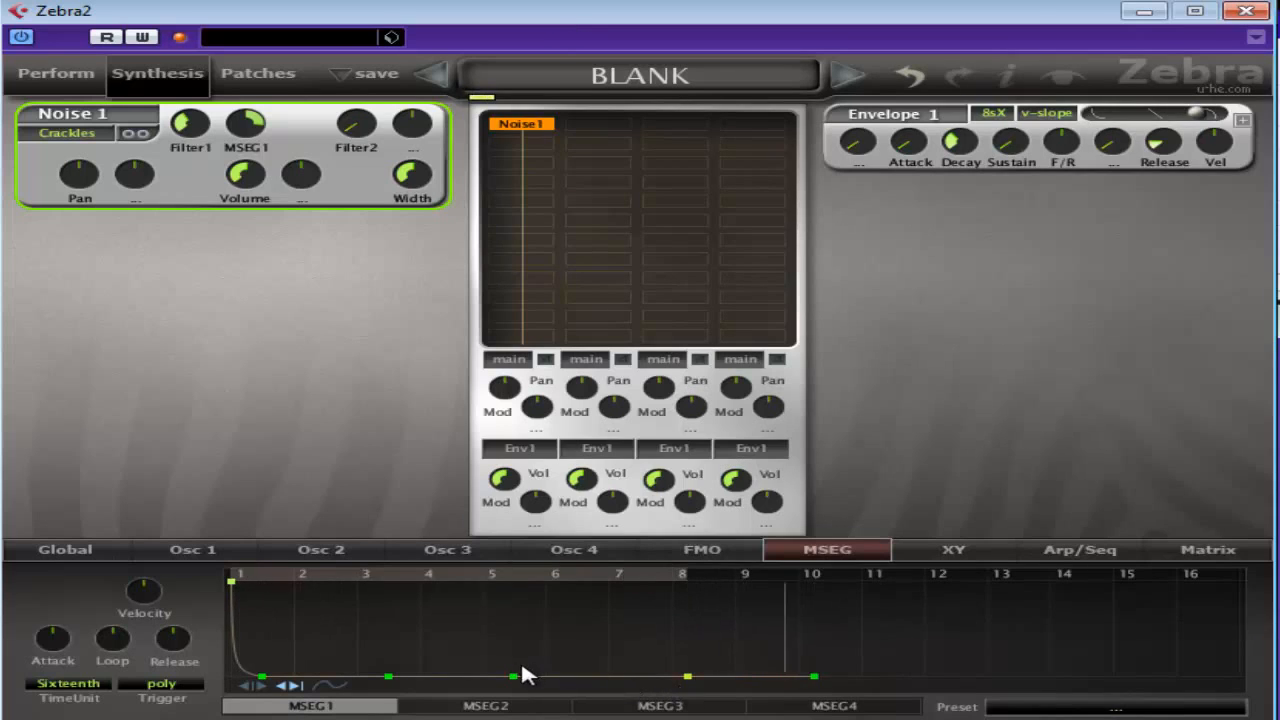
Adjust MSEG1's breakpoints and change its TimeUnit from Sixteenth to Seconds
right_click(650, 676)
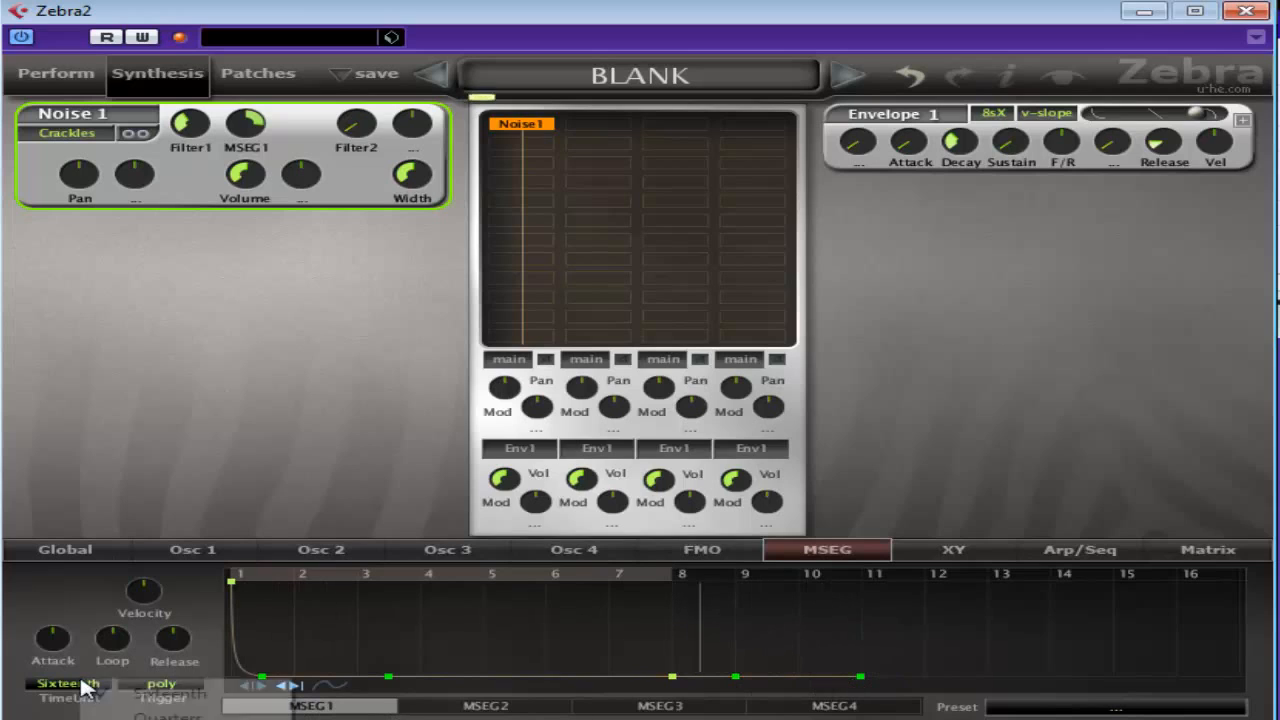
click(68, 684)
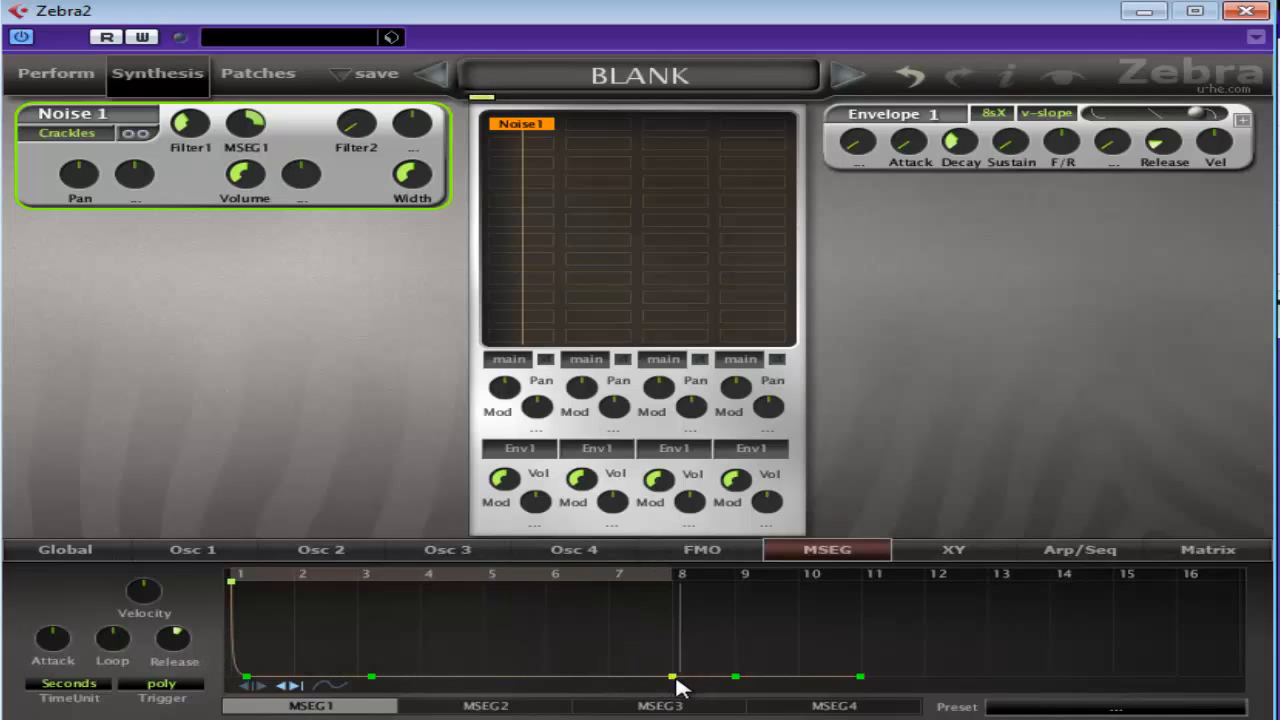
Raise MSEG1's Release knob to 3.50 for a longer tail
drag(670, 676, 750, 676)
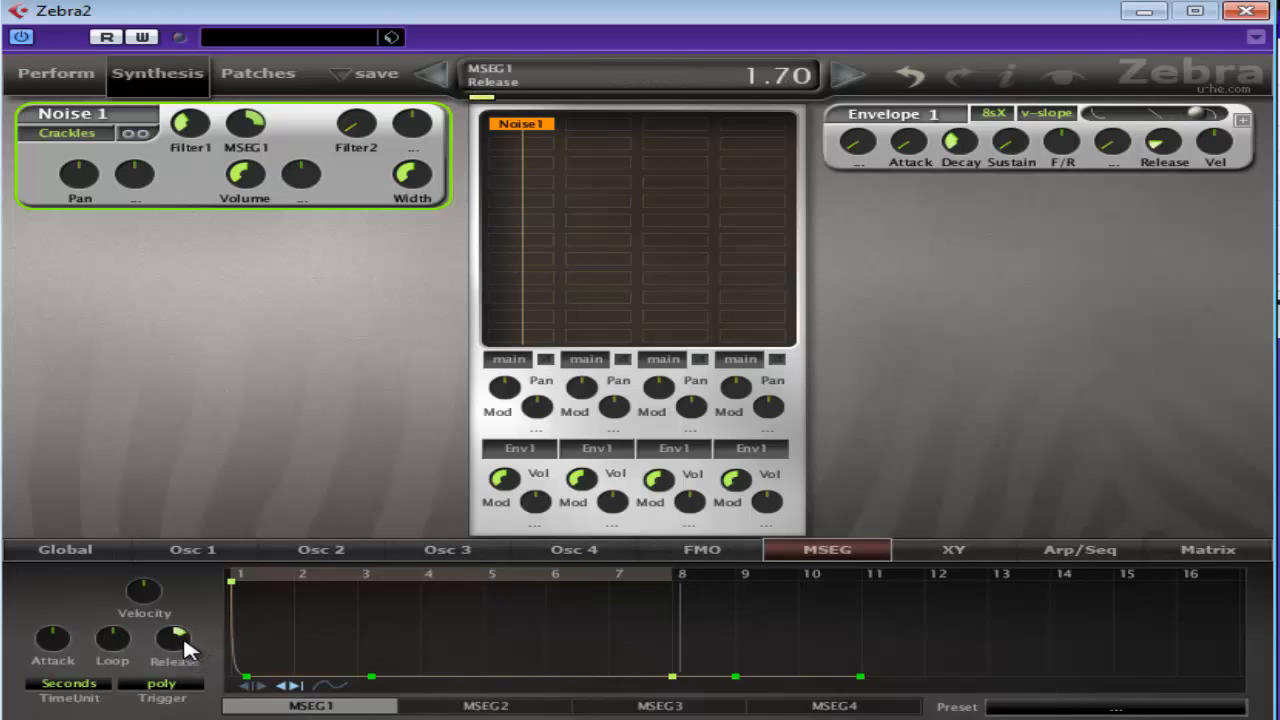
drag(176, 640, 176, 600)
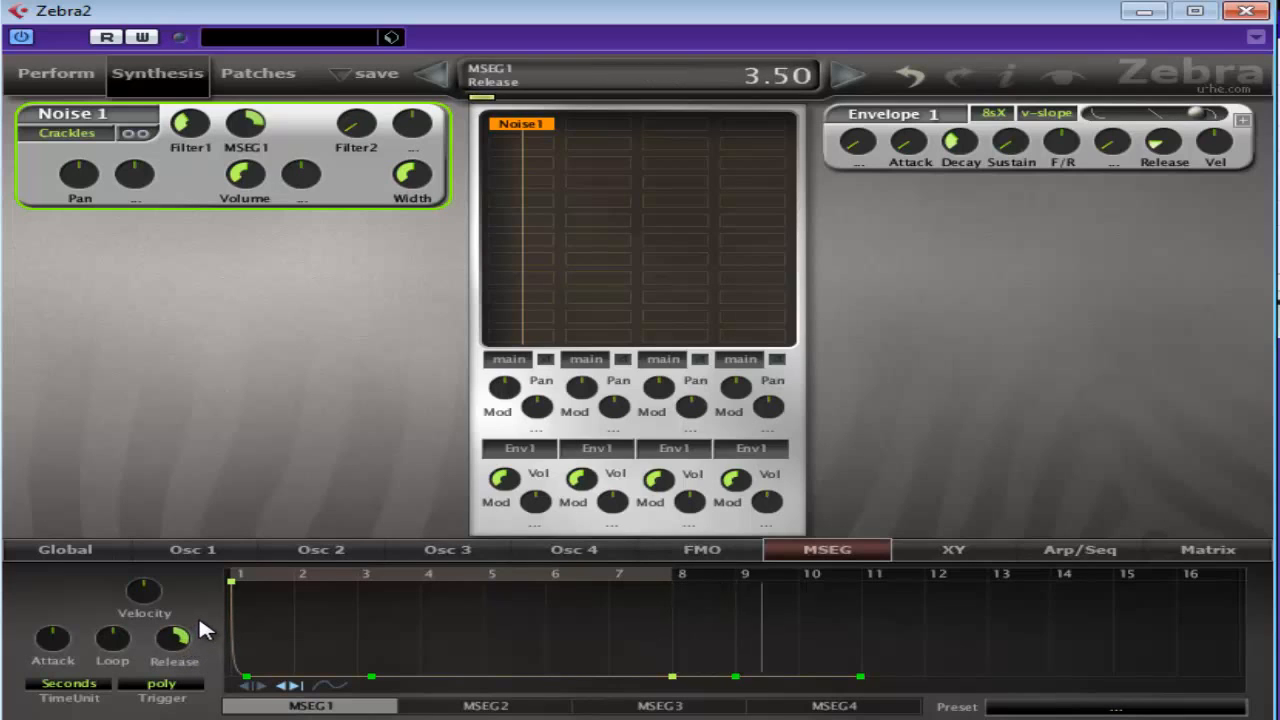
drag(176, 638, 176, 628)
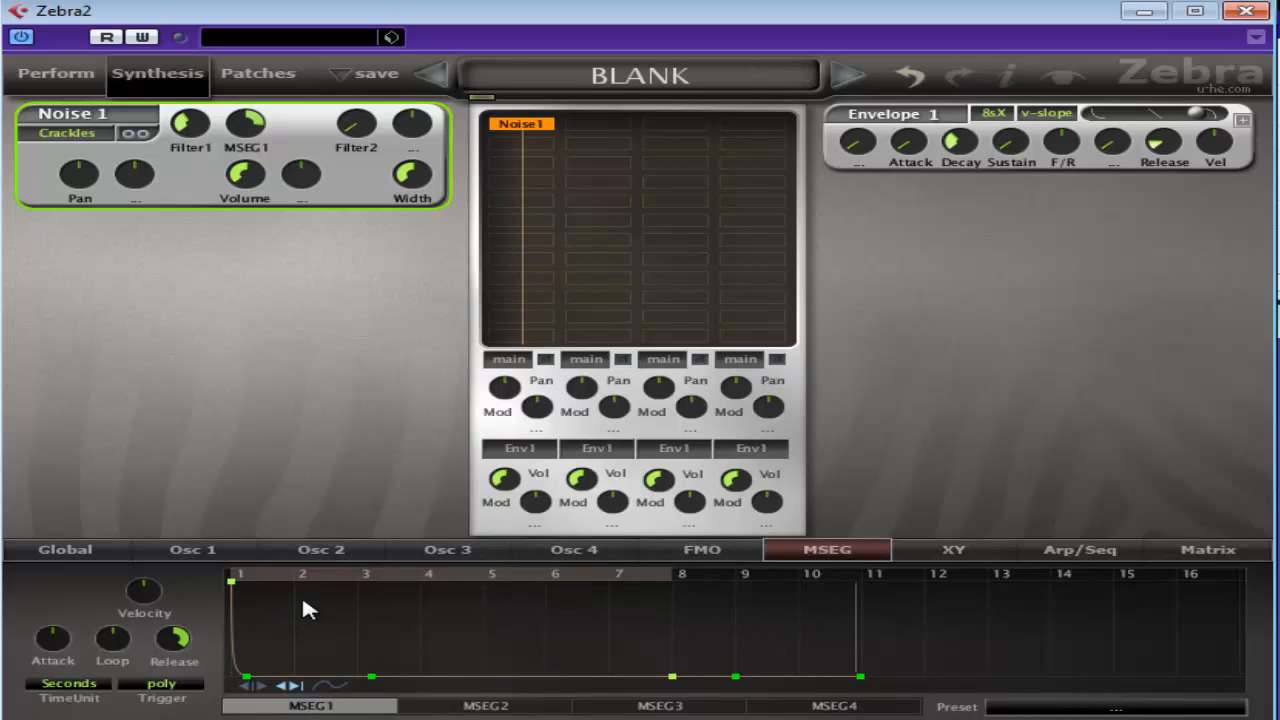
mouse_move(472, 668)
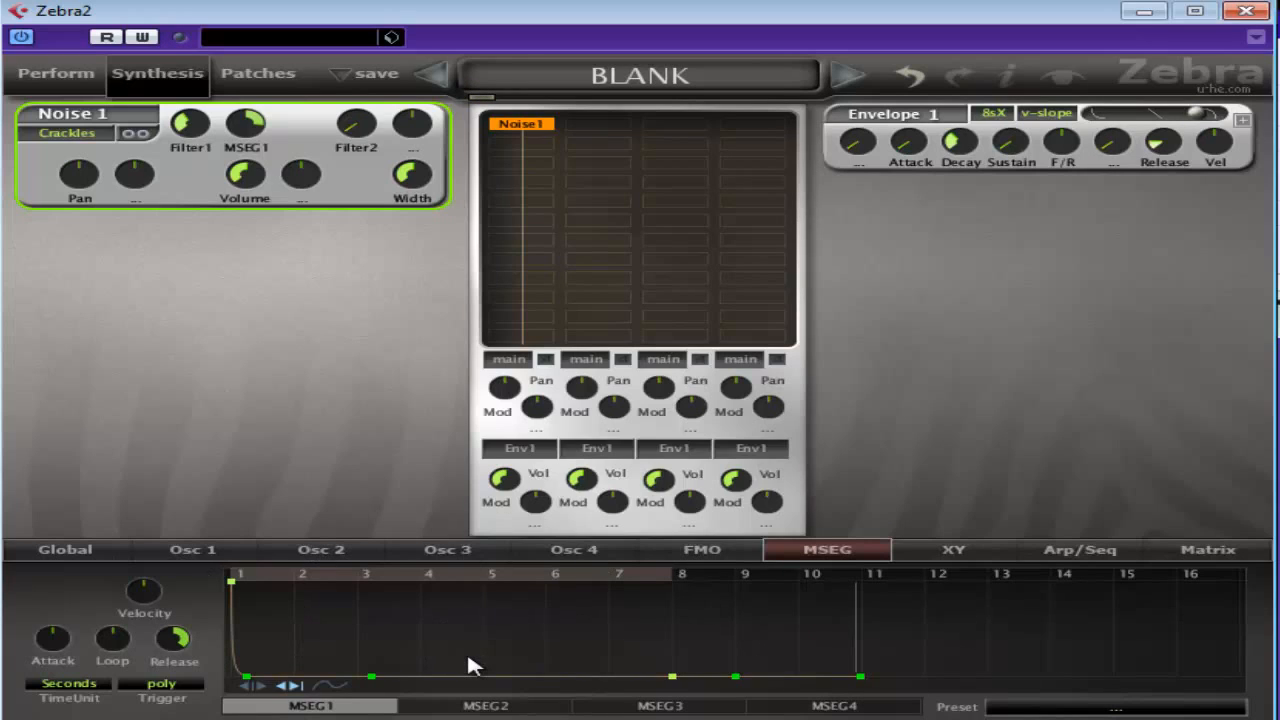
mouse_move(480, 664)
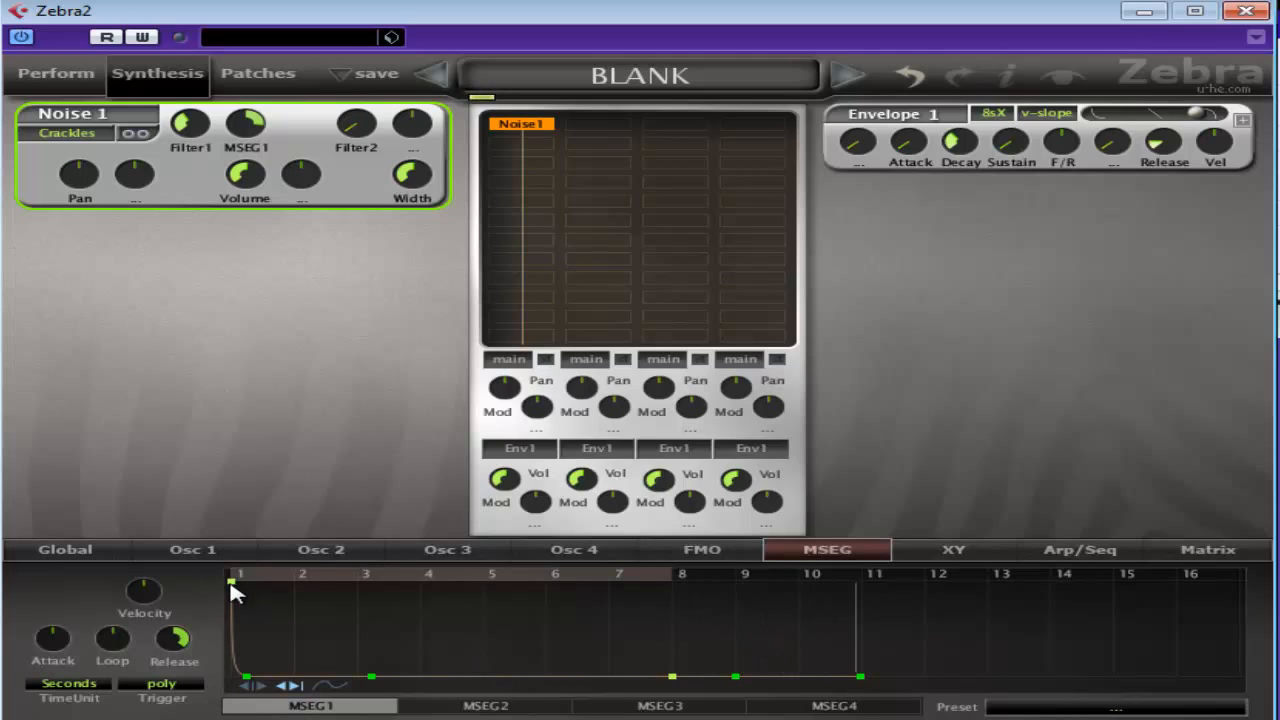
mouse_move(1172, 172)
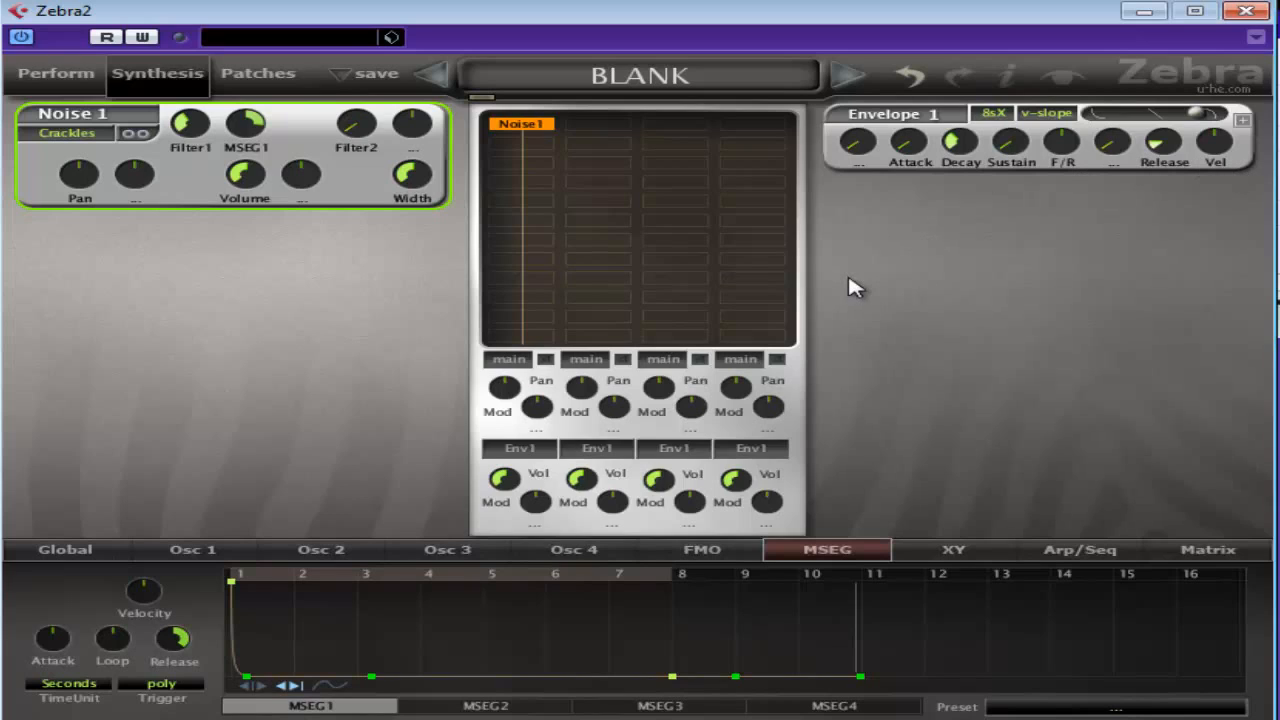
mouse_move(858, 284)
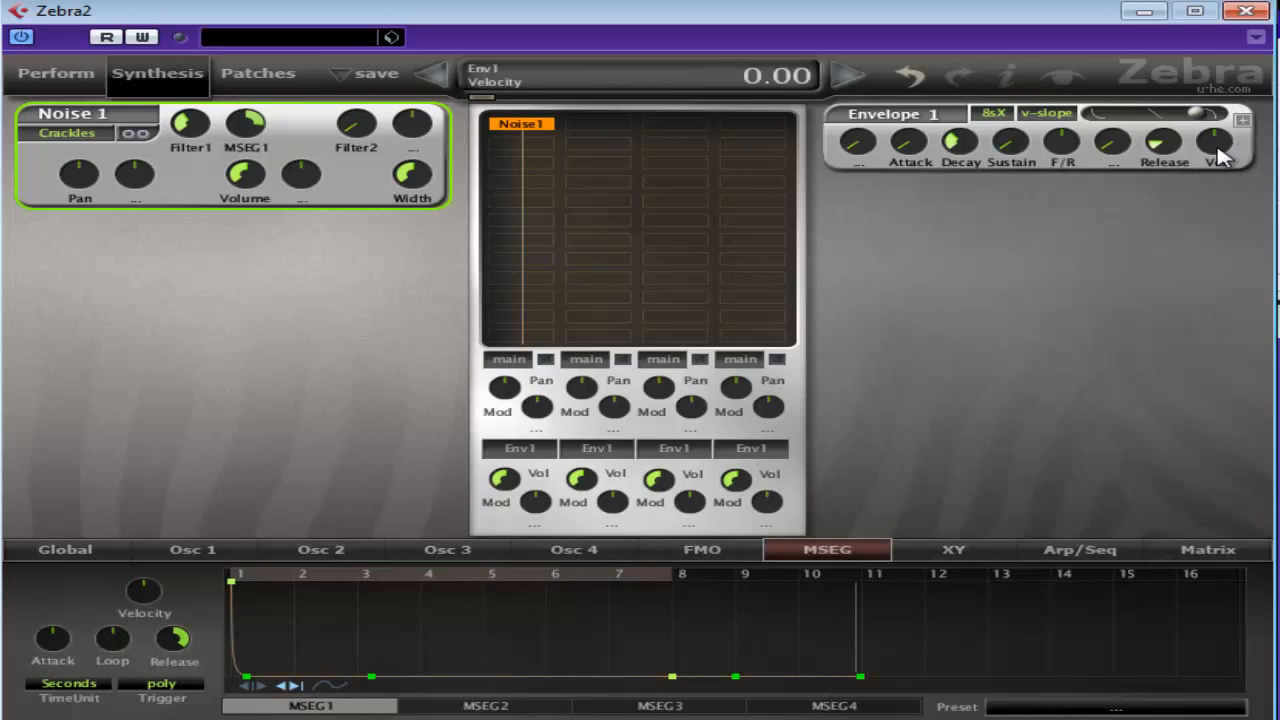
mouse_move(1224, 158)
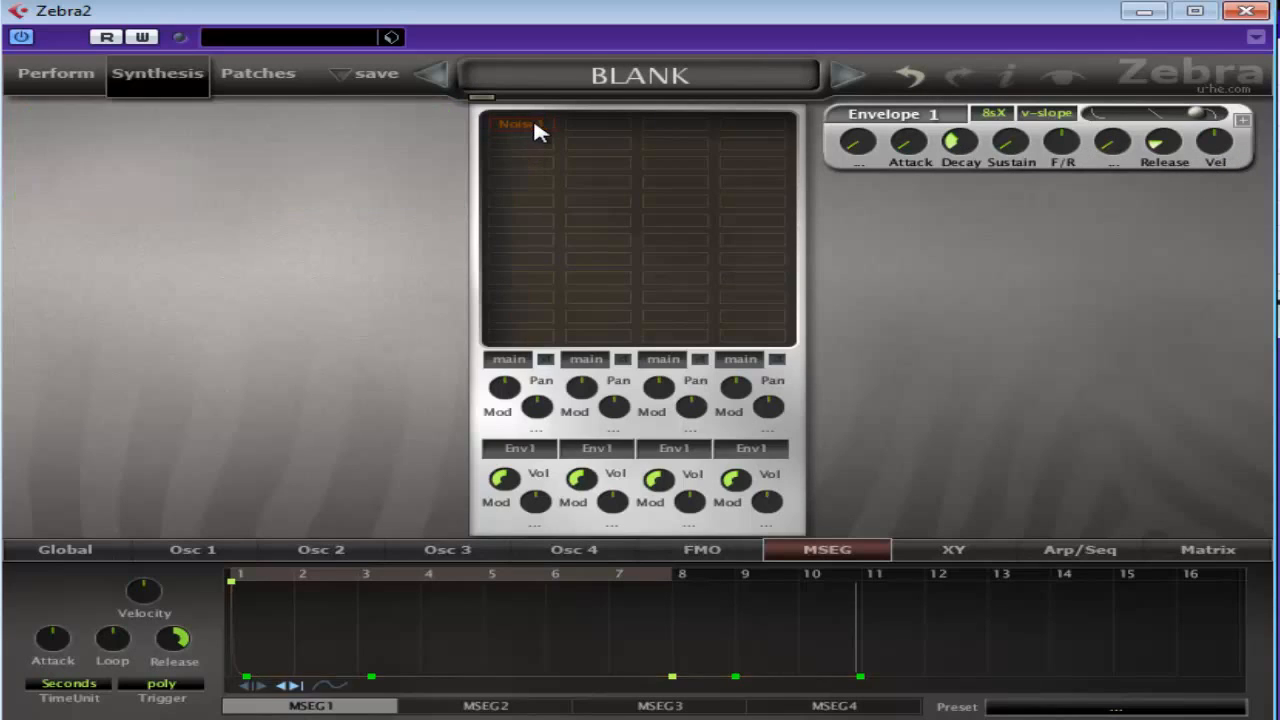
Add a white Noise 2 generator with Env2 modulation, setting its Filter1 send and Width to 43
click(520, 124)
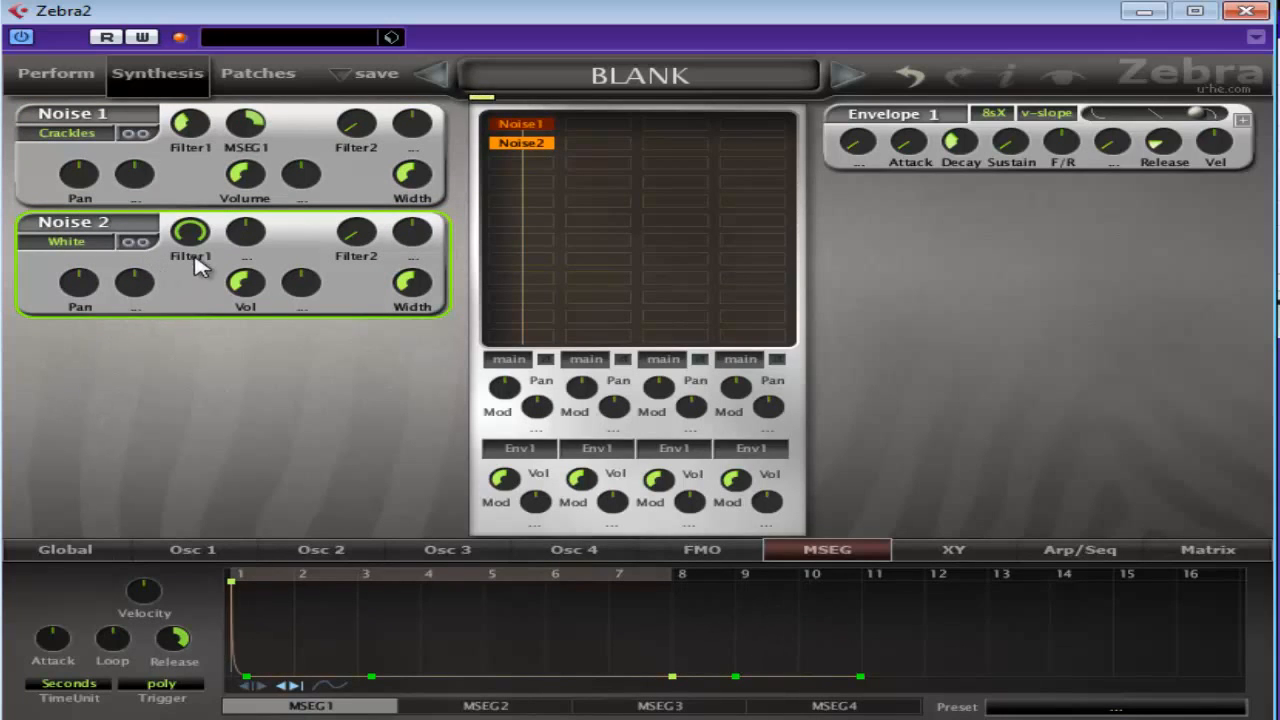
drag(190, 244, 190, 232)
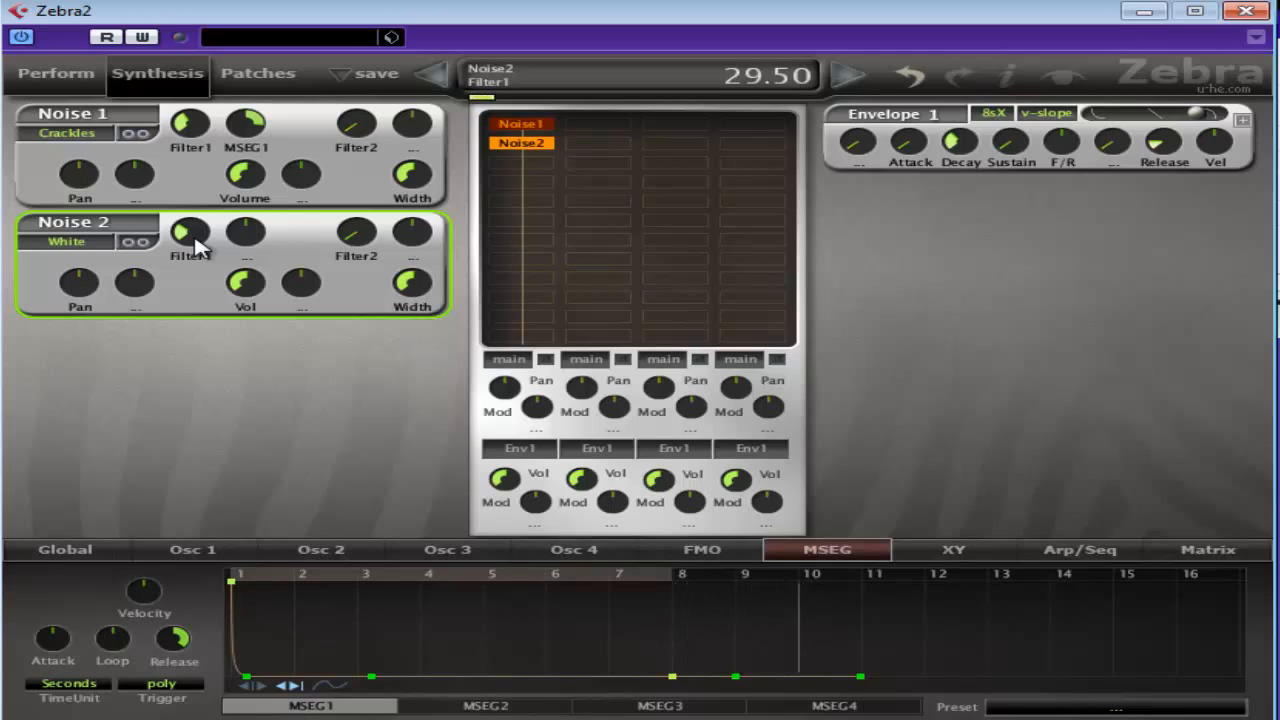
drag(190, 232, 198, 252)
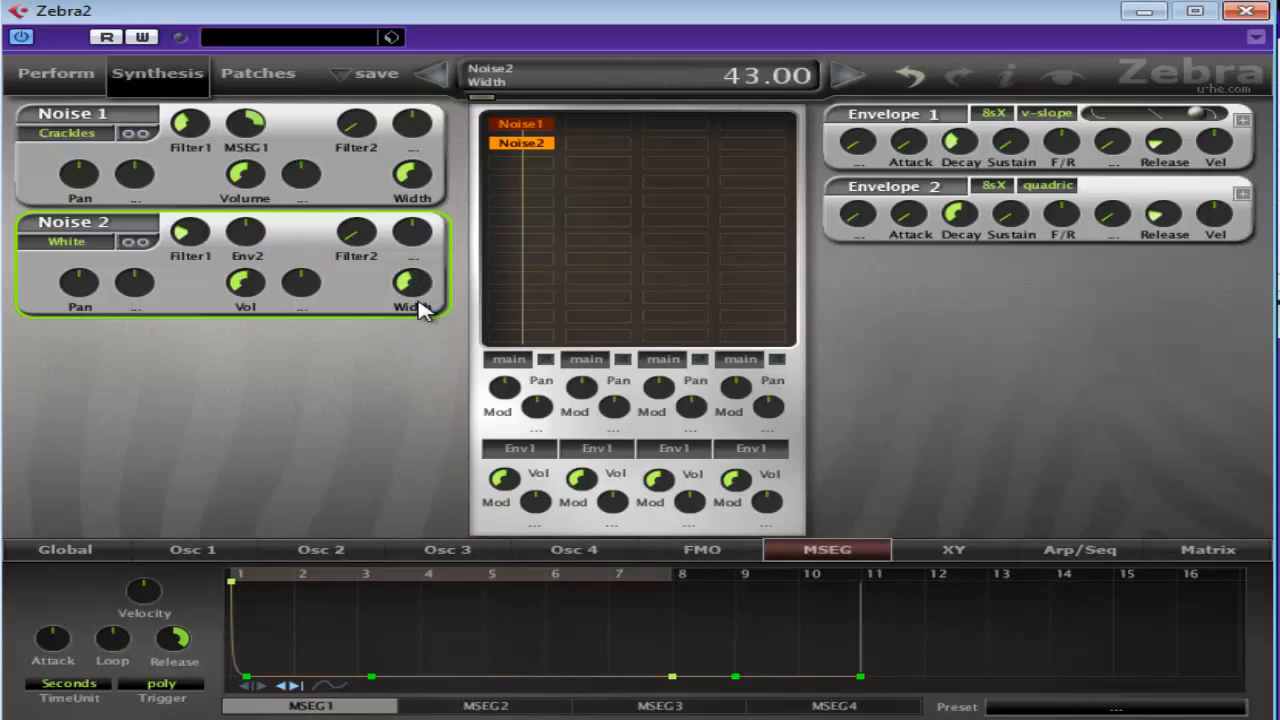
drag(412, 284, 412, 276)
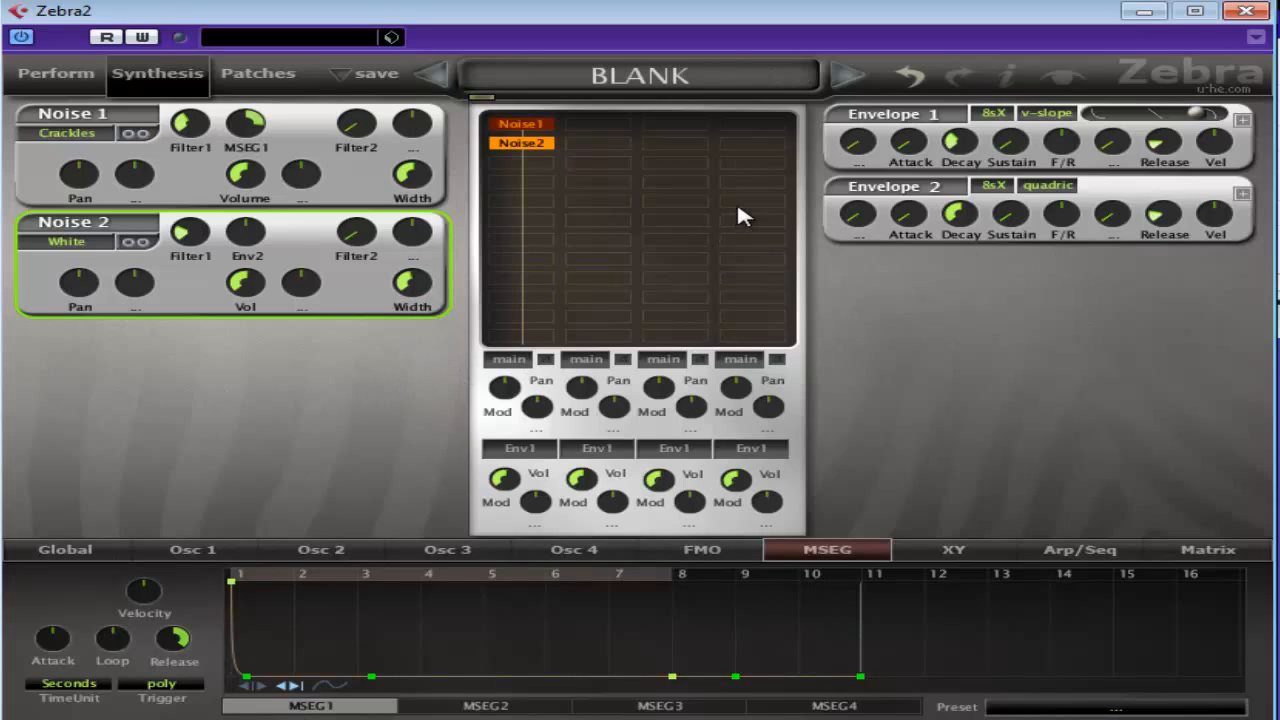
mouse_move(244, 240)
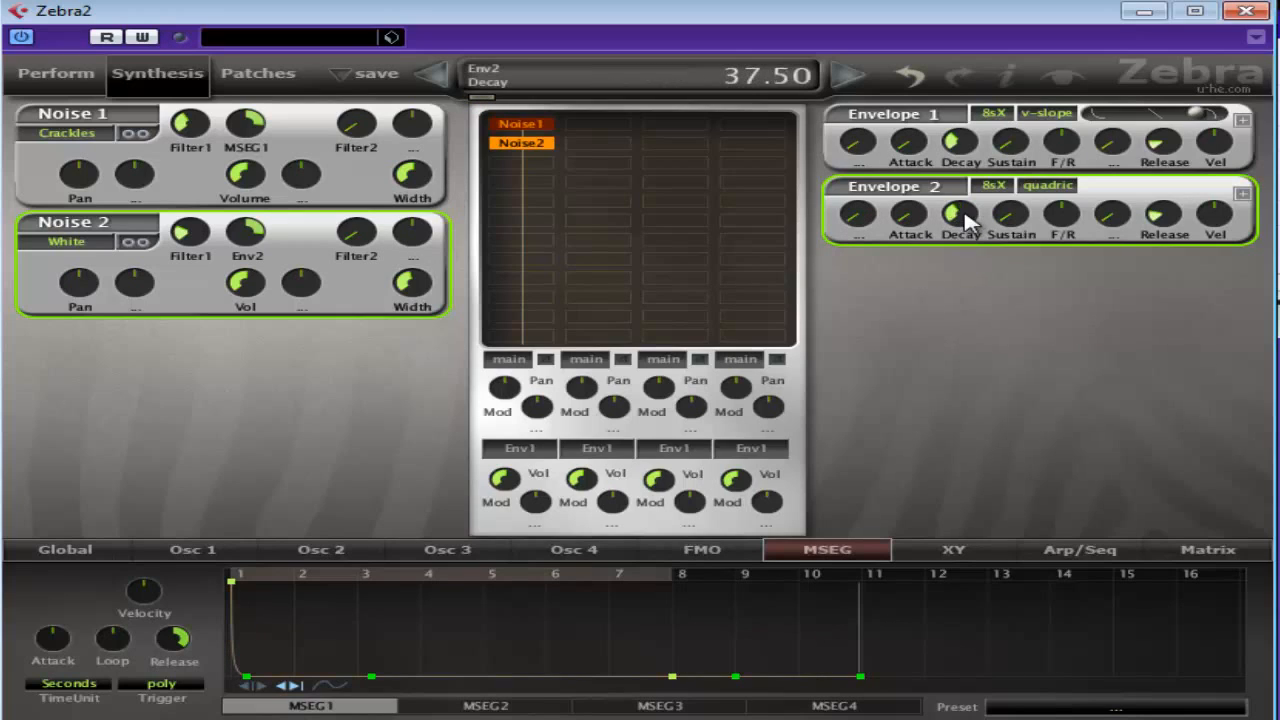
Set Envelope 2's decay to 35.50 and release to 33.50, adjusting its velocity response
drag(958, 214, 958, 230)
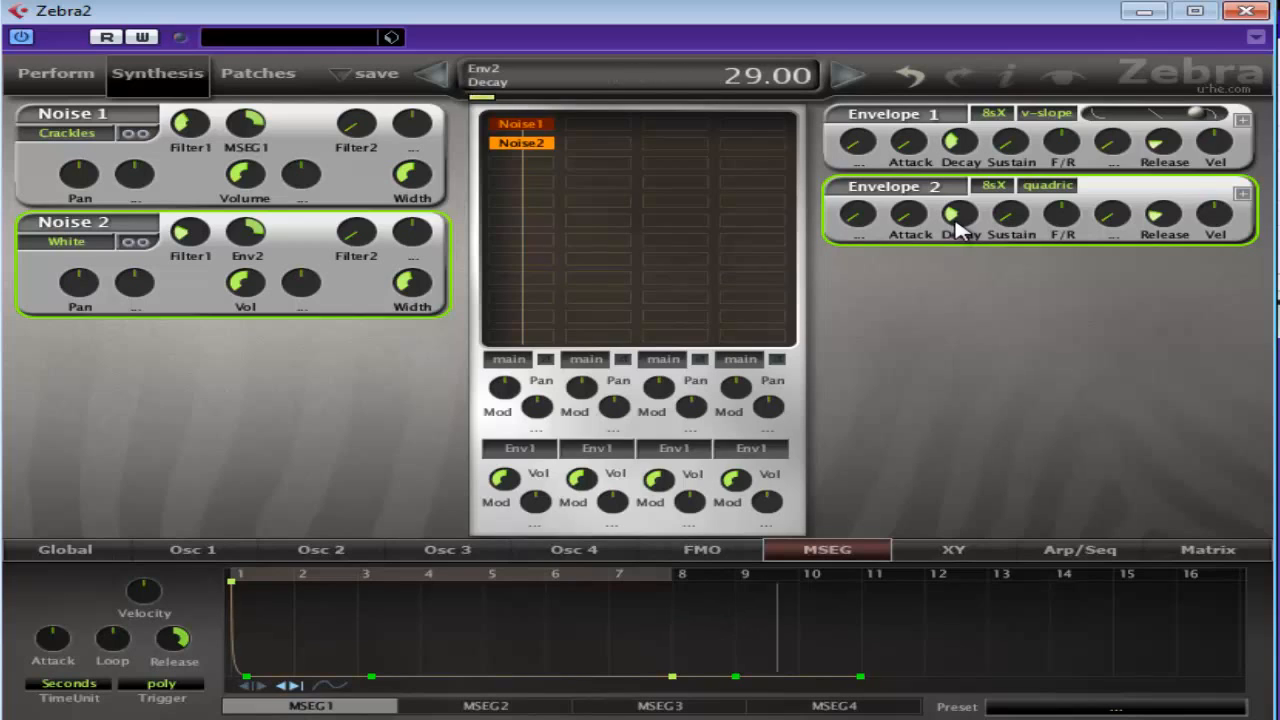
drag(958, 218, 960, 200)
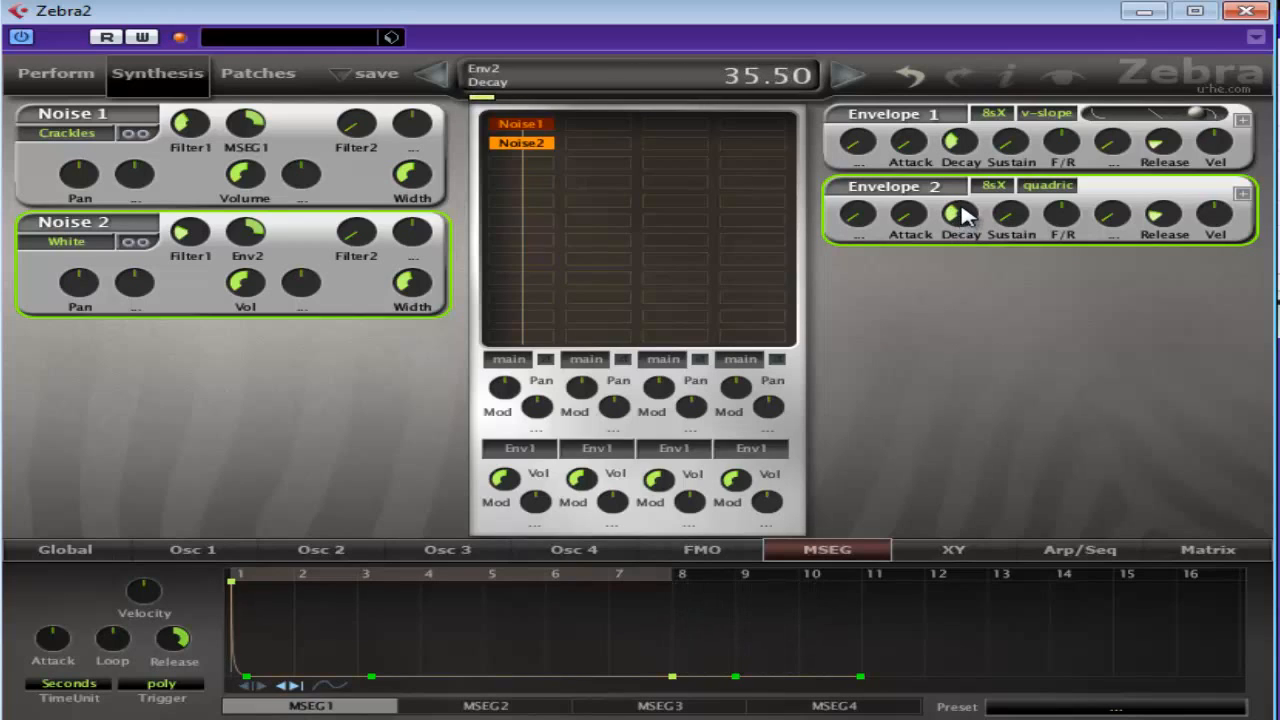
drag(958, 214, 958, 222)
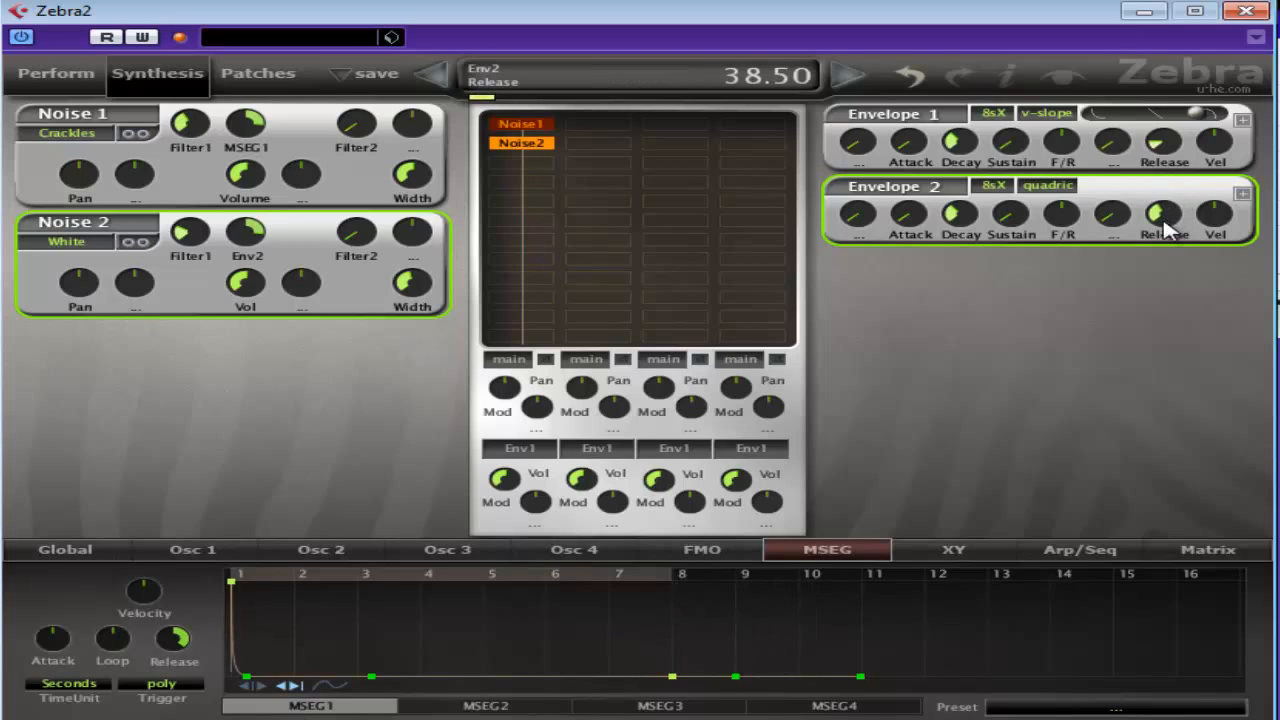
drag(1164, 214, 1170, 240)
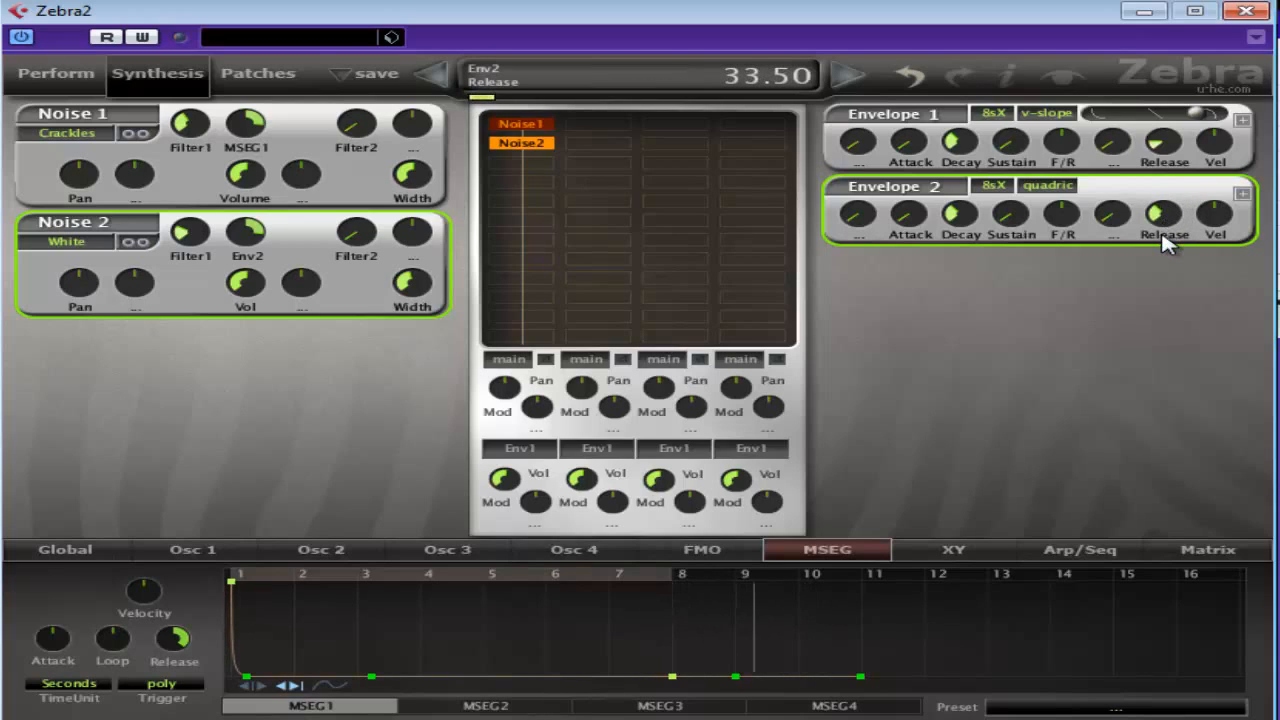
drag(1164, 212, 1164, 218)
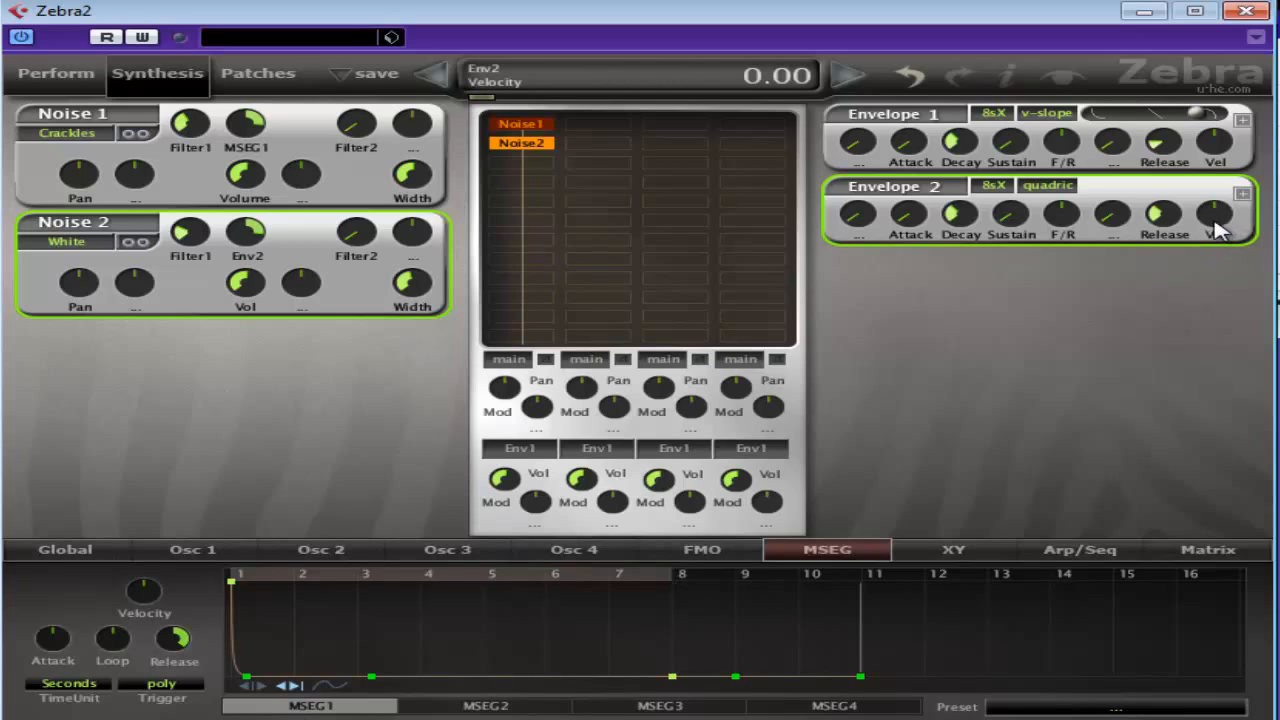
drag(1216, 212, 1224, 200)
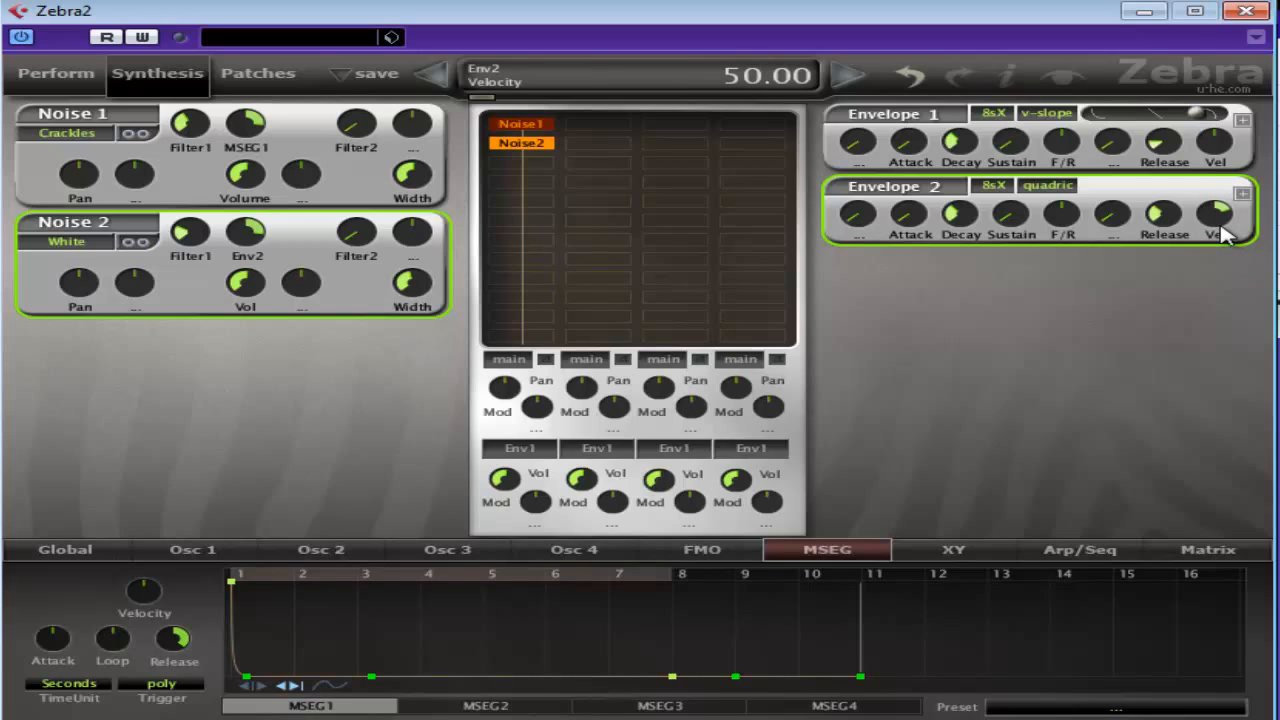
mouse_move(1228, 232)
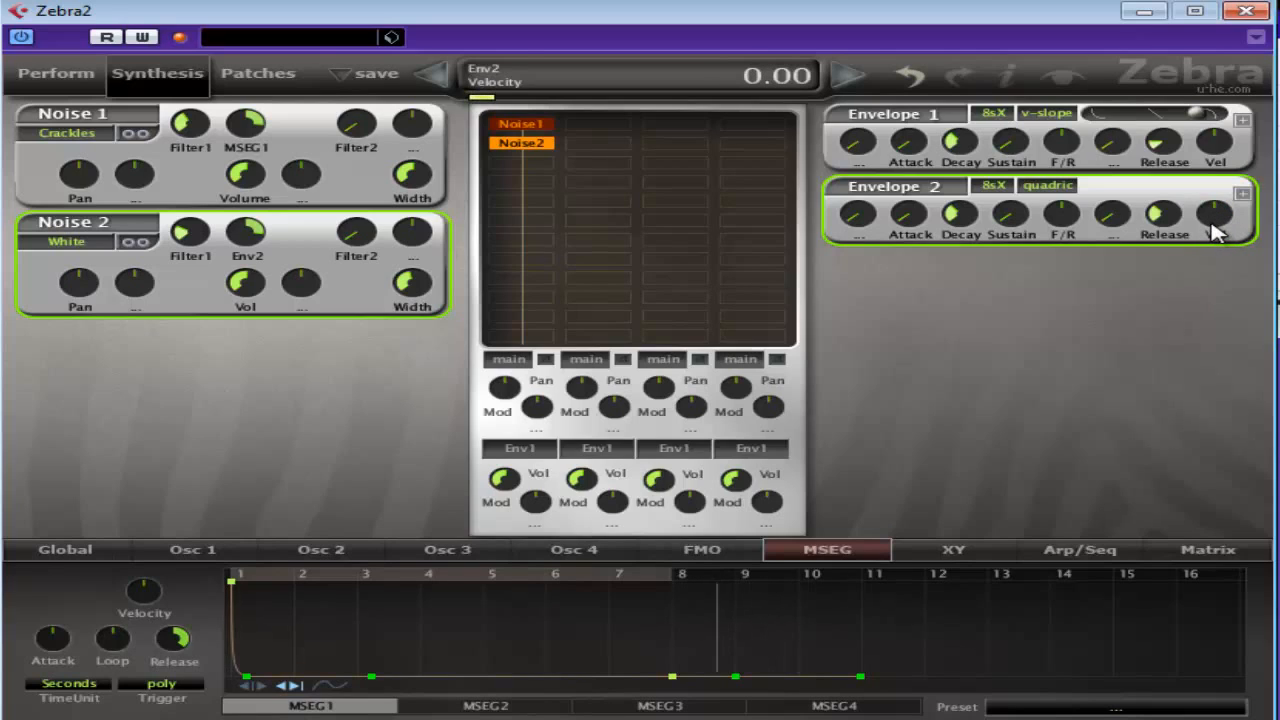
Raise Noise 2's F1 modulation depth to 100
drag(244, 232, 244, 216)
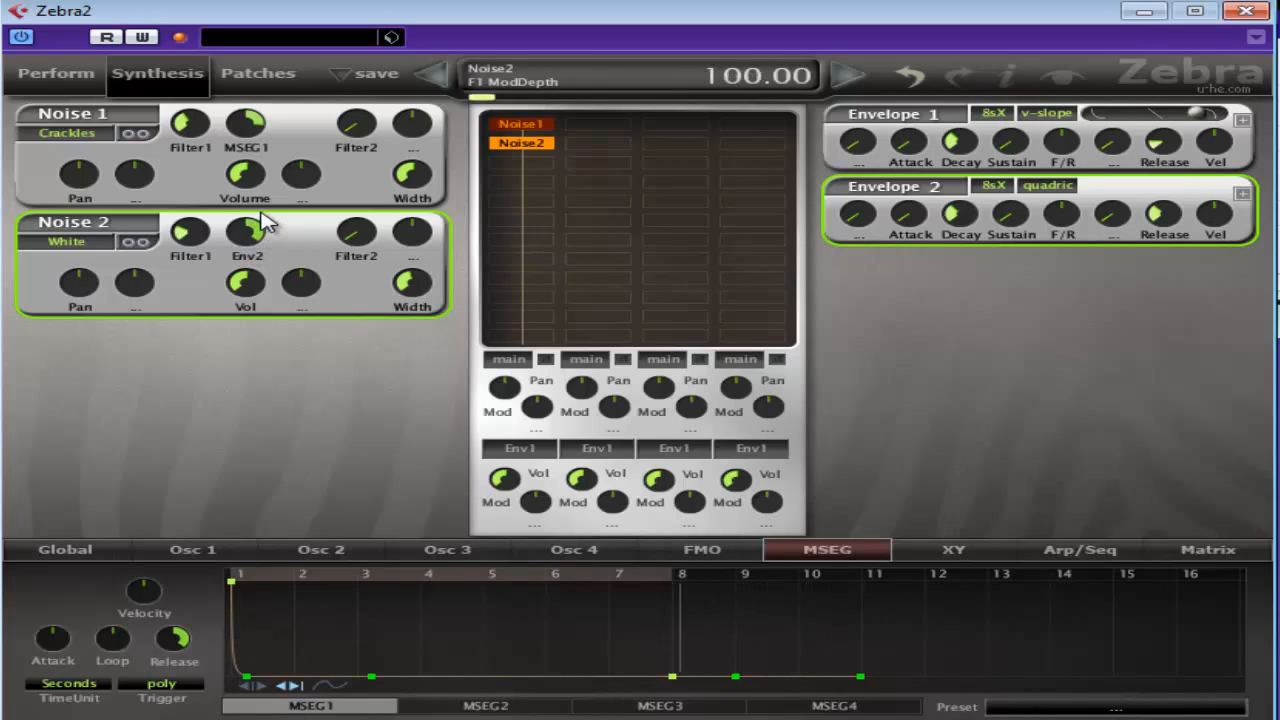
Ease Noise 2's Env2 F1 ModDepth back from 100 to 70
drag(246, 232, 238, 268)
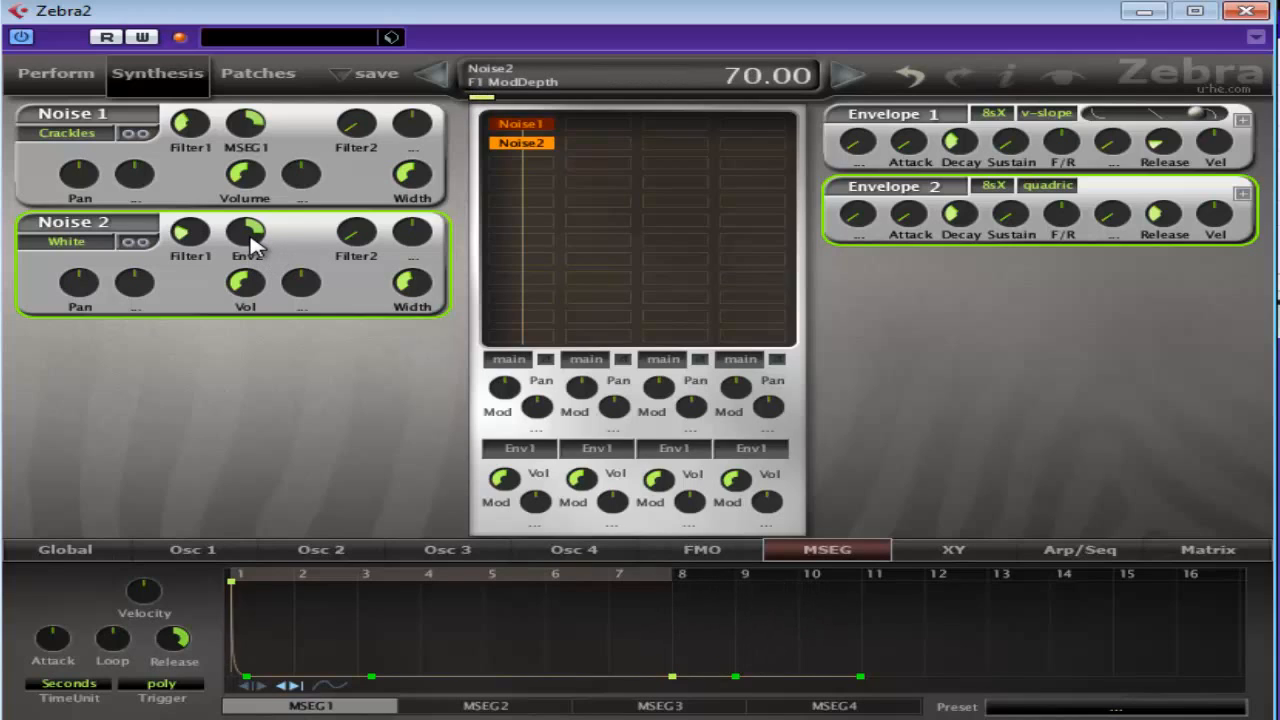
drag(250, 236, 250, 244)
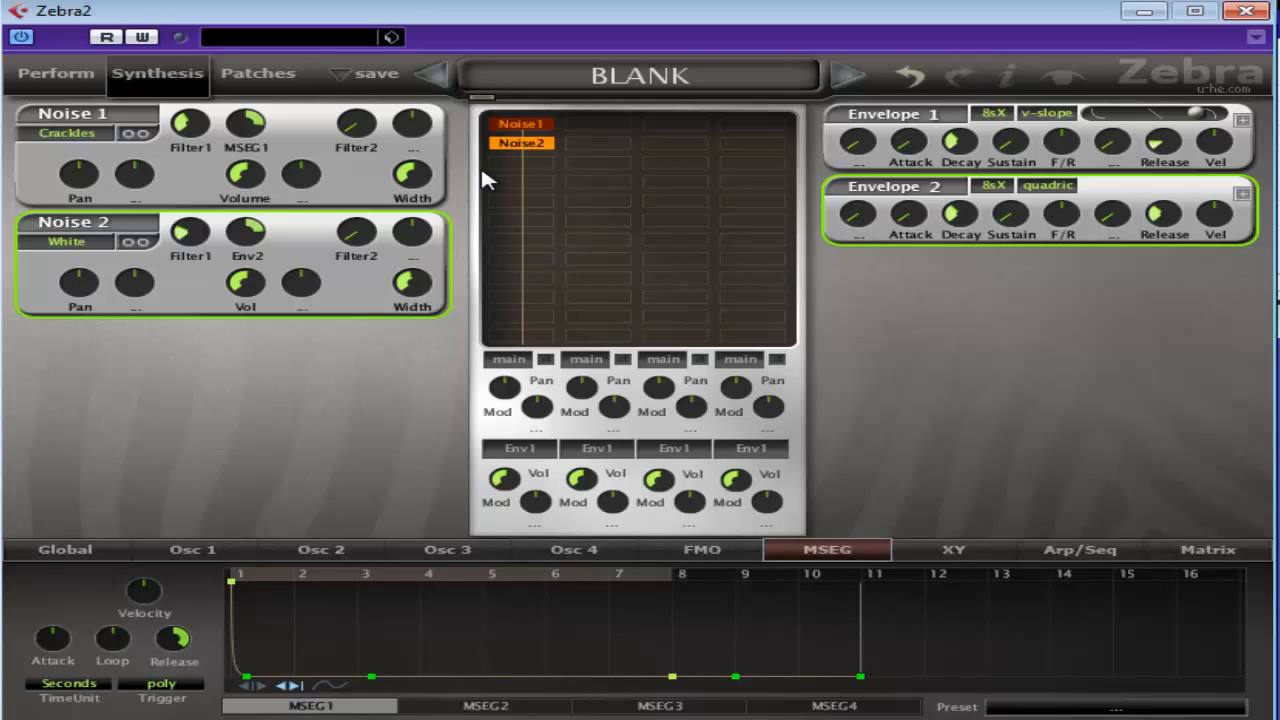
mouse_move(524, 184)
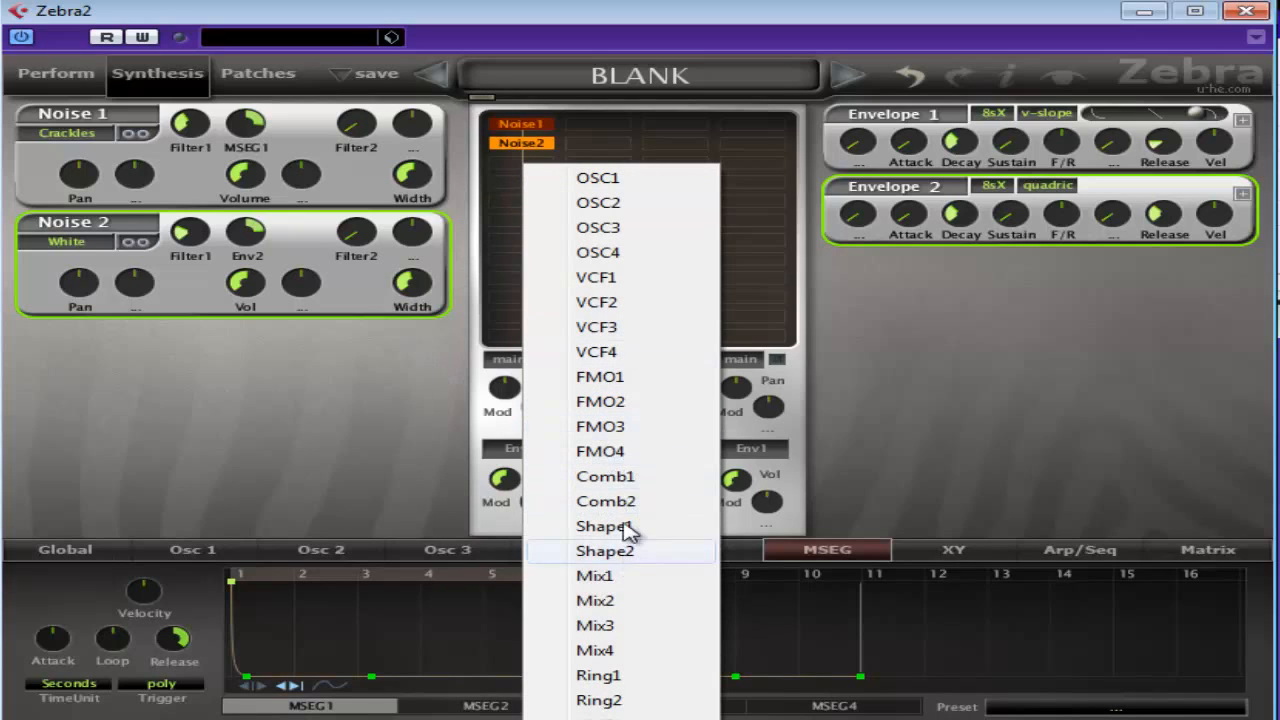
mouse_move(676, 202)
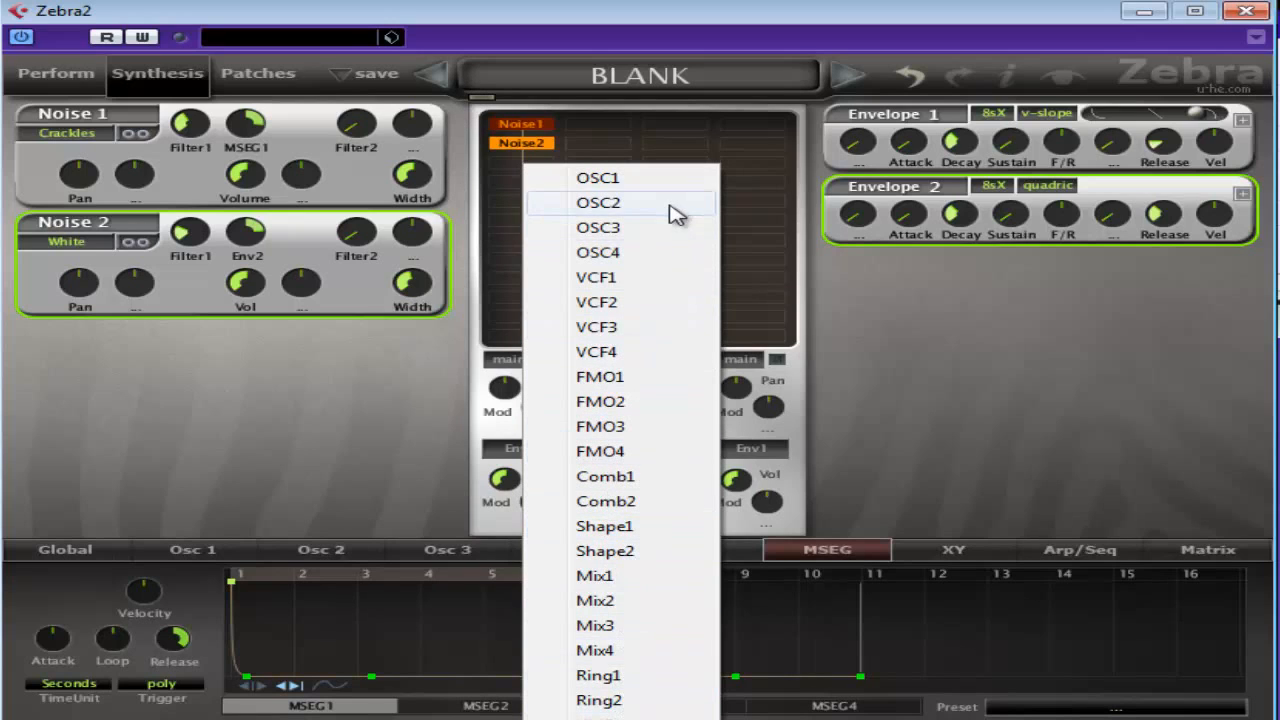
Add a Shaper 1 module set to Wedge with depth 36.50 and input lowered to -13.00
click(604, 524)
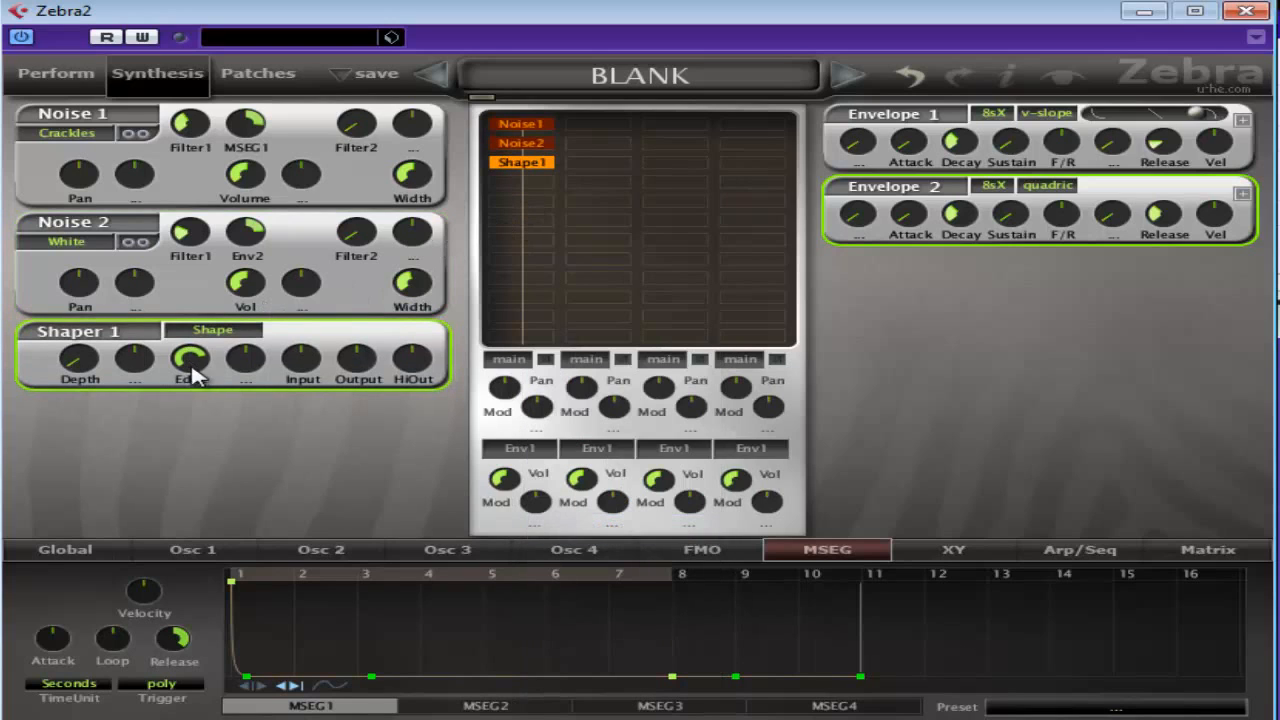
mouse_move(240, 342)
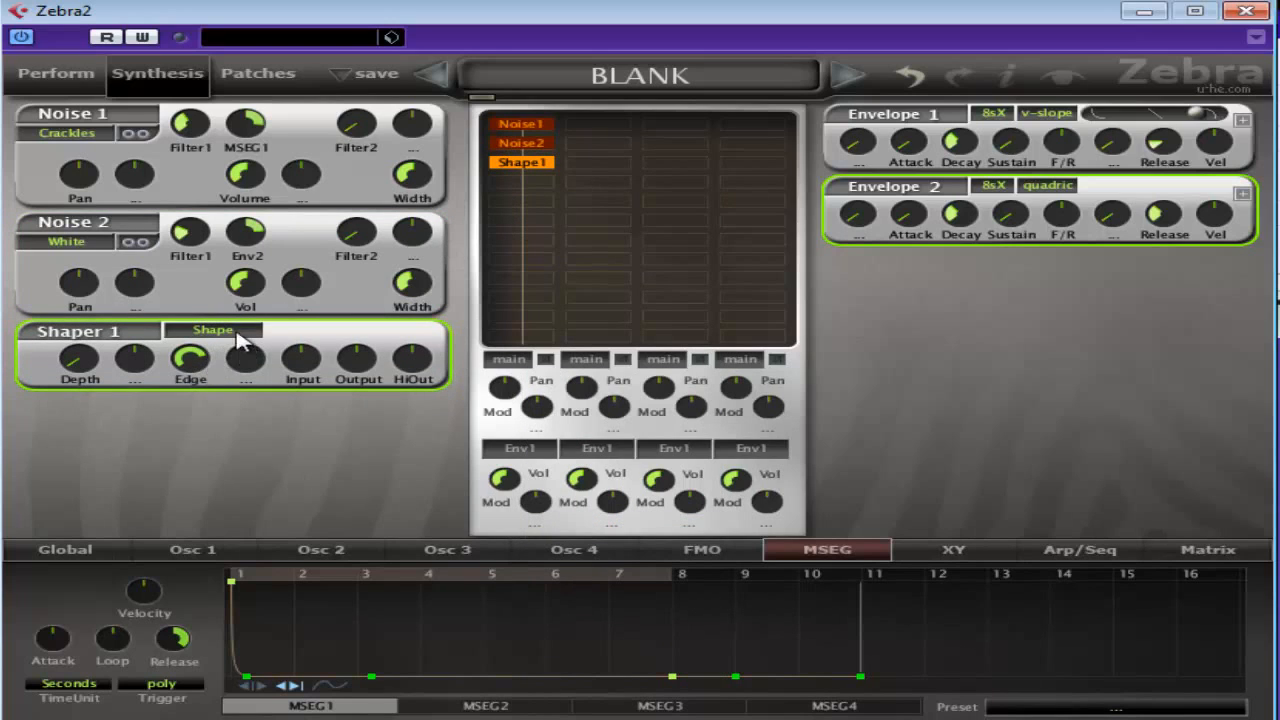
click(212, 328)
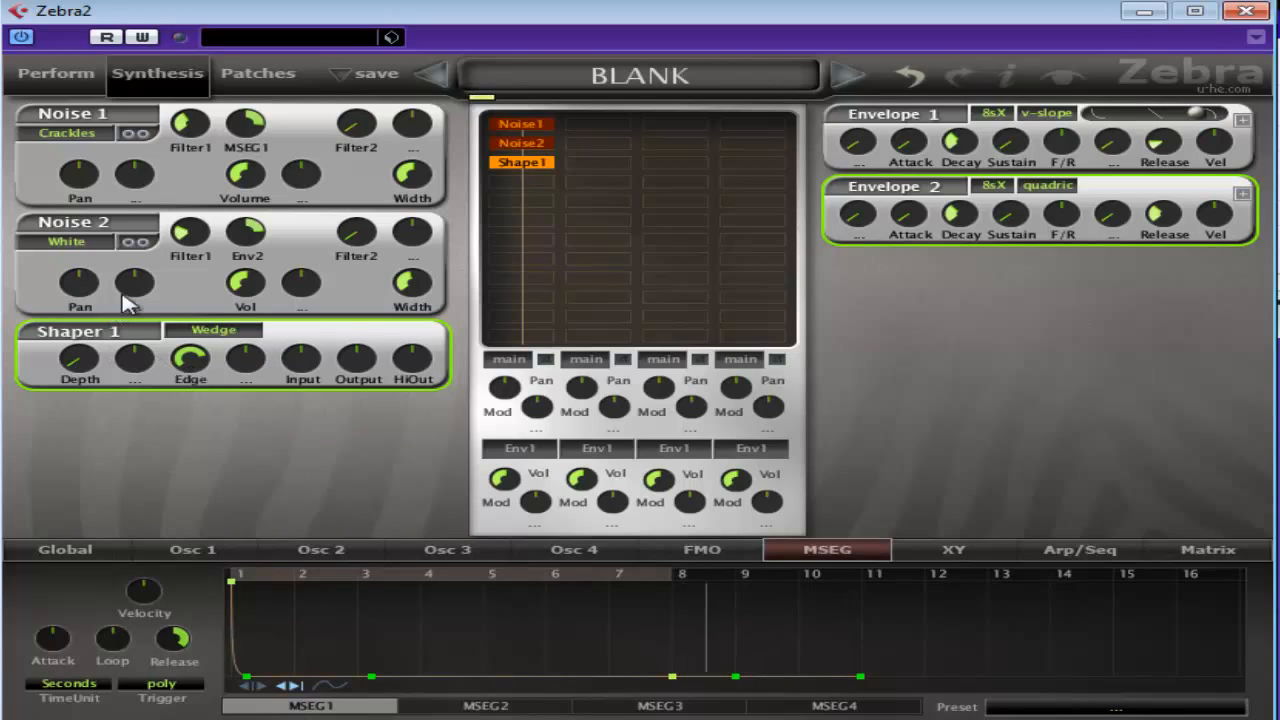
drag(80, 360, 80, 344)
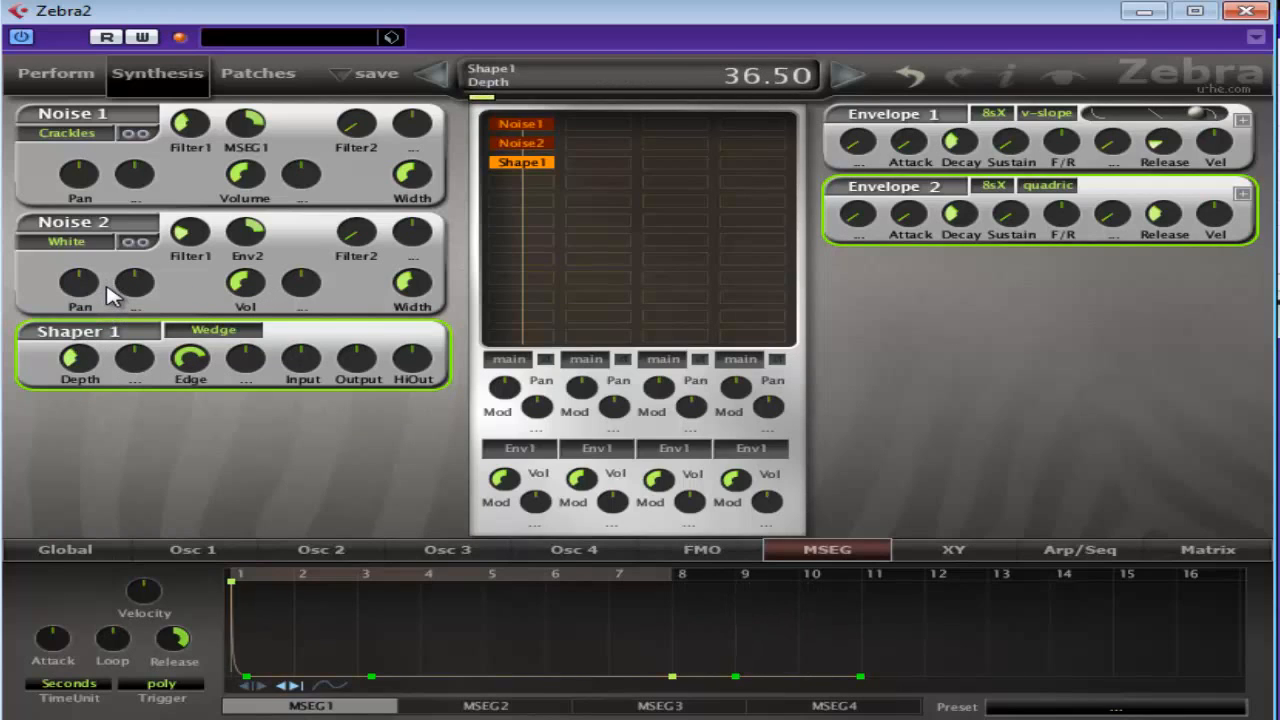
drag(190, 358, 190, 340)
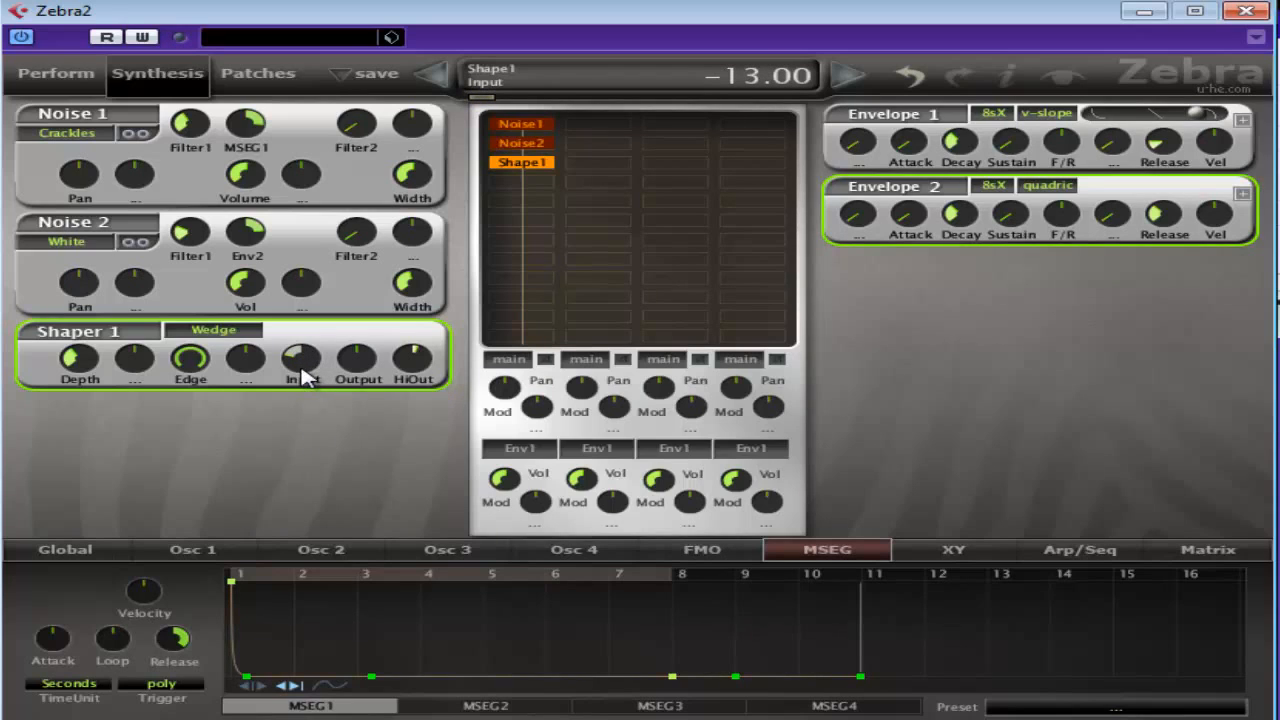
drag(304, 360, 304, 376)
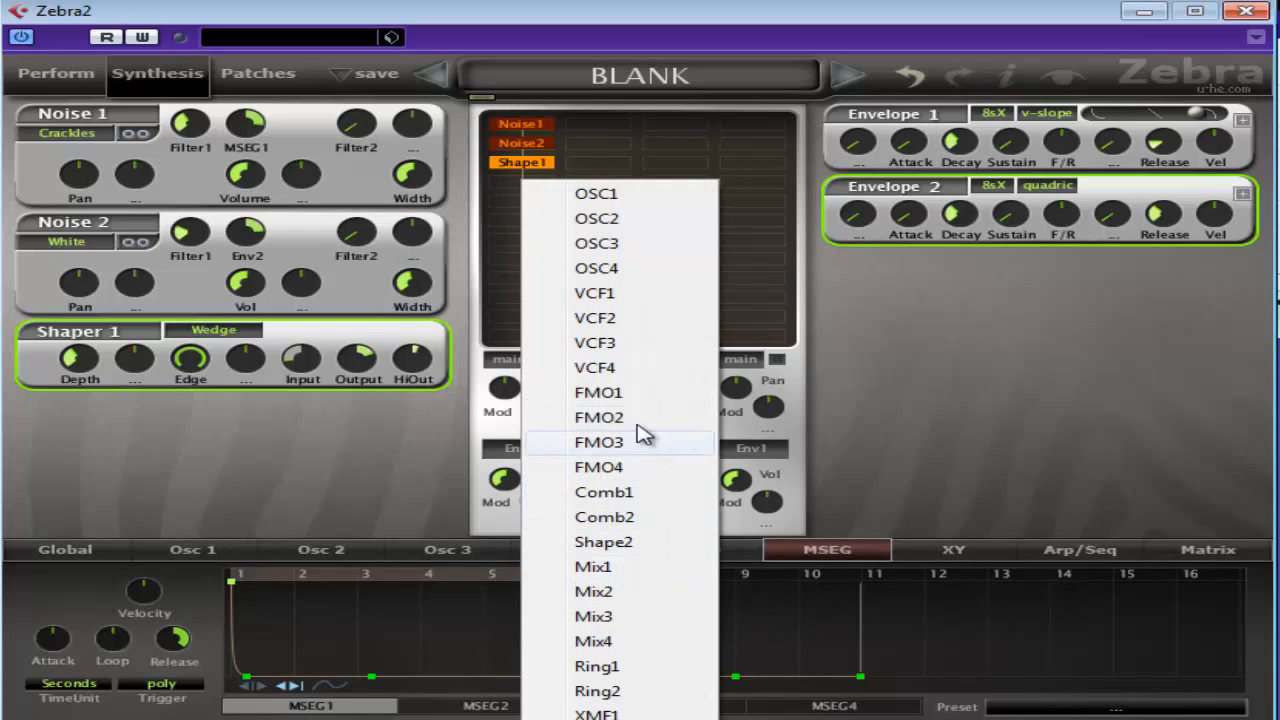
Add VCF1 as an LP Xcite filter after Shape1 and assign a new Envelope 3 as its modulator
click(594, 292)
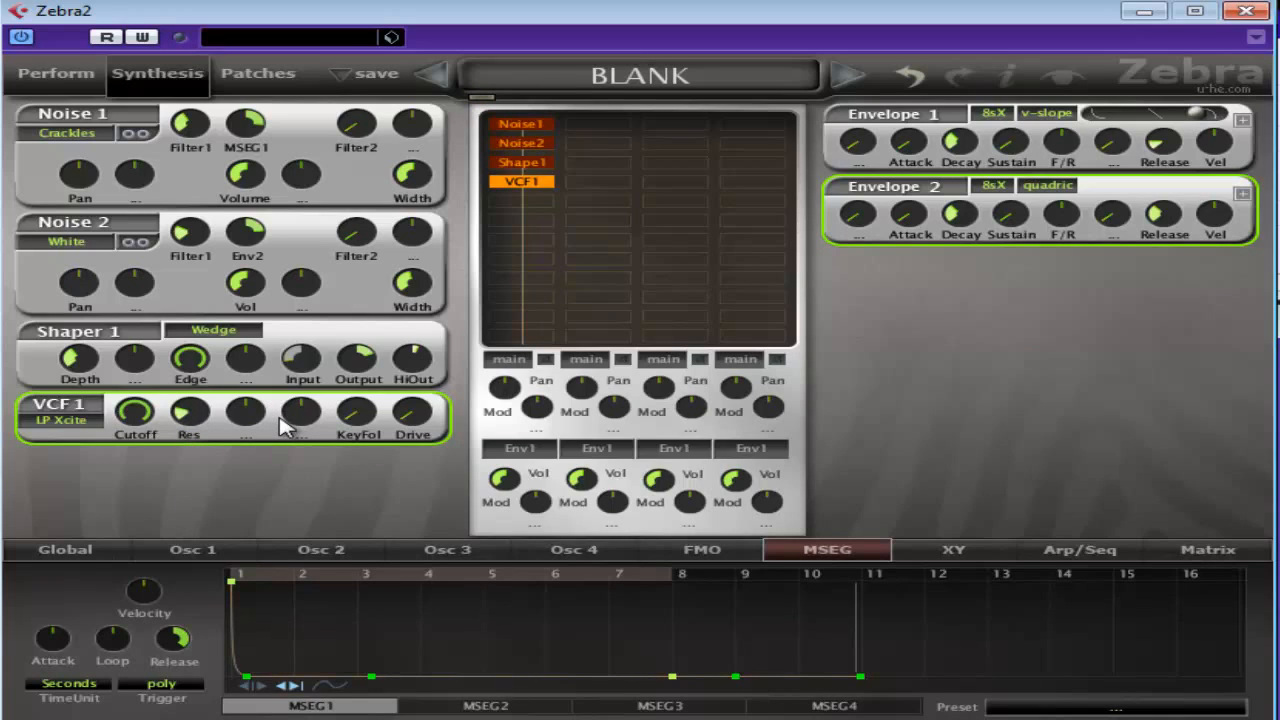
mouse_move(310, 414)
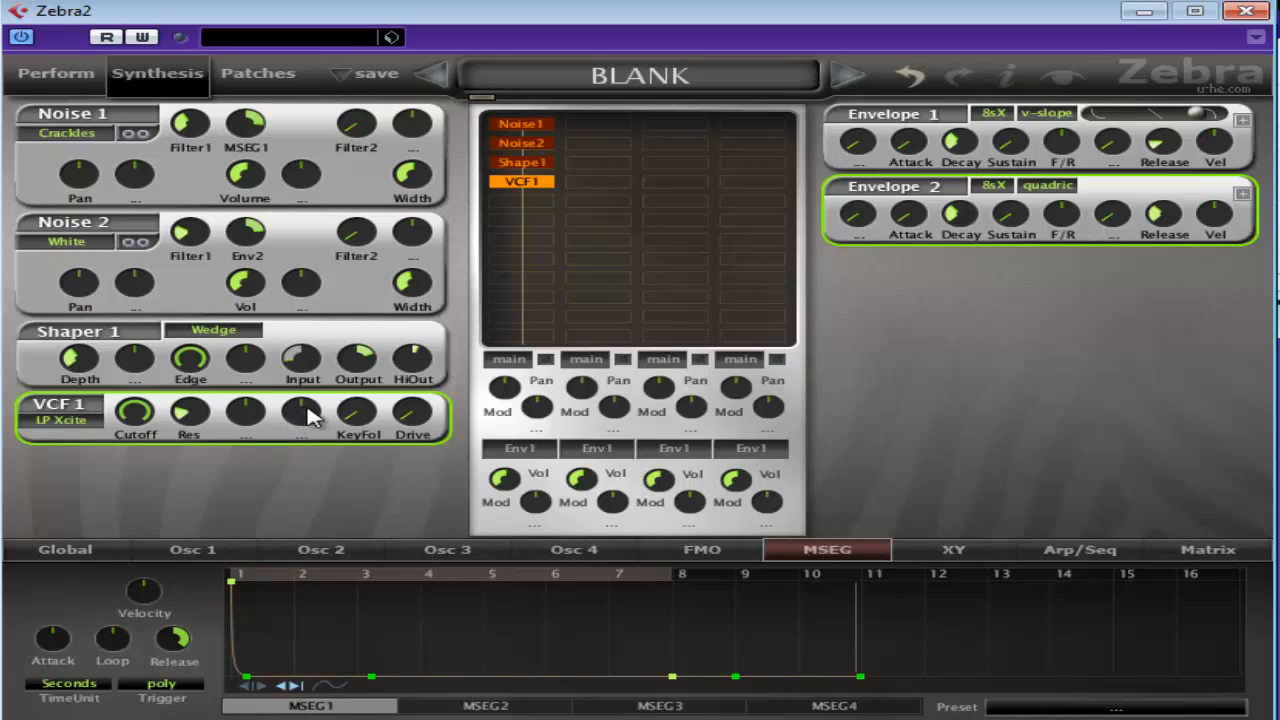
click(300, 412)
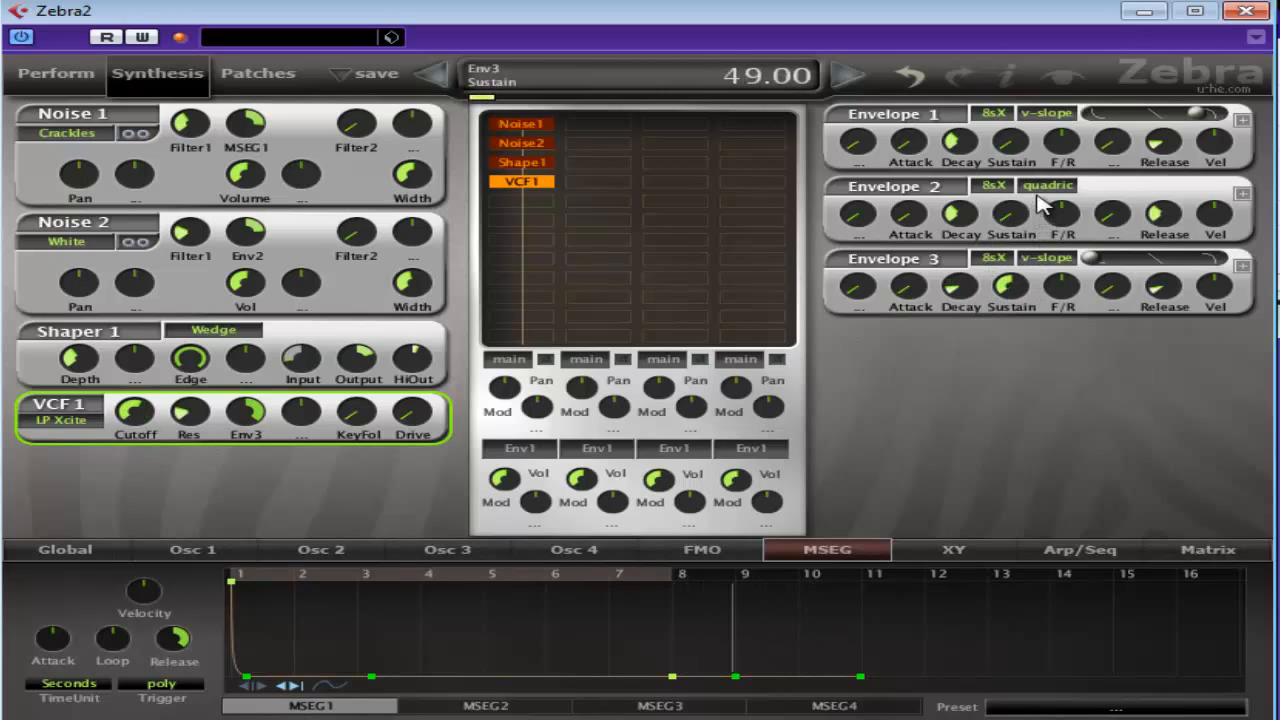
drag(1008, 284, 1008, 280)
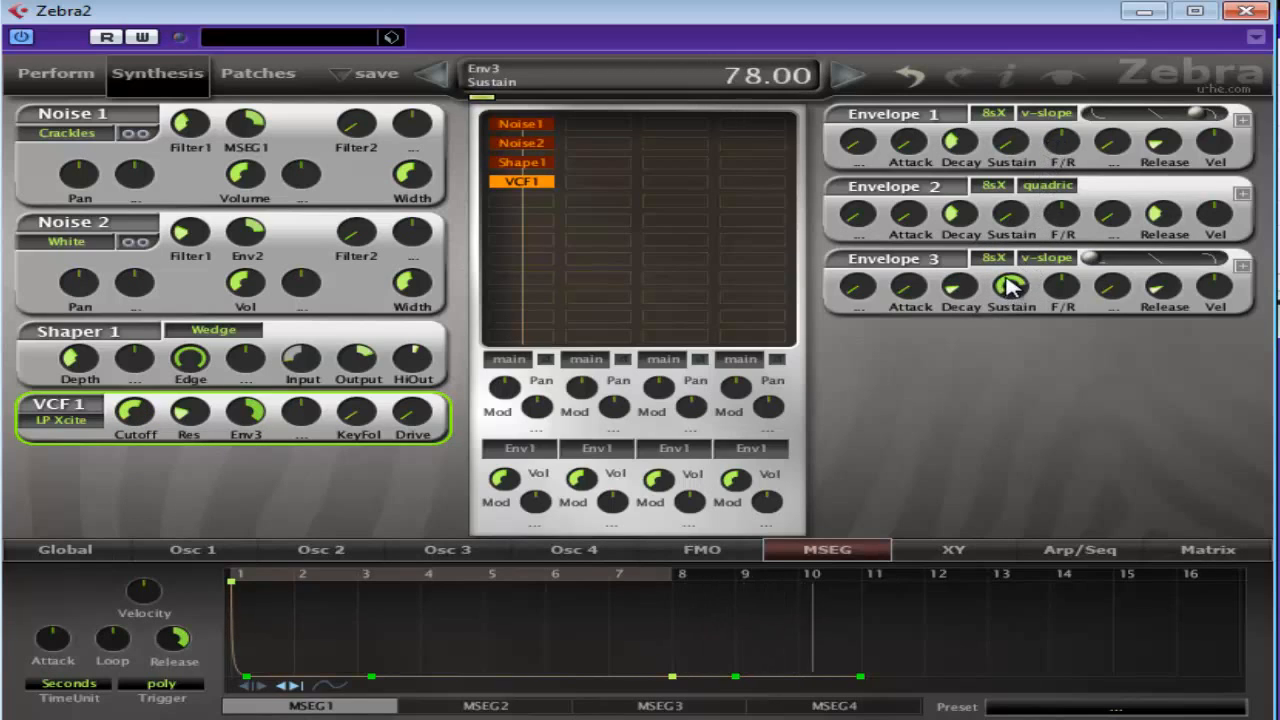
drag(1010, 284, 1010, 260)
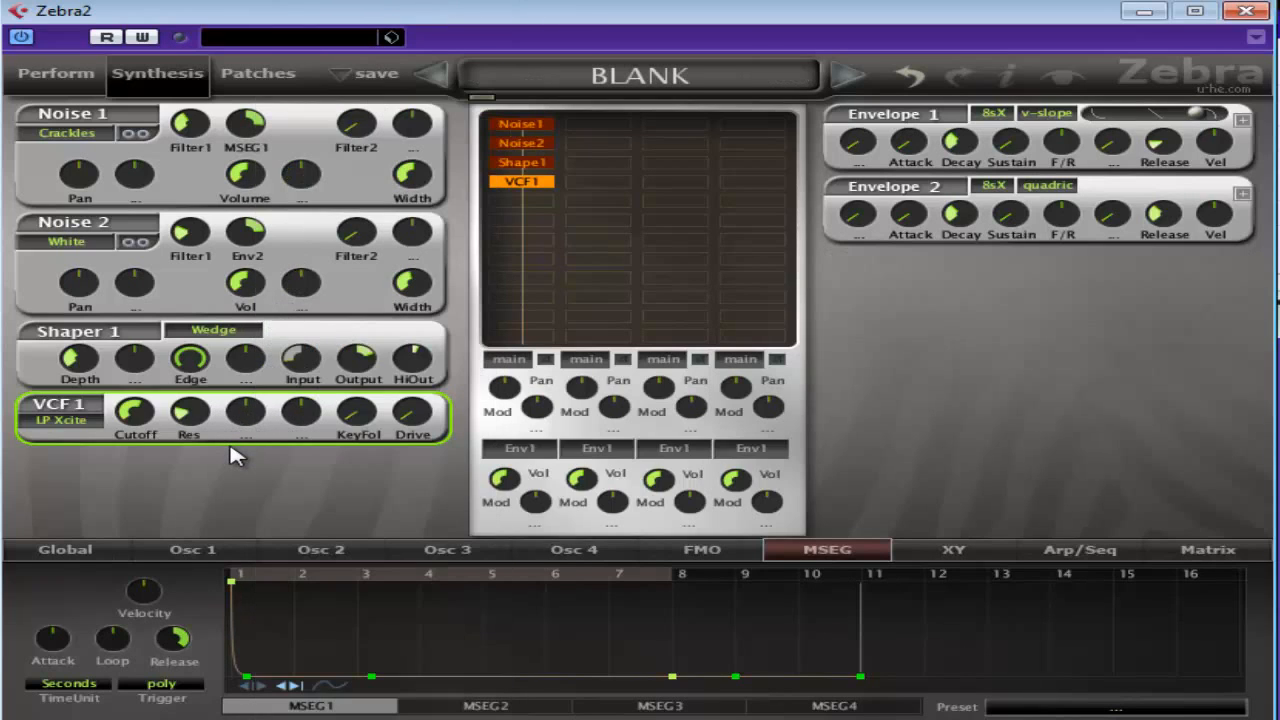
mouse_move(248, 408)
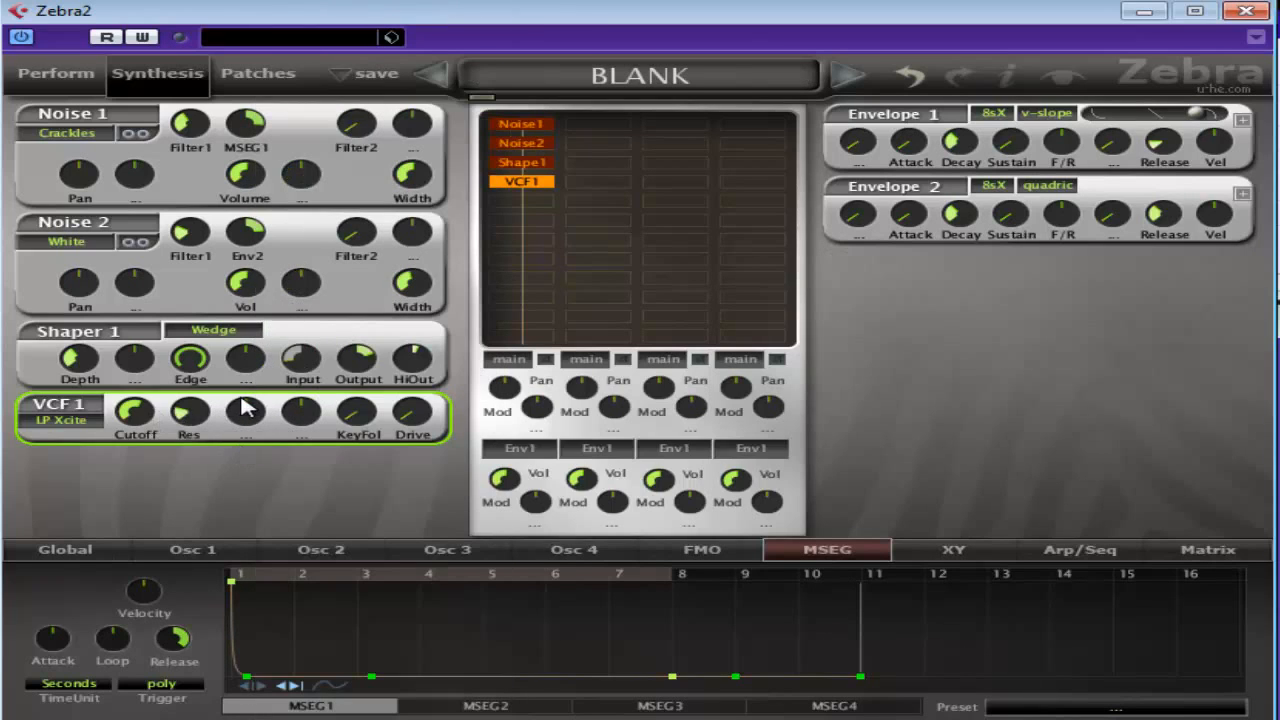
mouse_move(230, 428)
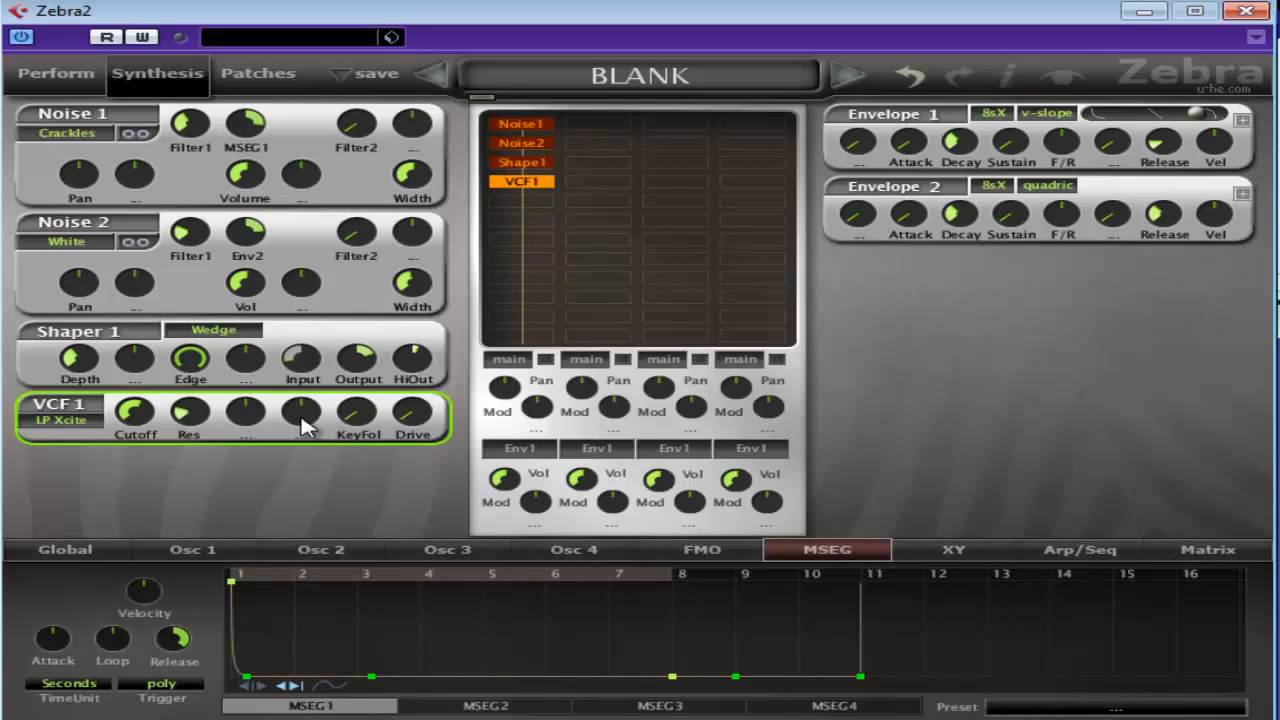
mouse_move(290, 440)
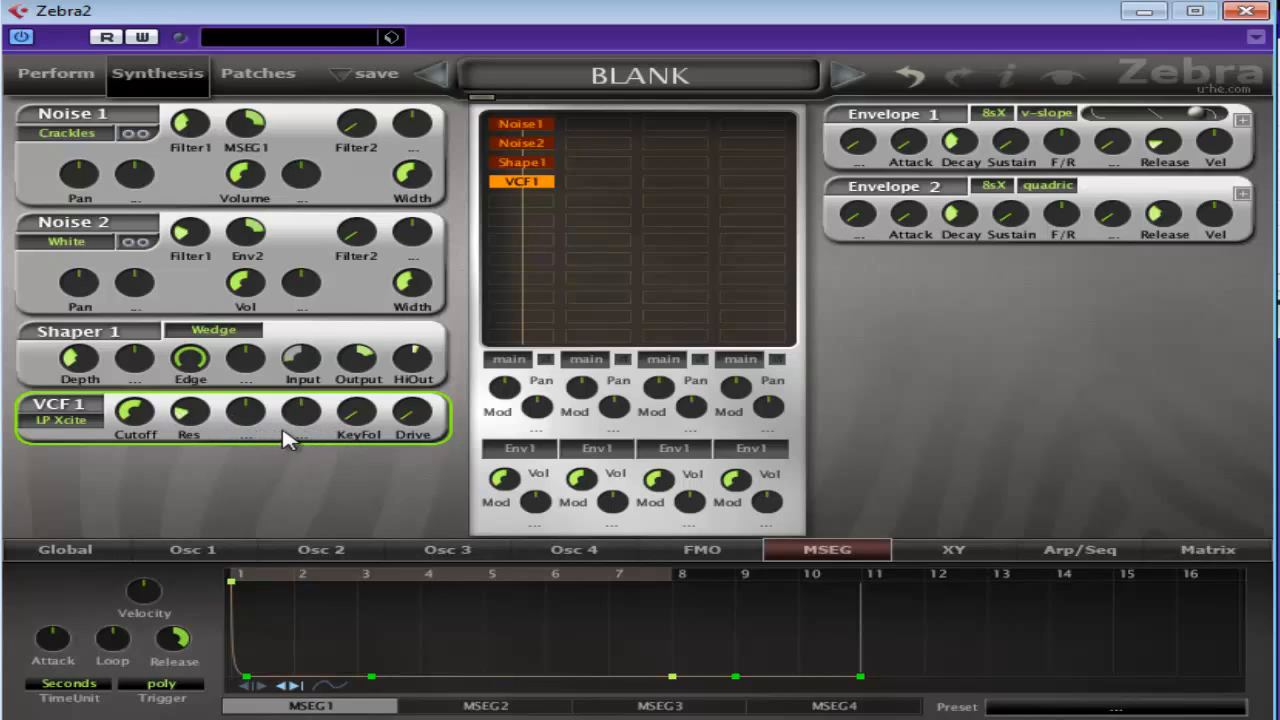
mouse_move(204, 424)
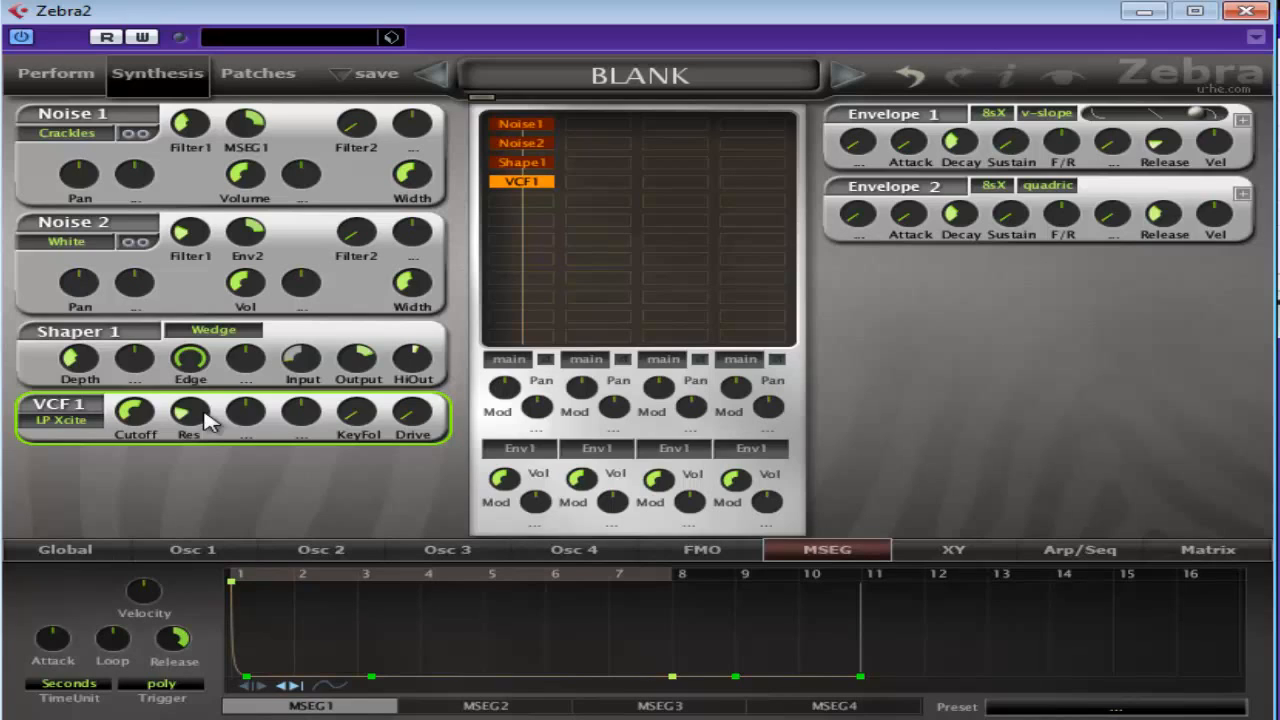
mouse_move(220, 426)
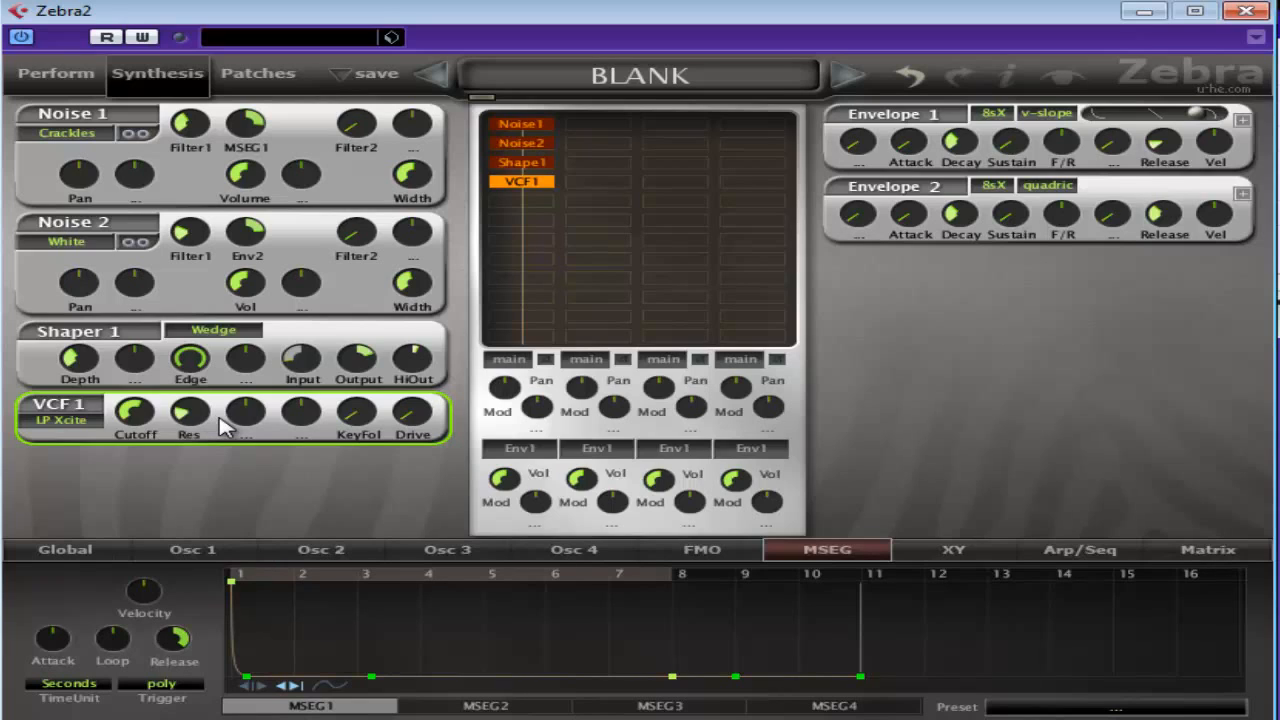
mouse_move(138, 524)
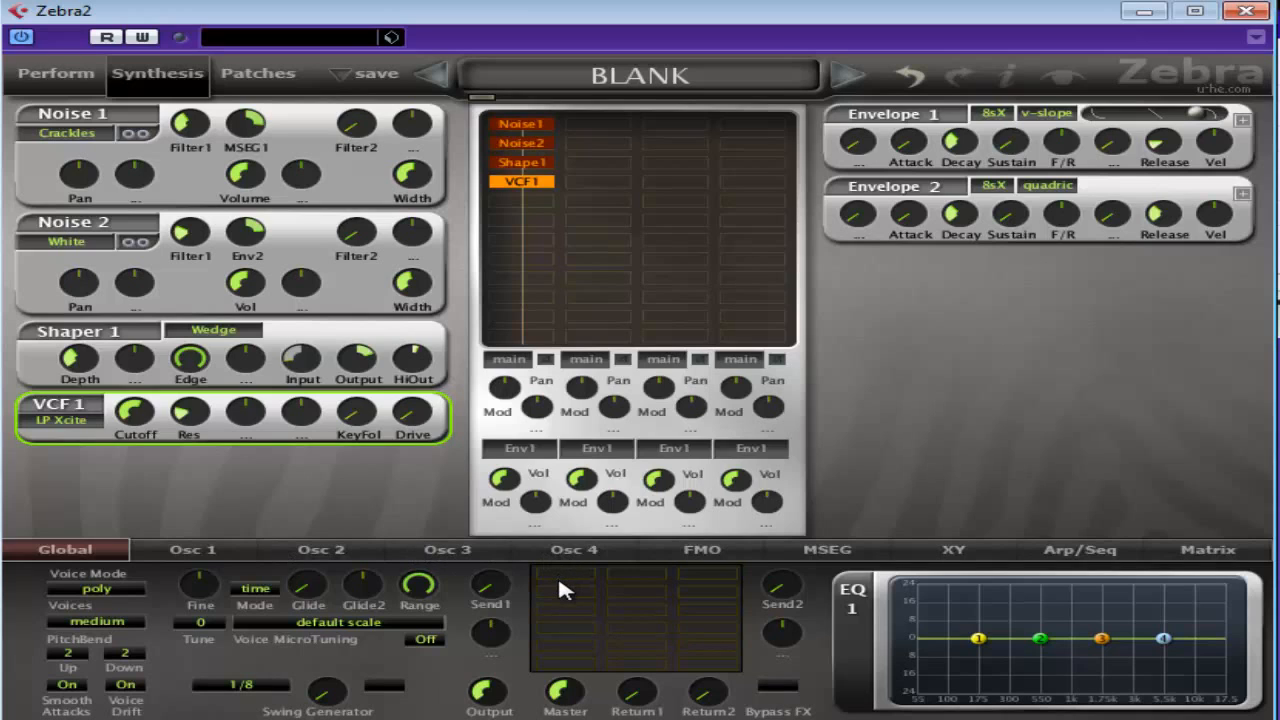
Add ModFX1 Chorus to the FX grid, set its mix, tweak the Wedge input, and set feedback to about 14
click(564, 588)
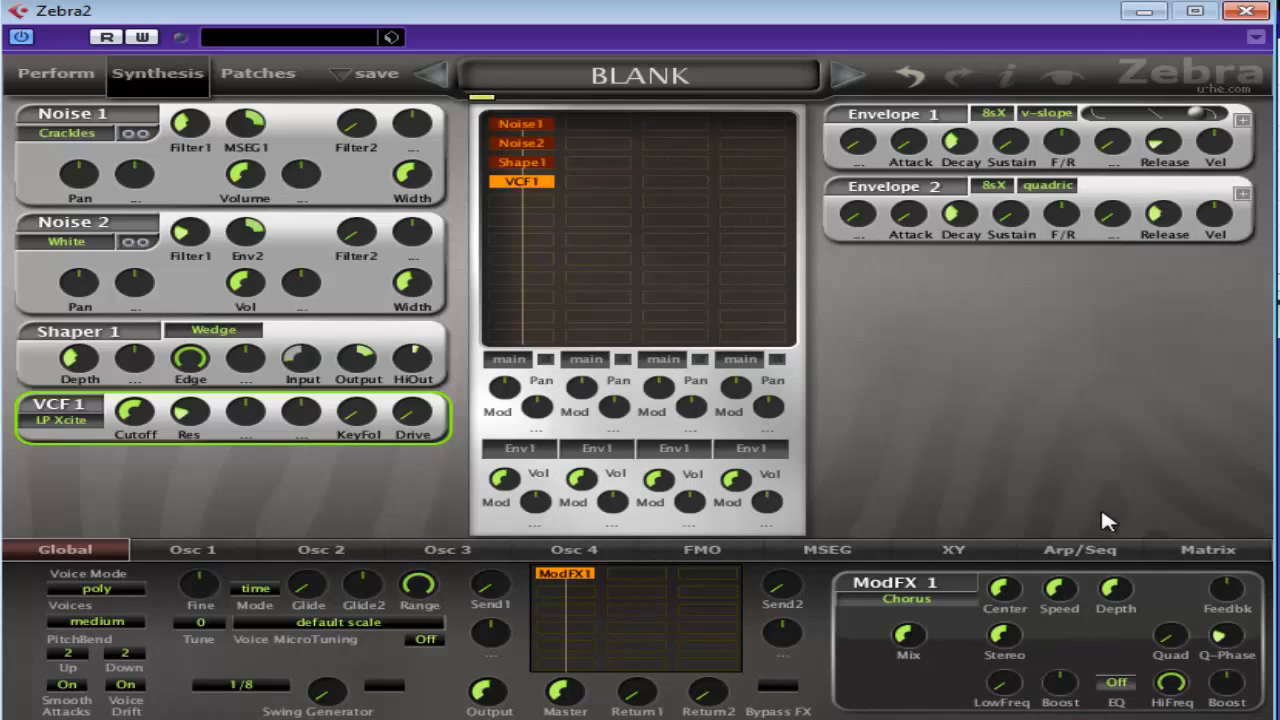
drag(908, 636, 908, 624)
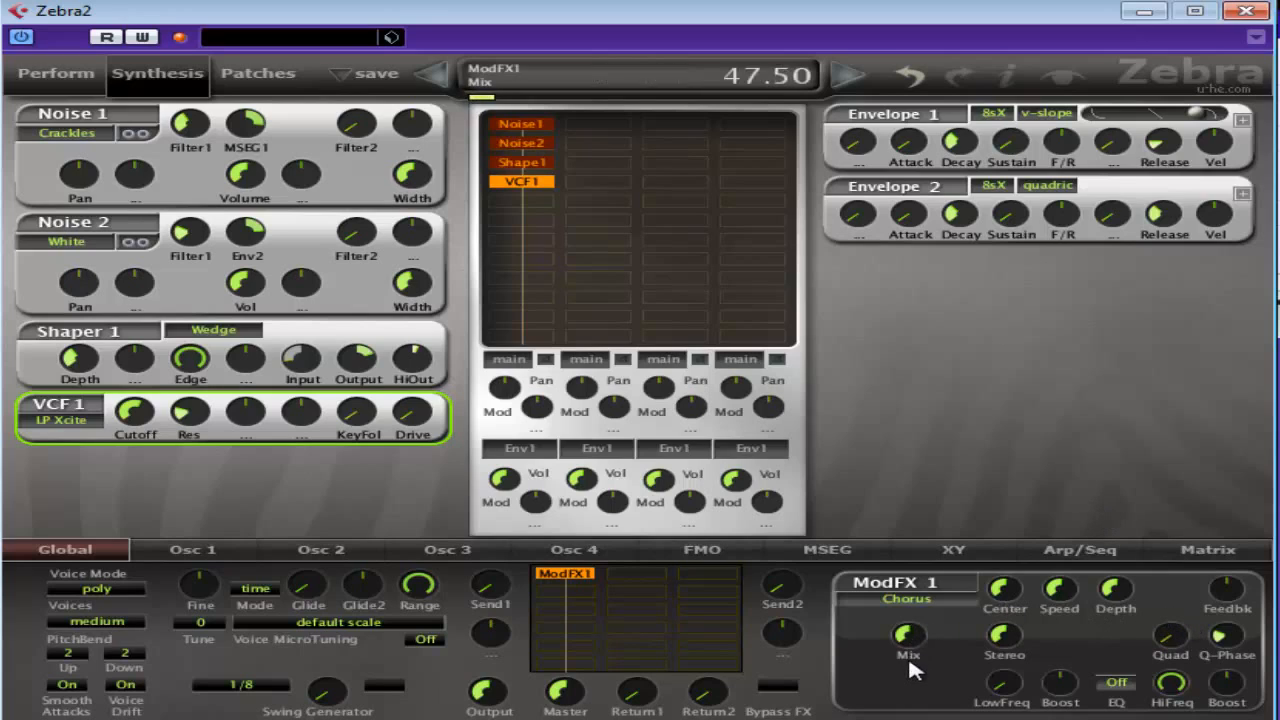
drag(908, 636, 908, 680)
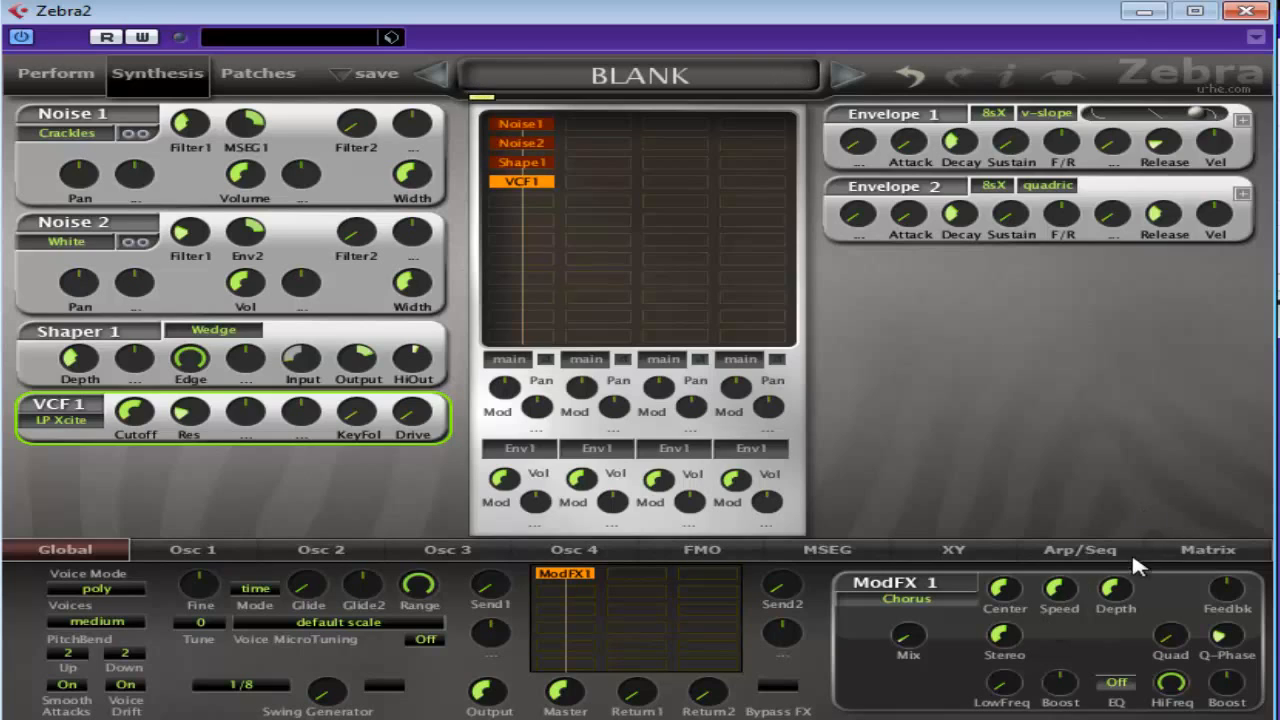
mouse_move(1004, 596)
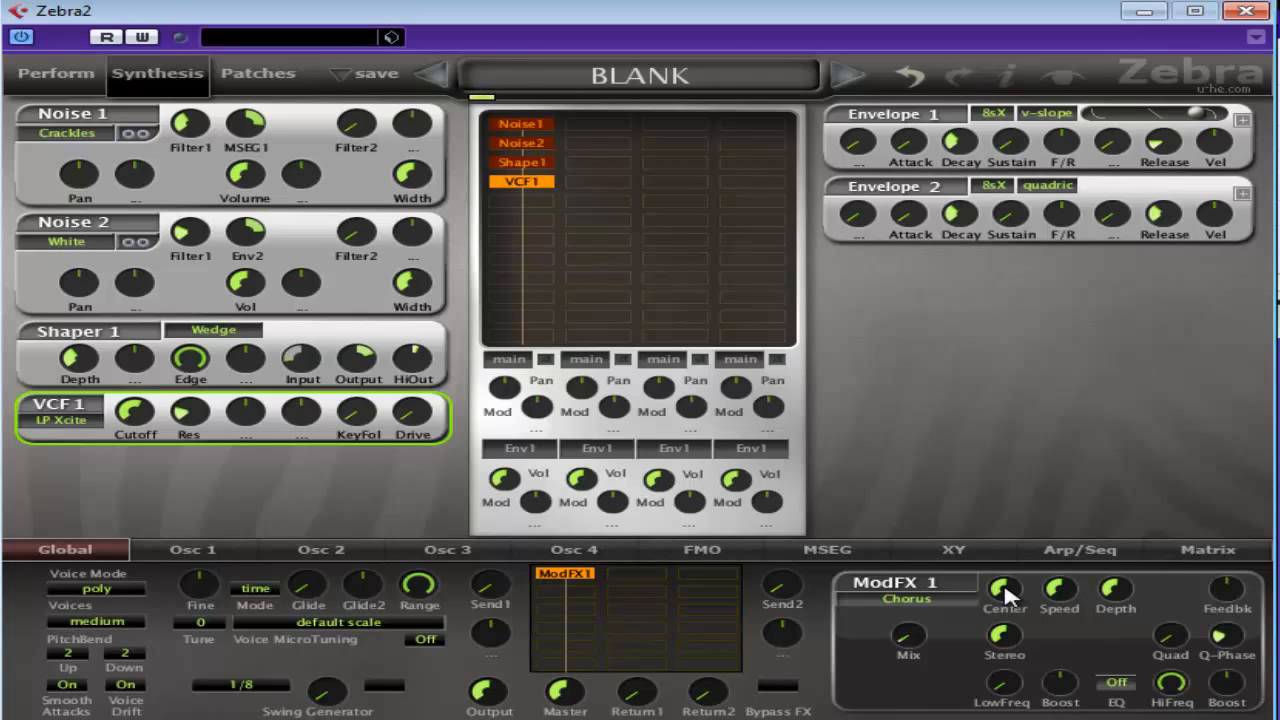
mouse_move(1244, 600)
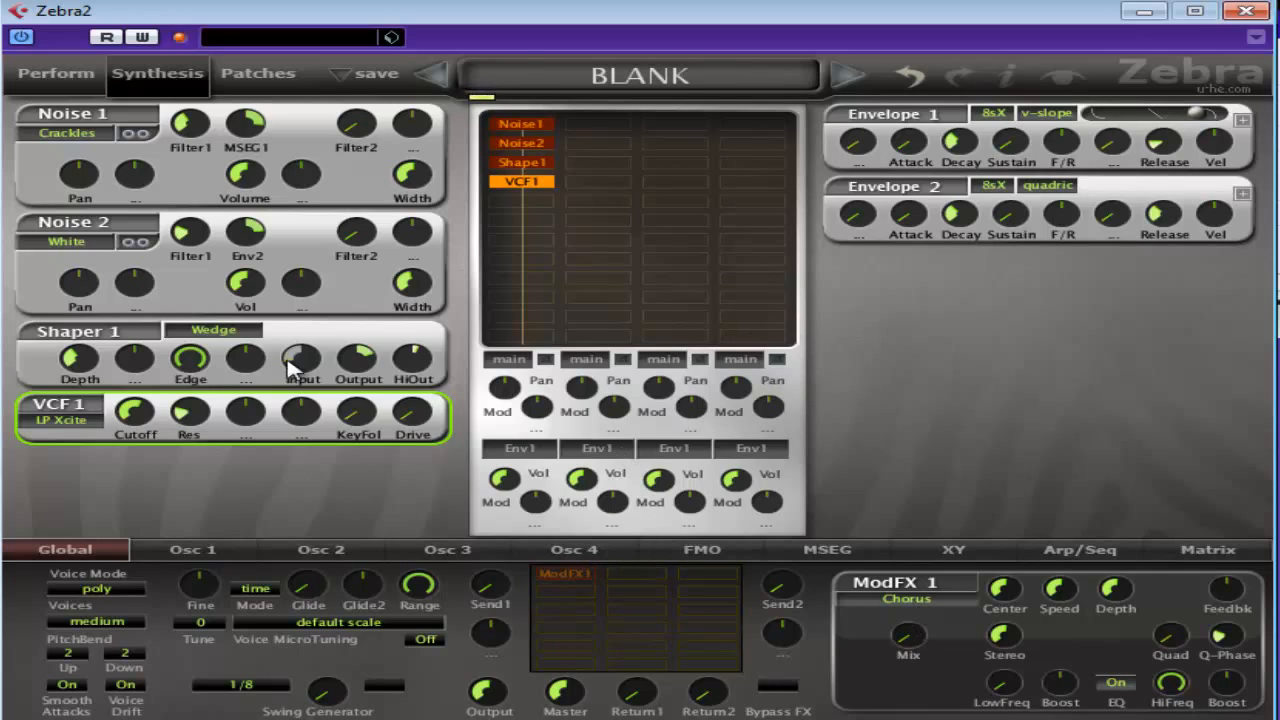
drag(136, 410, 200, 430)
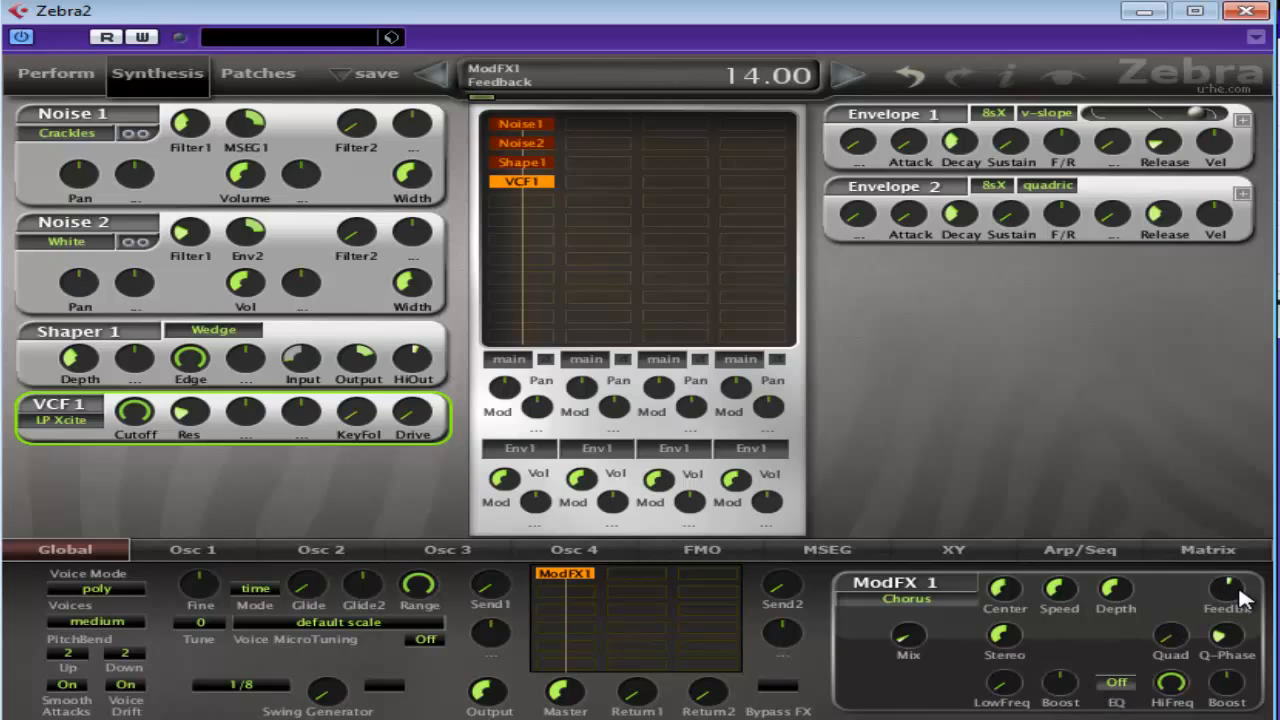
drag(1228, 590, 1228, 620)
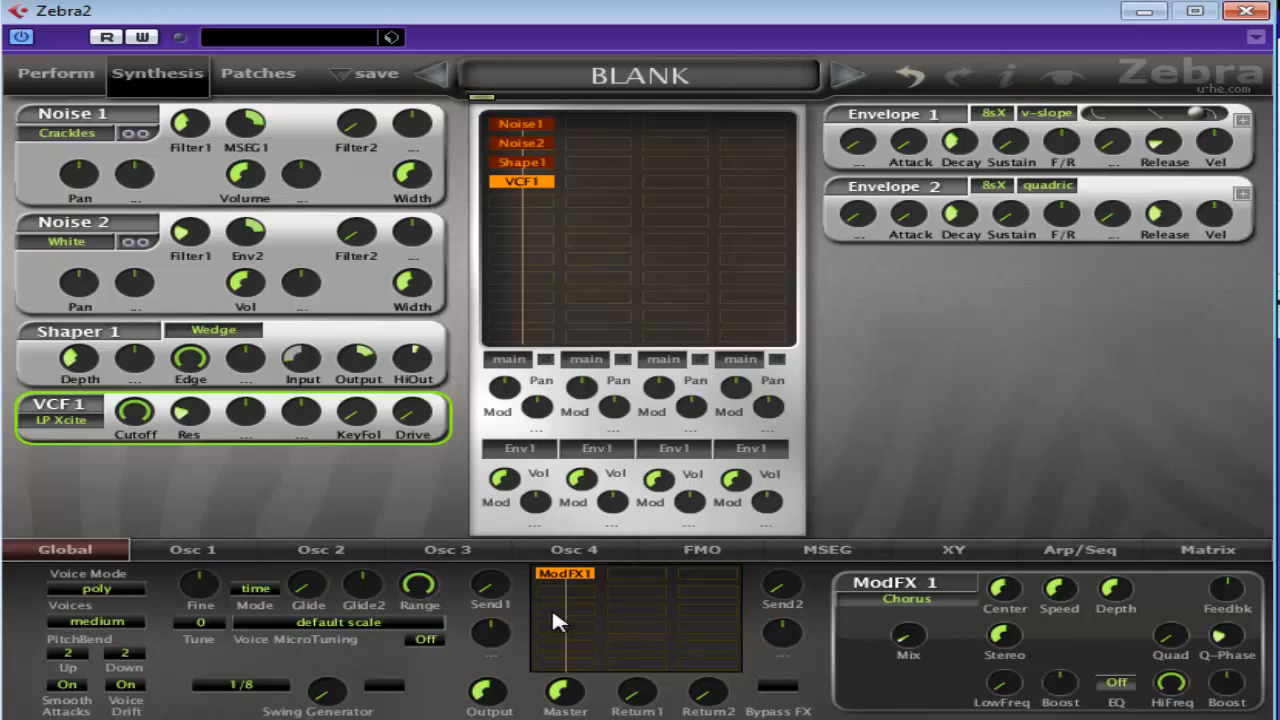
Add EQ1 and then EQ2 to the effects chain after the chorus
click(564, 572)
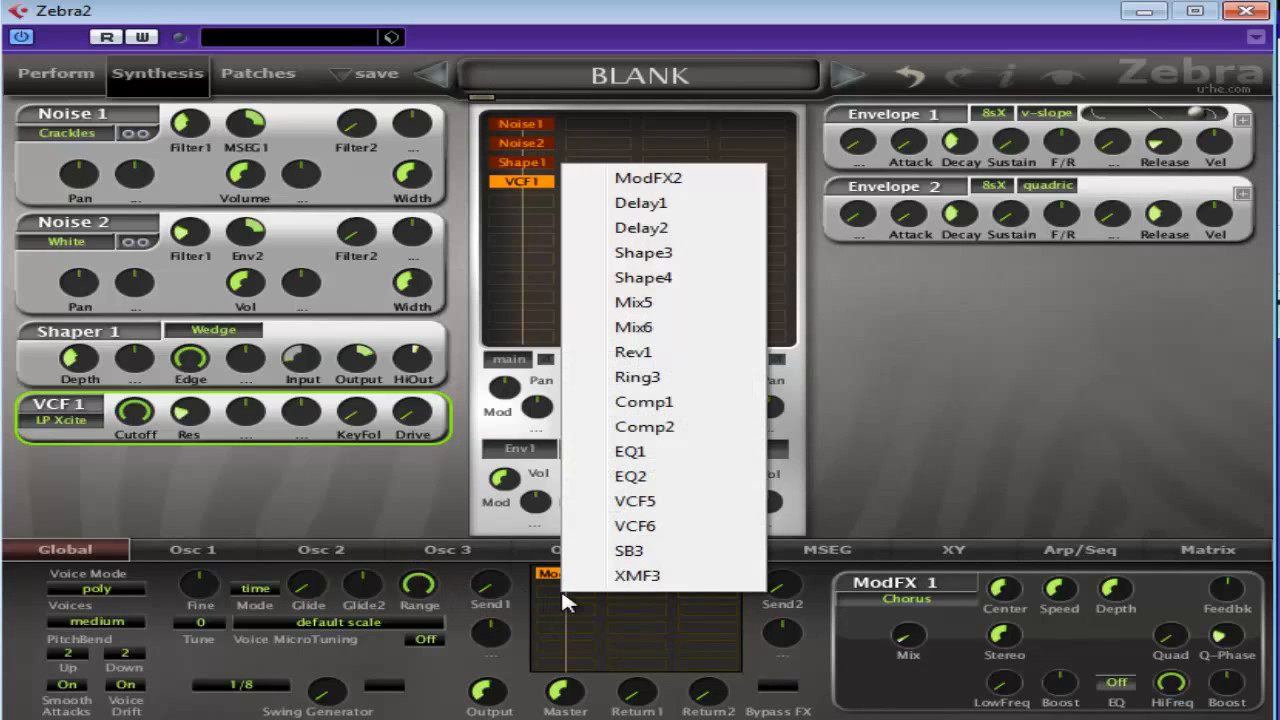
click(630, 452)
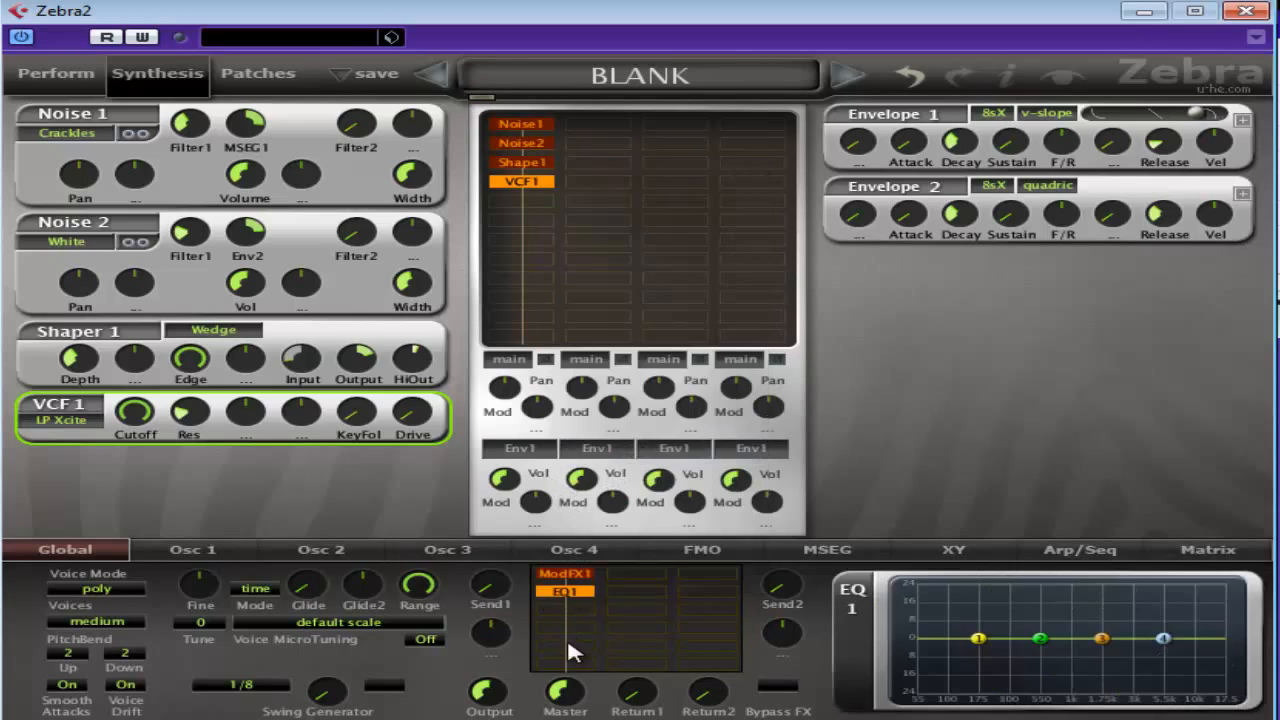
click(564, 592)
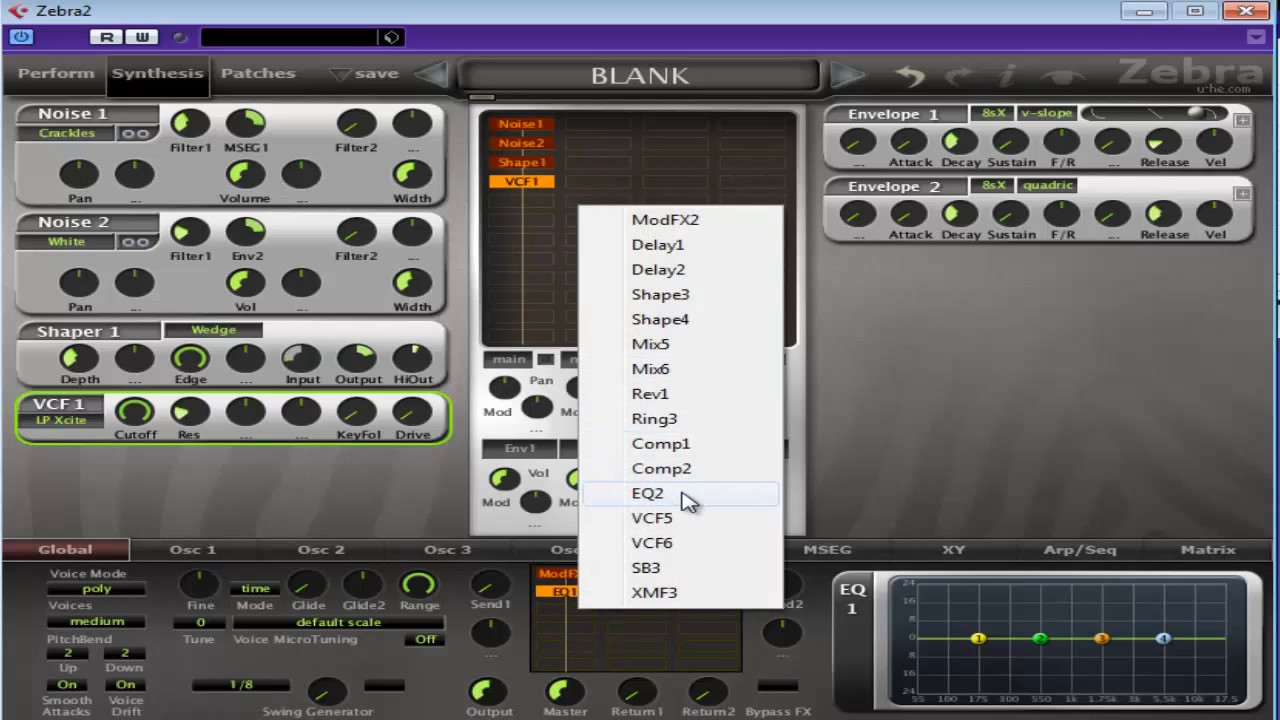
click(648, 492)
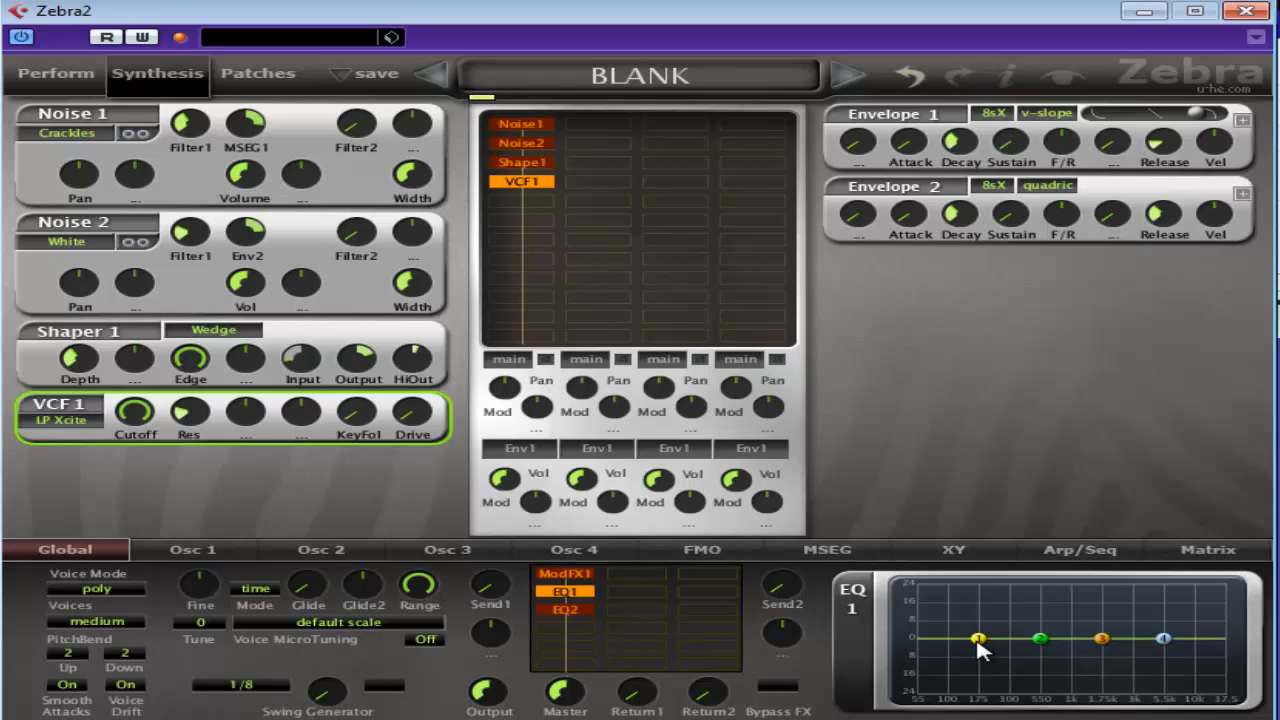
Shape EQ1: cut the lows, boost Mid1 to about 6 and set Mid2 slightly below zero near -1.5
drag(978, 638, 950, 680)
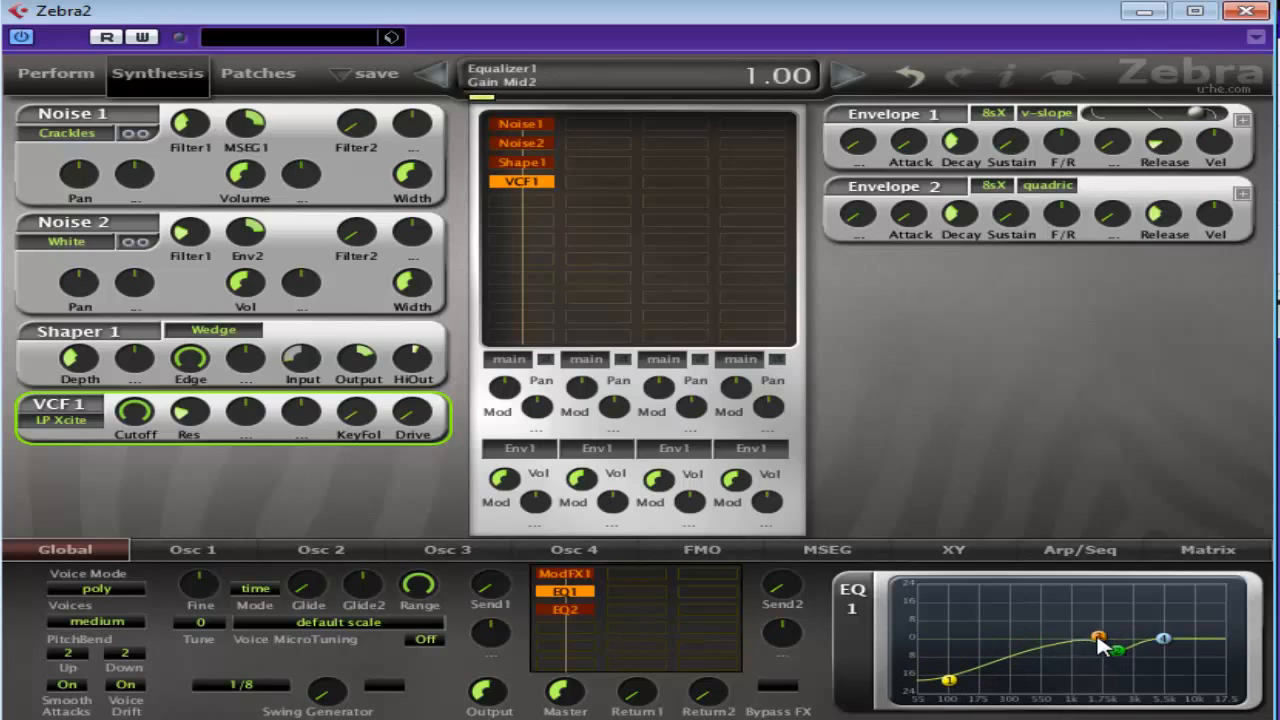
drag(1100, 636, 1104, 650)
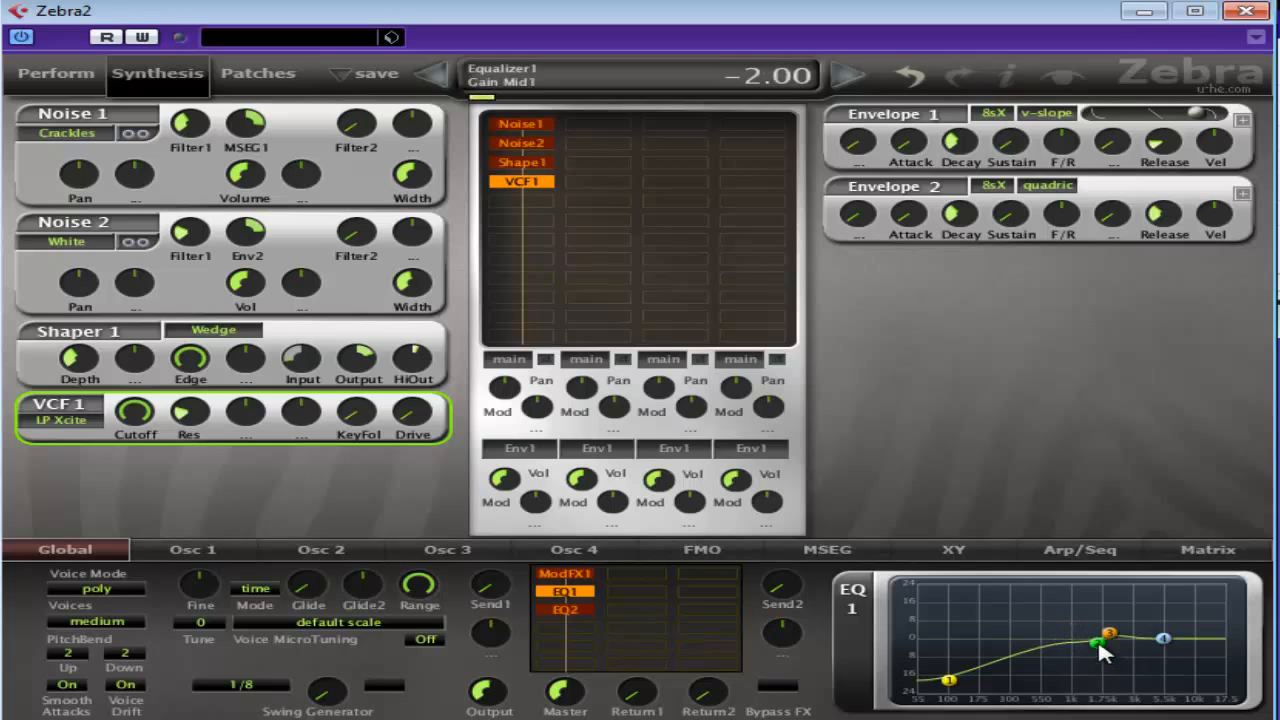
drag(1096, 648, 1070, 628)
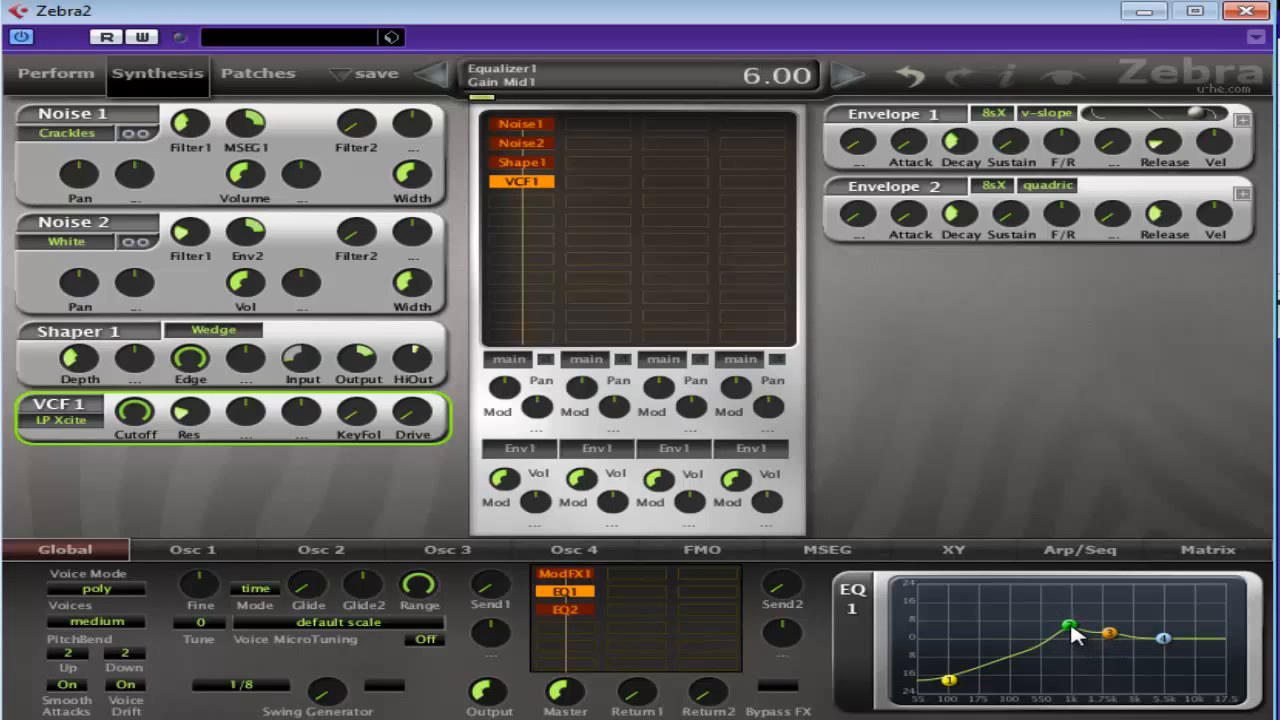
drag(1068, 628, 1104, 632)
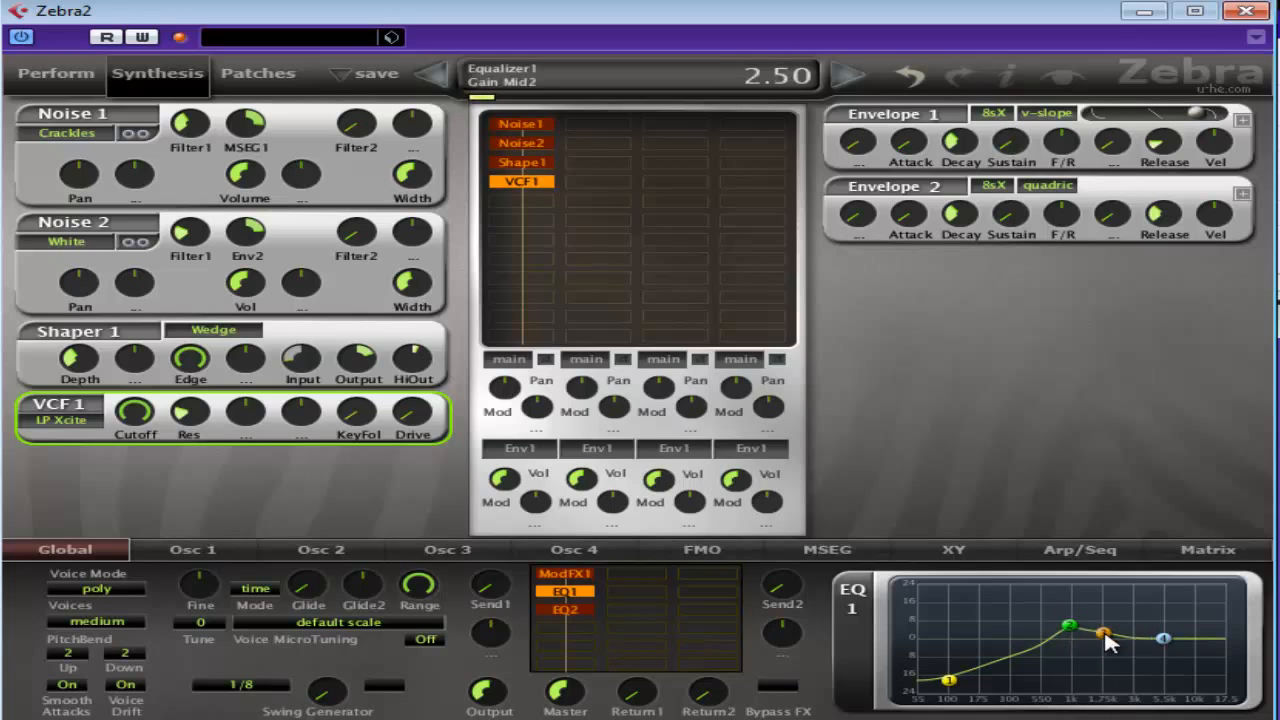
drag(1102, 632, 1112, 640)
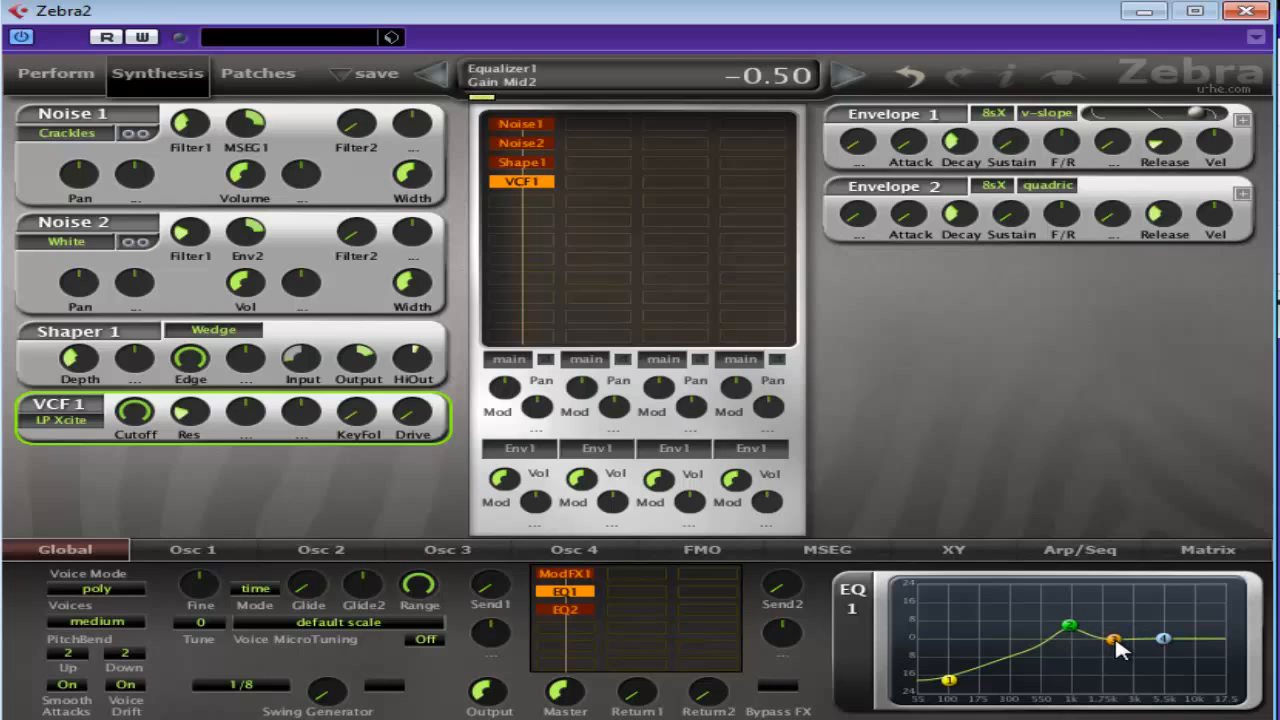
drag(1112, 640, 1164, 638)
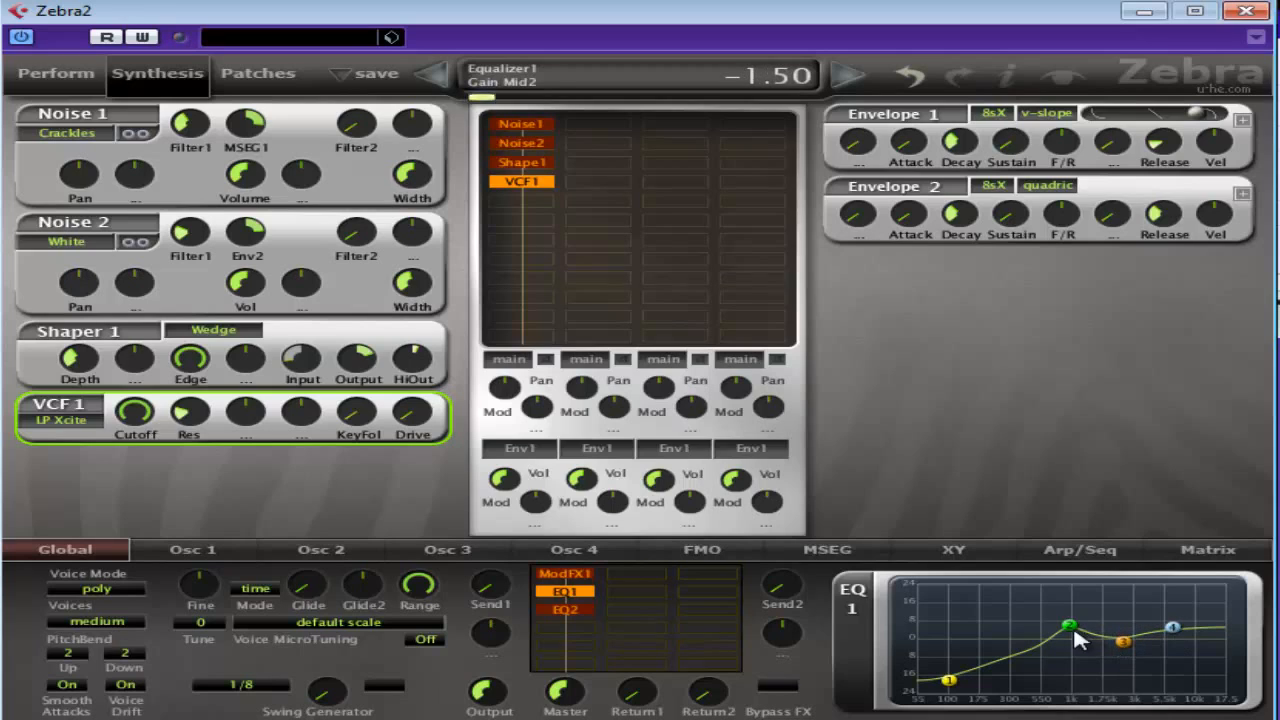
drag(1070, 628, 1062, 628)
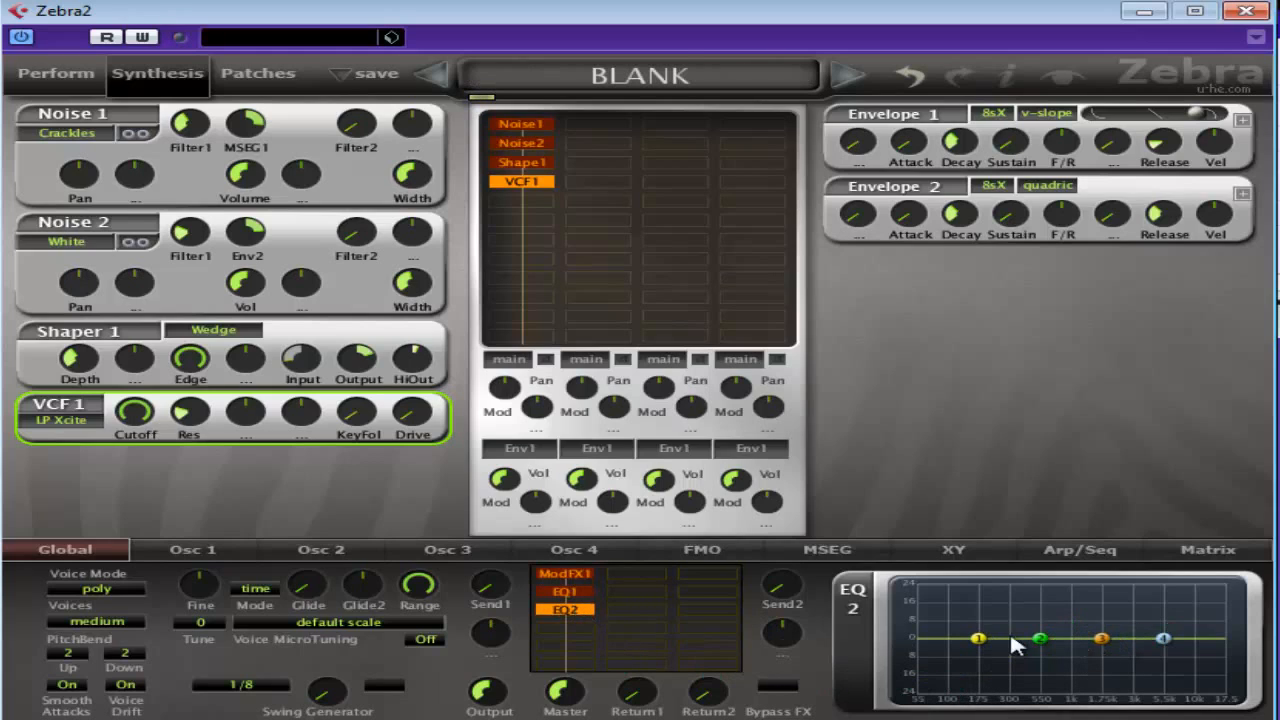
mouse_move(1004, 652)
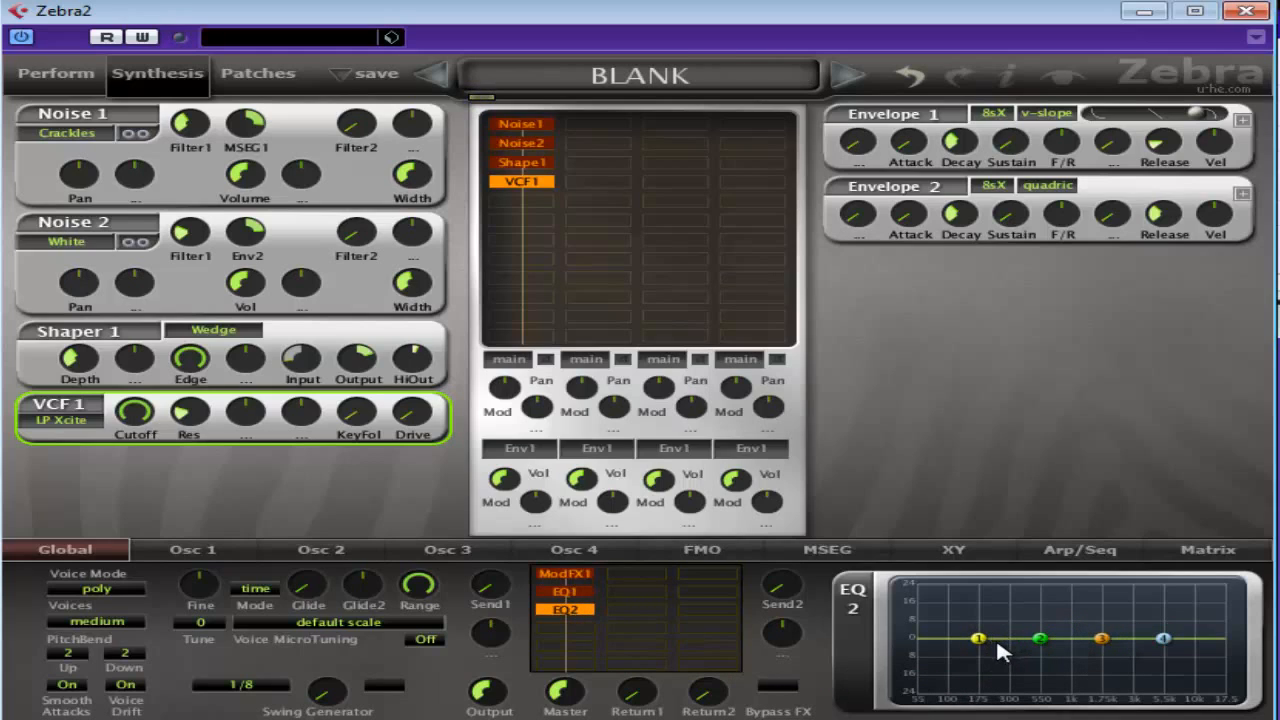
Cut EQ2's low shelf to about -9 with Q around 15
drag(978, 638, 964, 660)
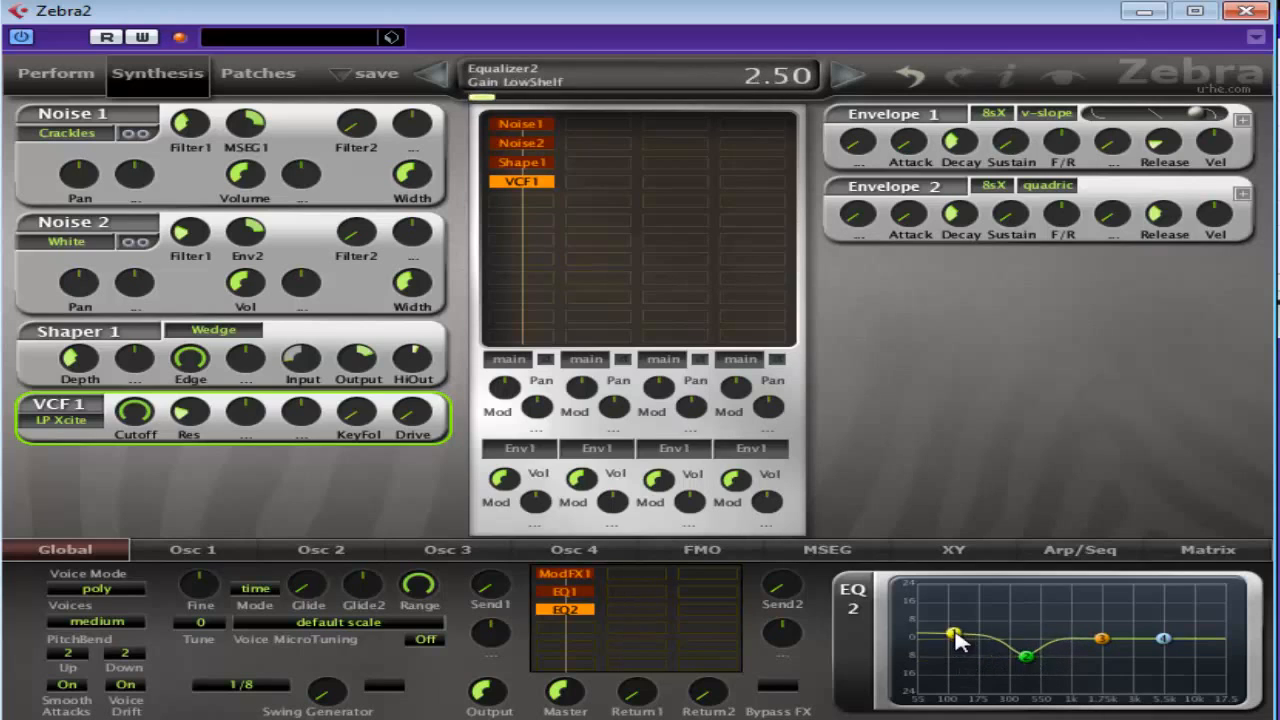
drag(952, 632, 952, 660)
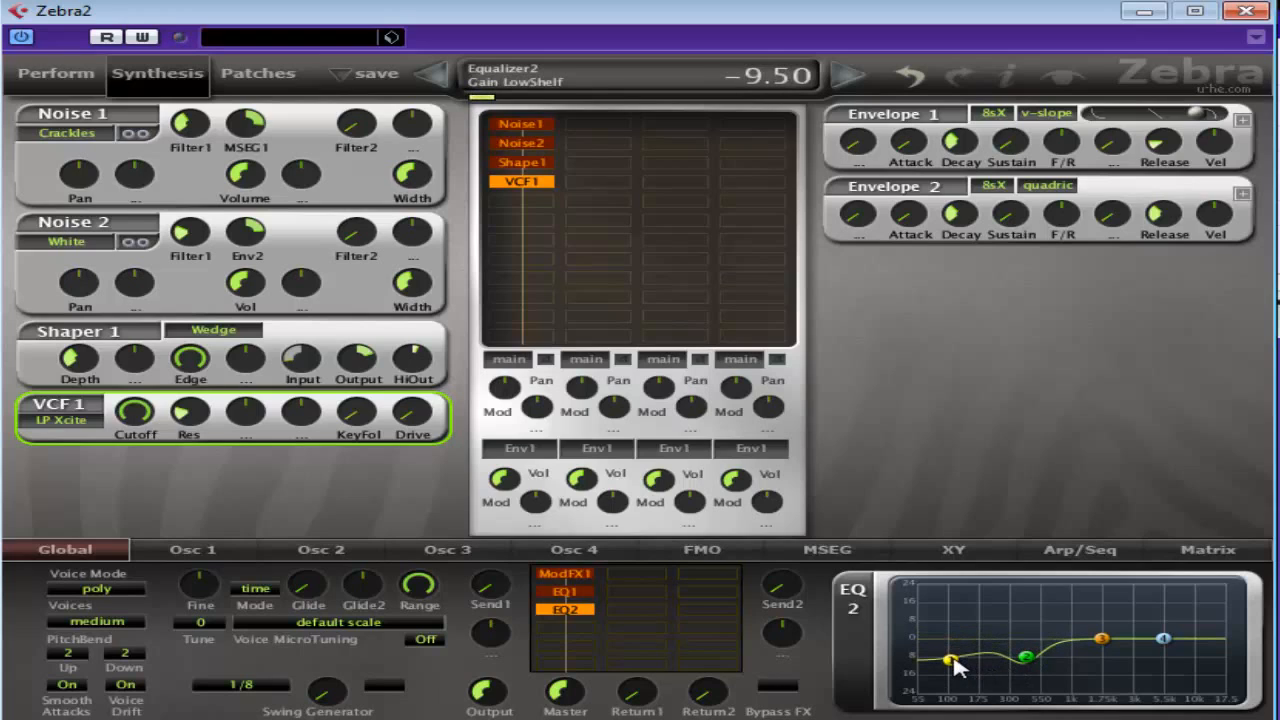
drag(948, 664, 948, 658)
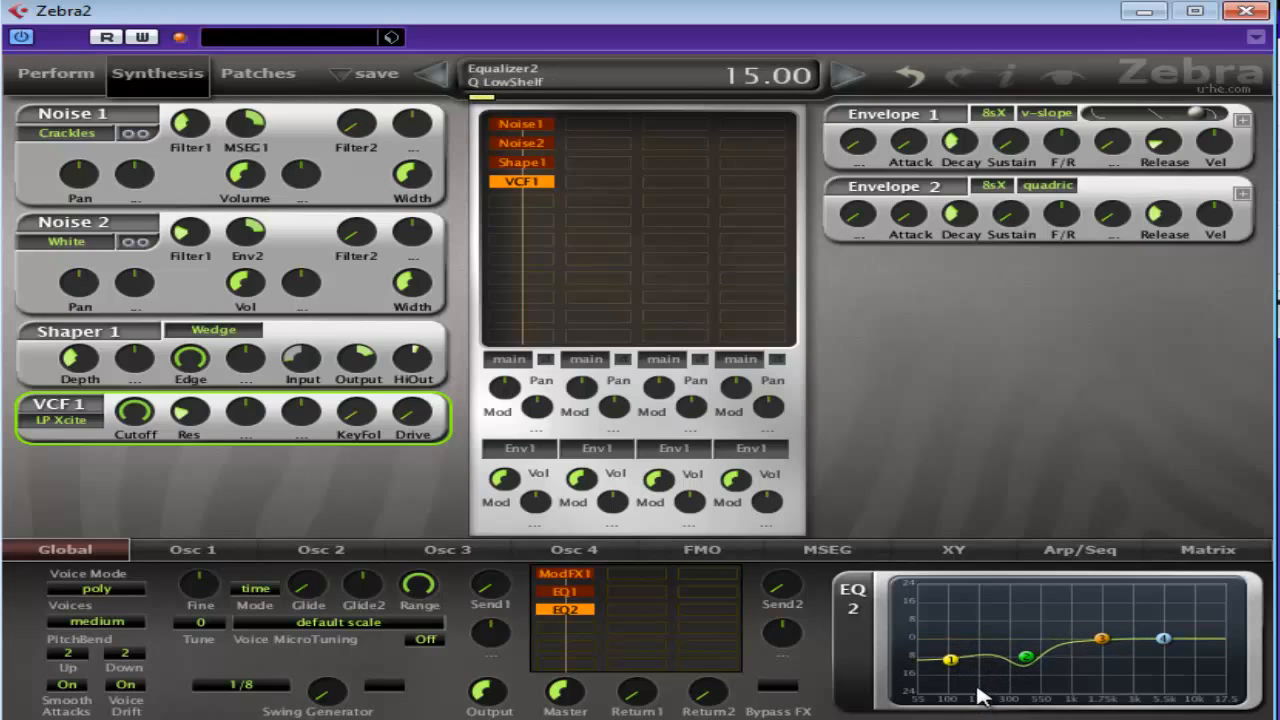
drag(948, 660, 964, 668)
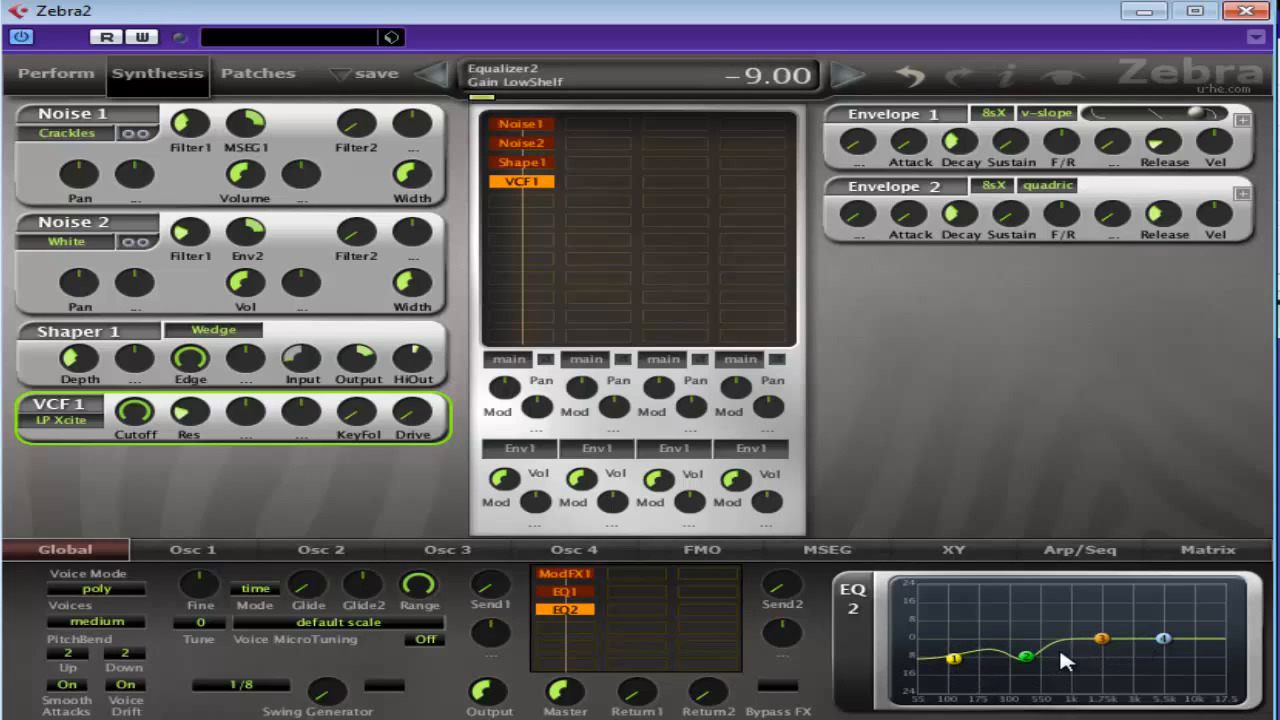
Boost EQ2's upper mid band, settling its gain between about 3 and 7
drag(1100, 648, 1104, 636)
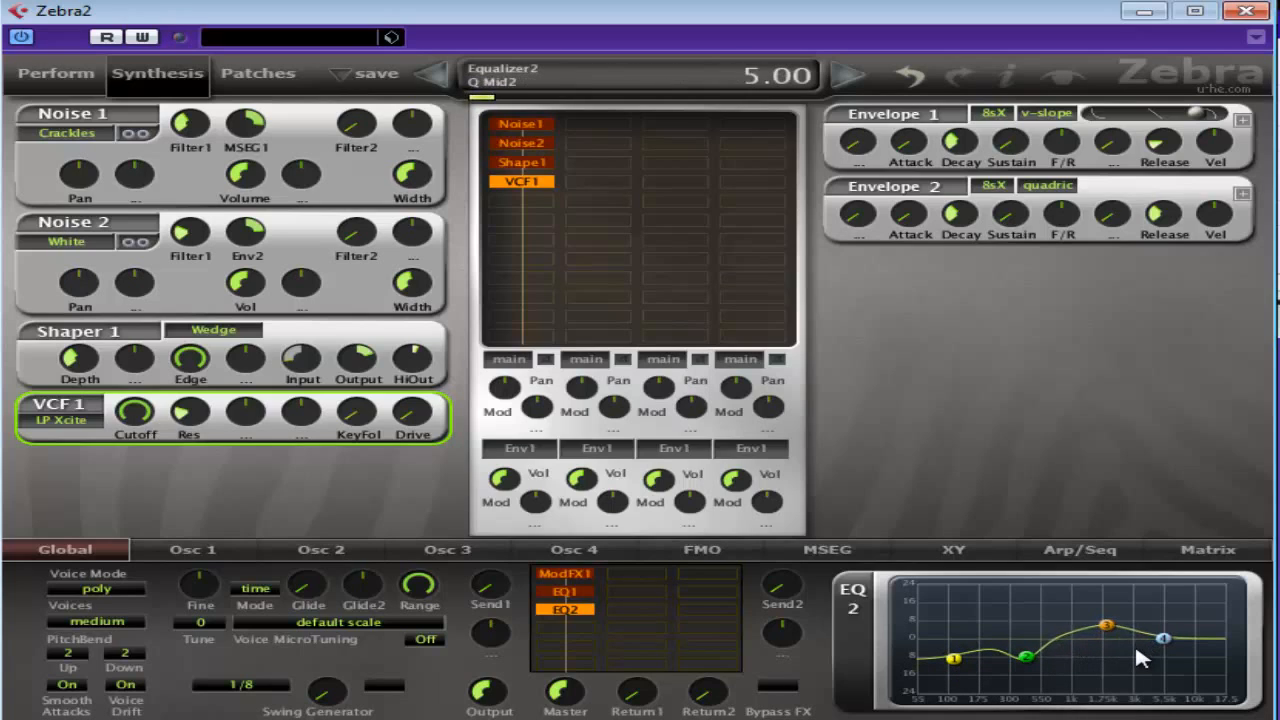
drag(1104, 650, 1104, 624)
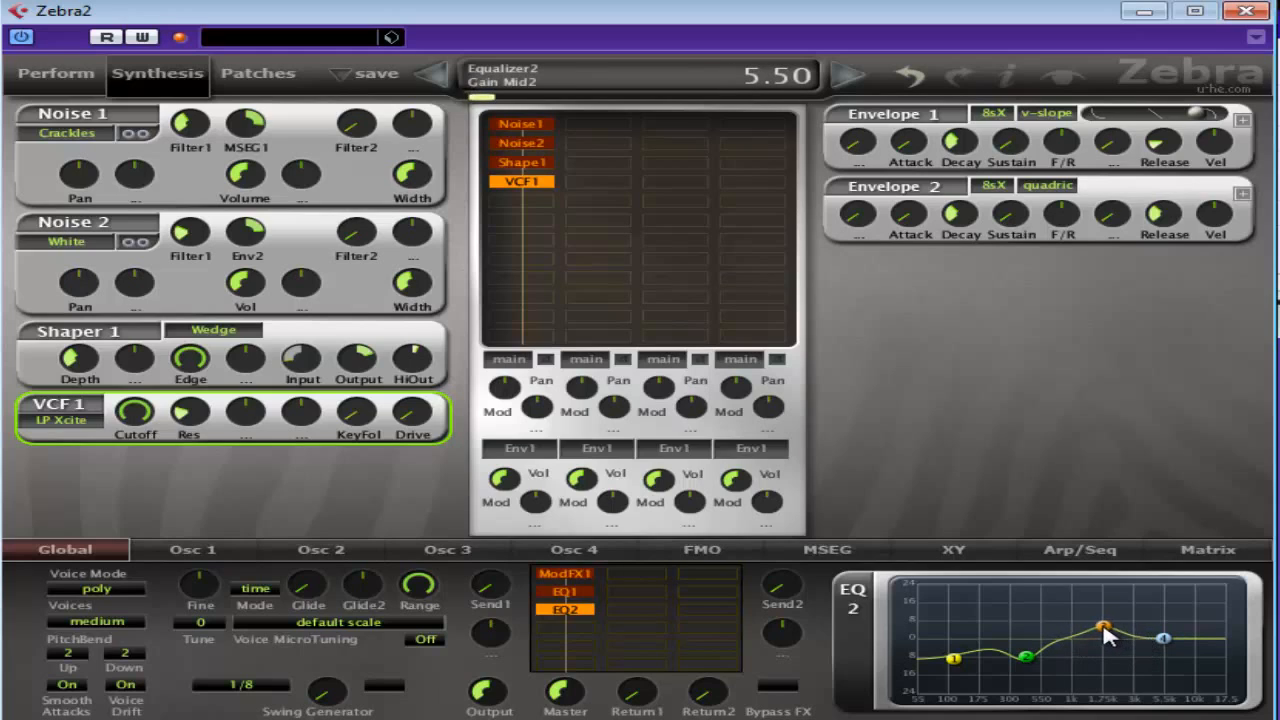
drag(1100, 628, 1104, 632)
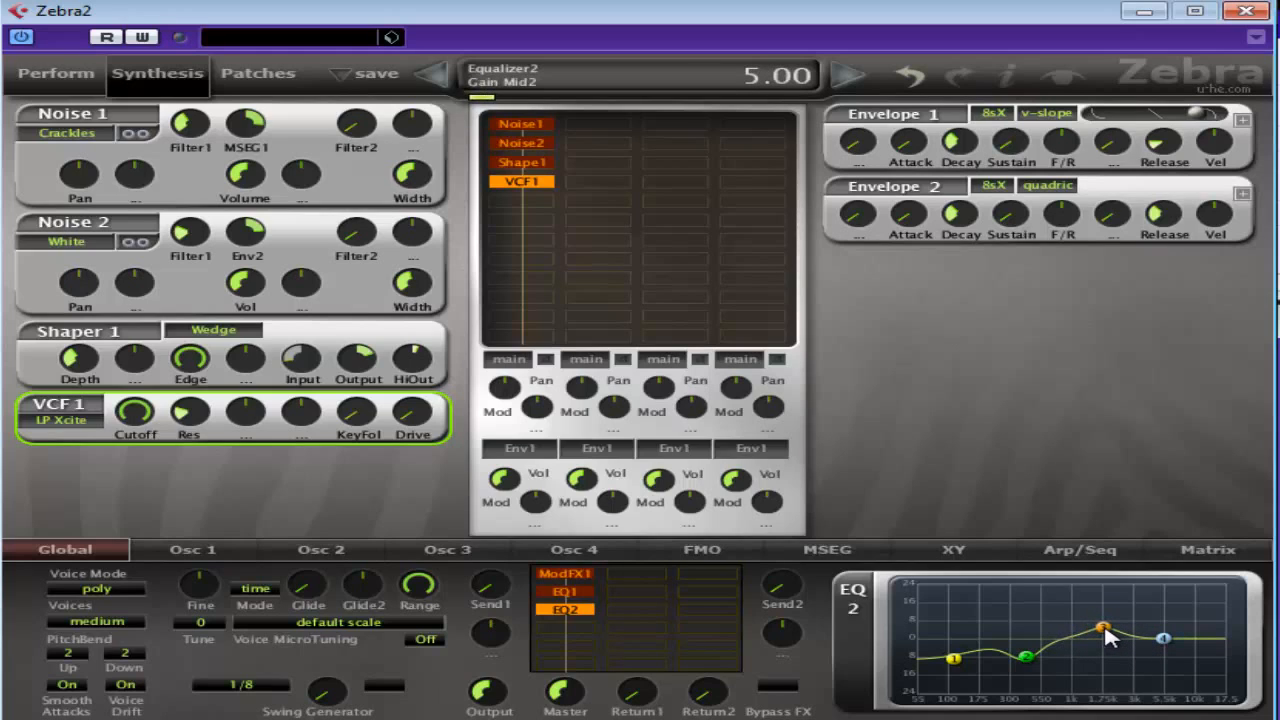
drag(1104, 630, 1116, 626)
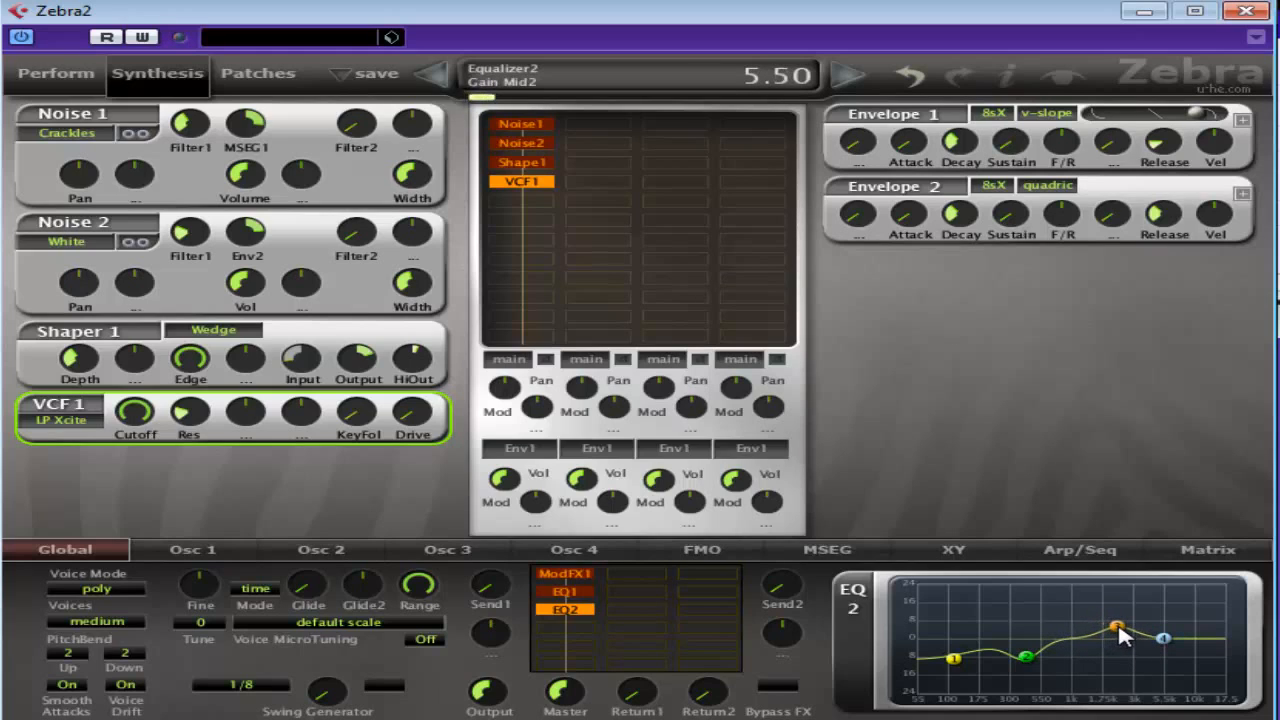
drag(1116, 624, 1108, 622)
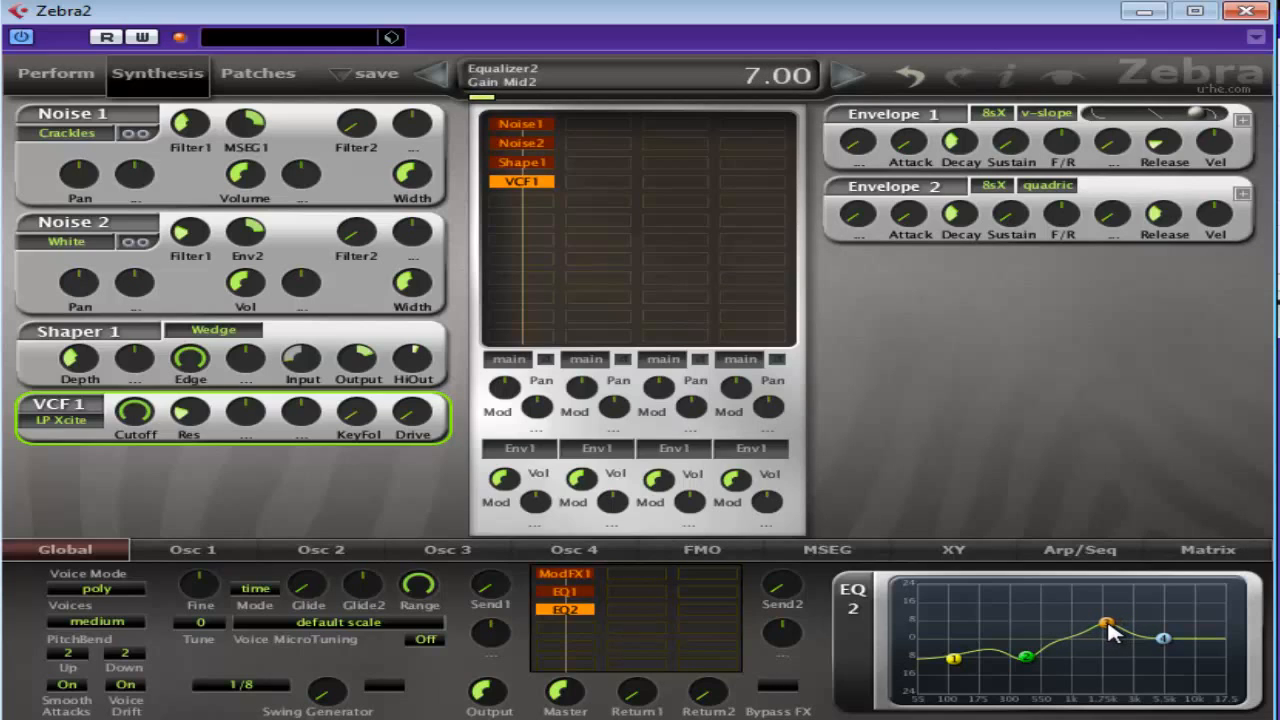
drag(1104, 620, 1104, 630)
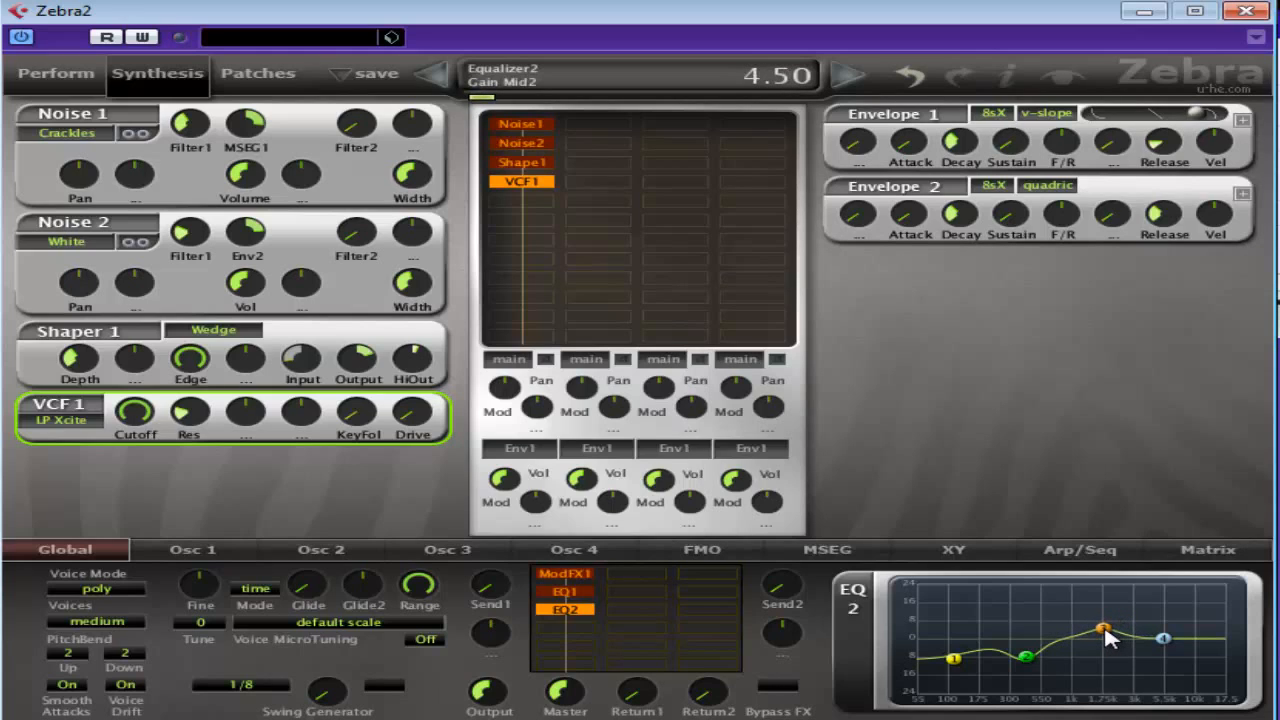
drag(1100, 624, 1100, 636)
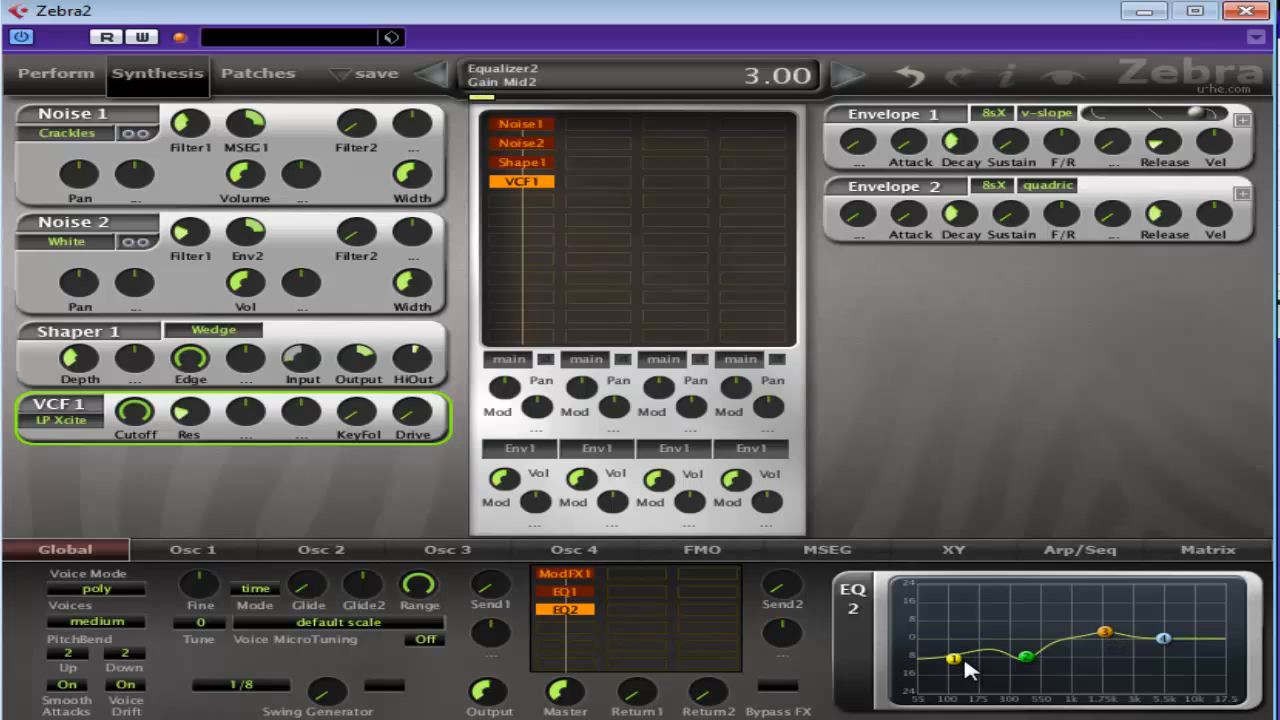
click(780, 688)
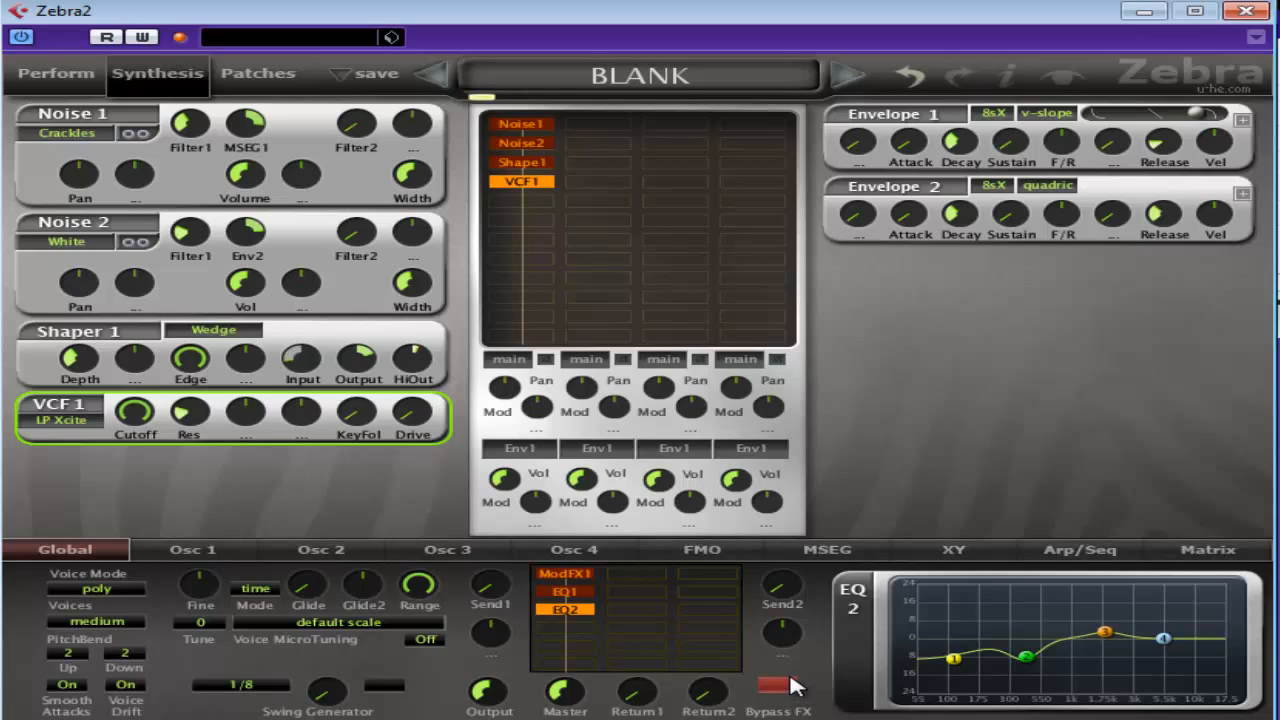
Add a Rev1 reverb to the empty FX slot after EQ2
click(770, 684)
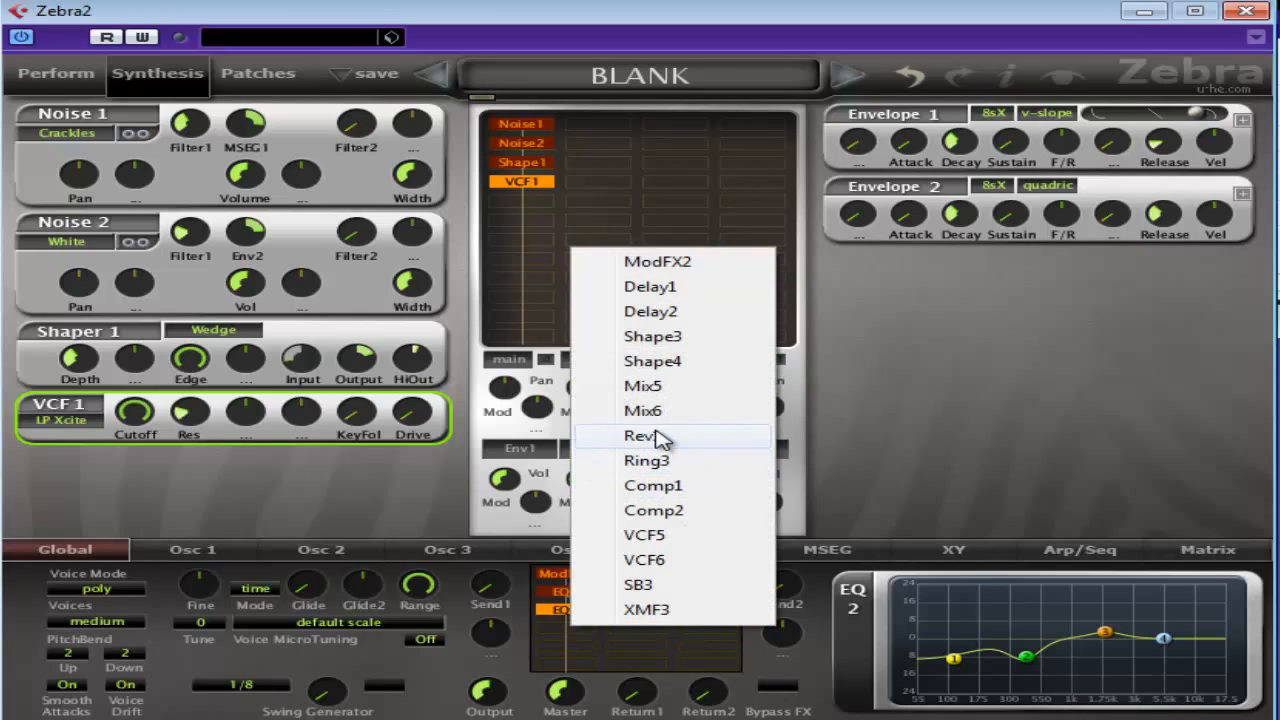
click(640, 436)
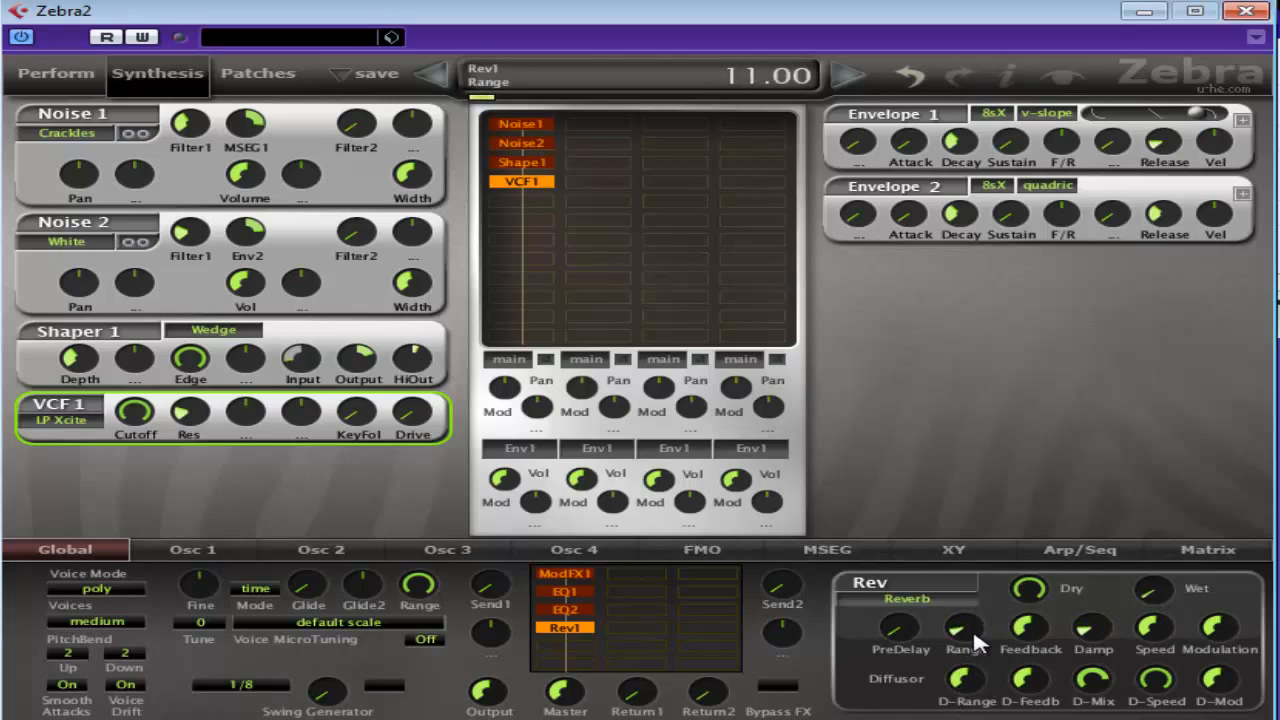
Set the reverb's range, lower its feedback and raise its wet level
drag(964, 628, 964, 660)
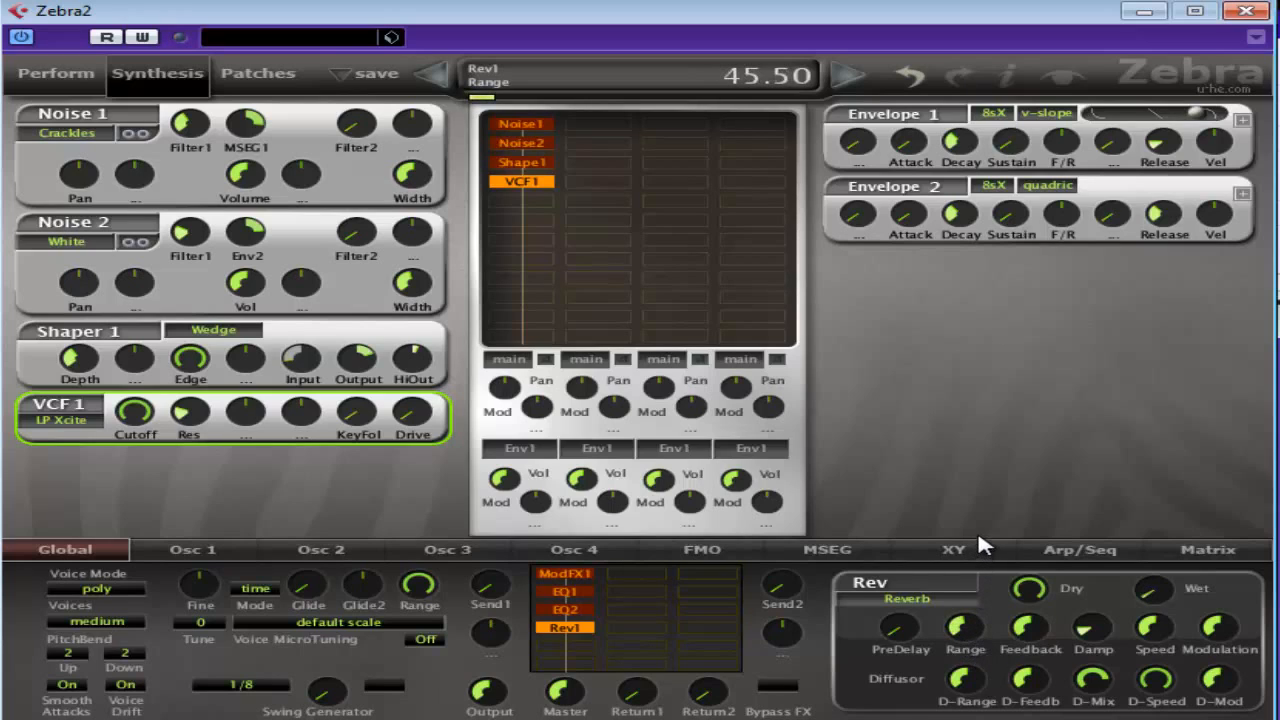
drag(1030, 624, 1030, 656)
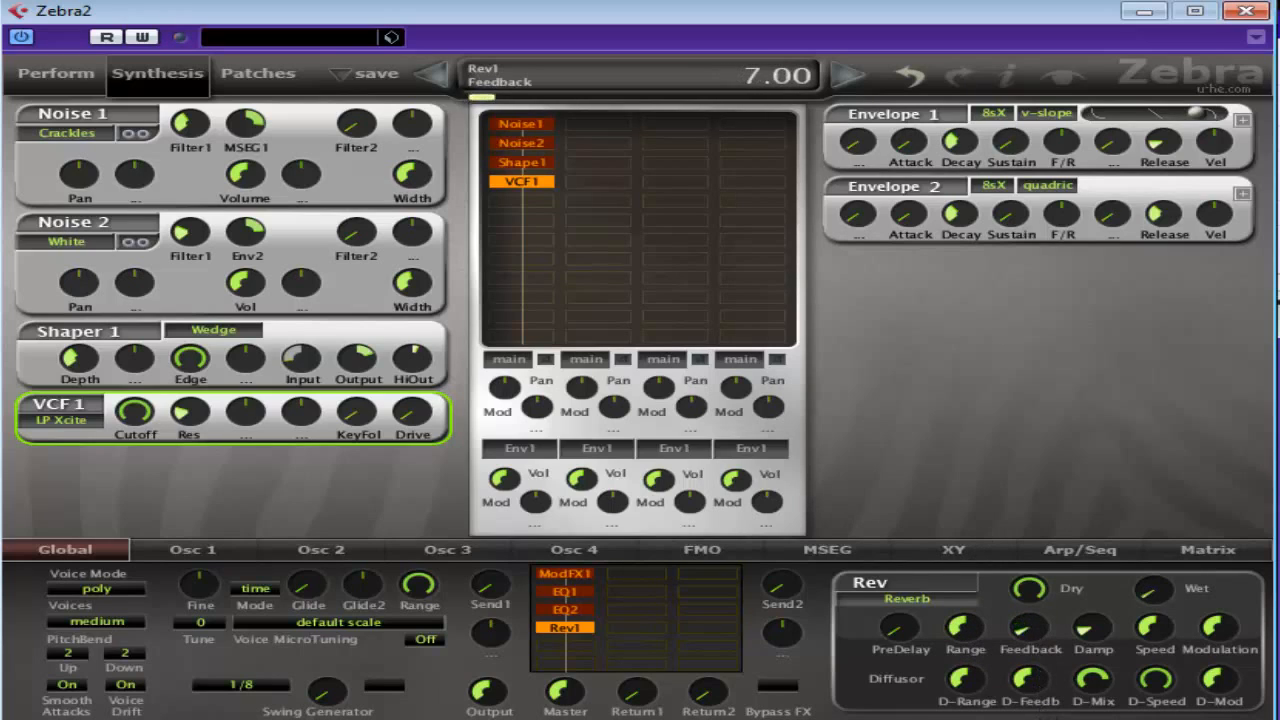
drag(1028, 624, 1040, 648)
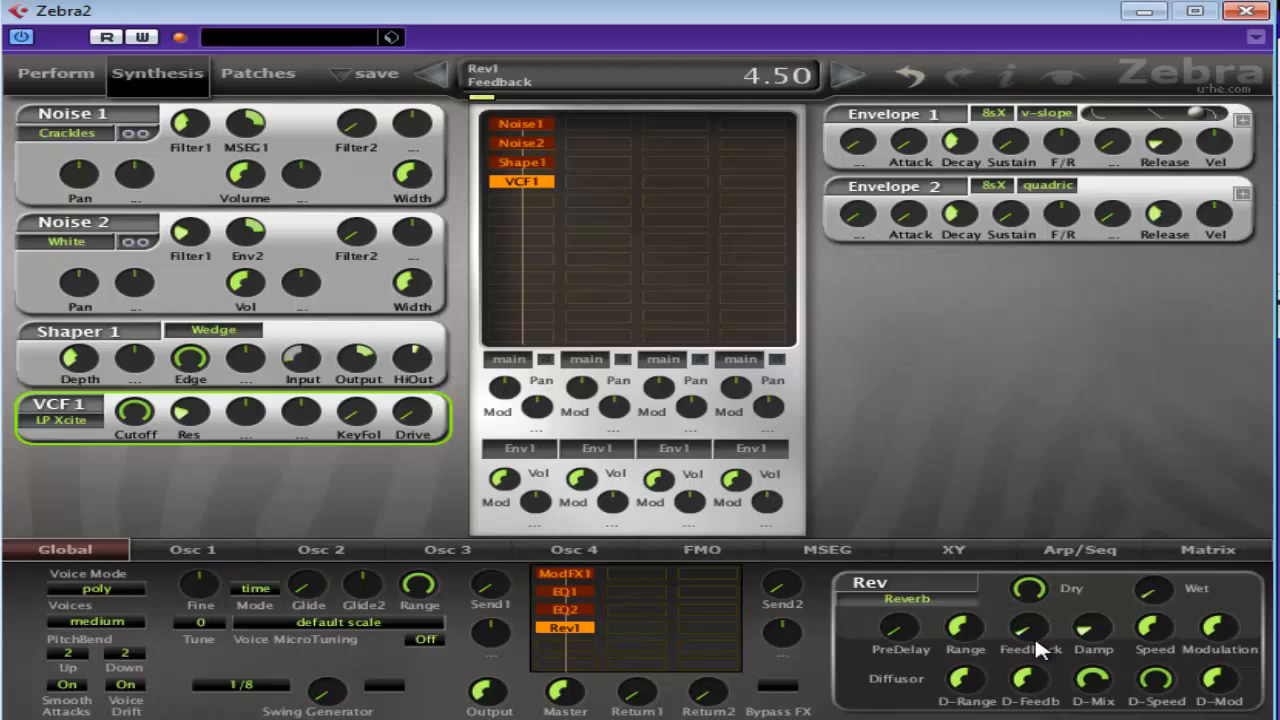
drag(1026, 624, 1026, 600)
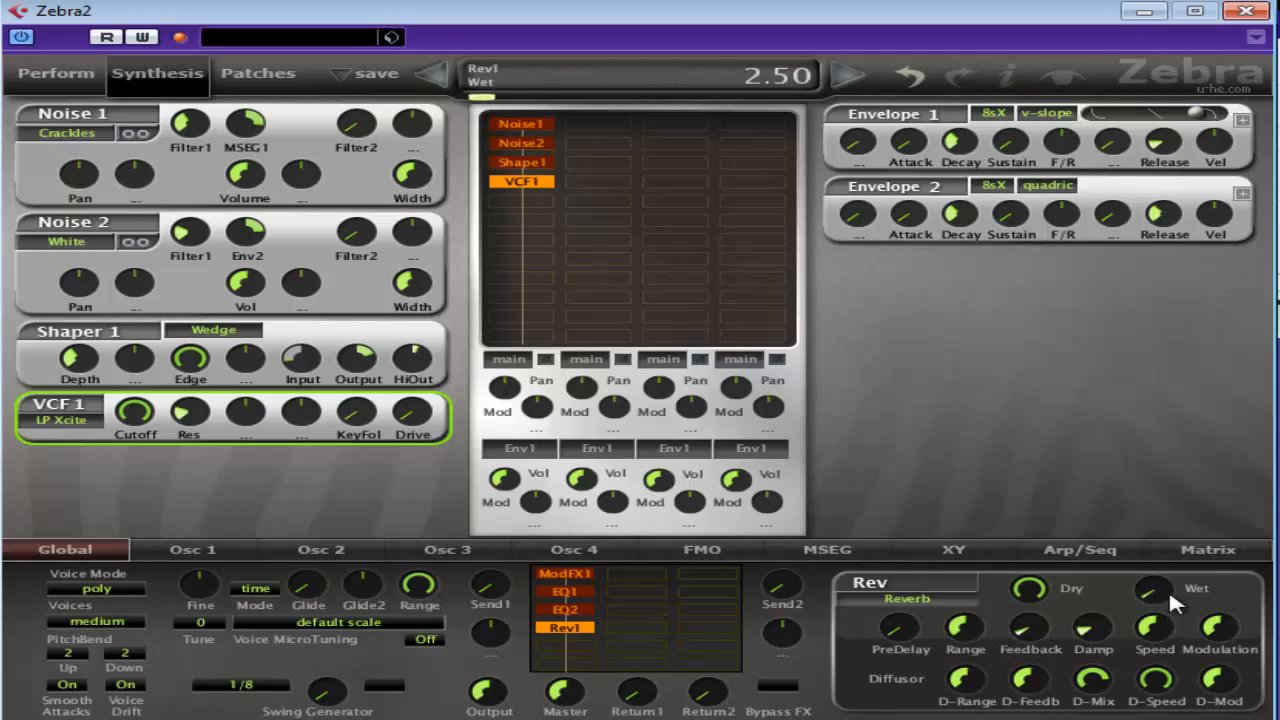
drag(1156, 596, 1156, 576)
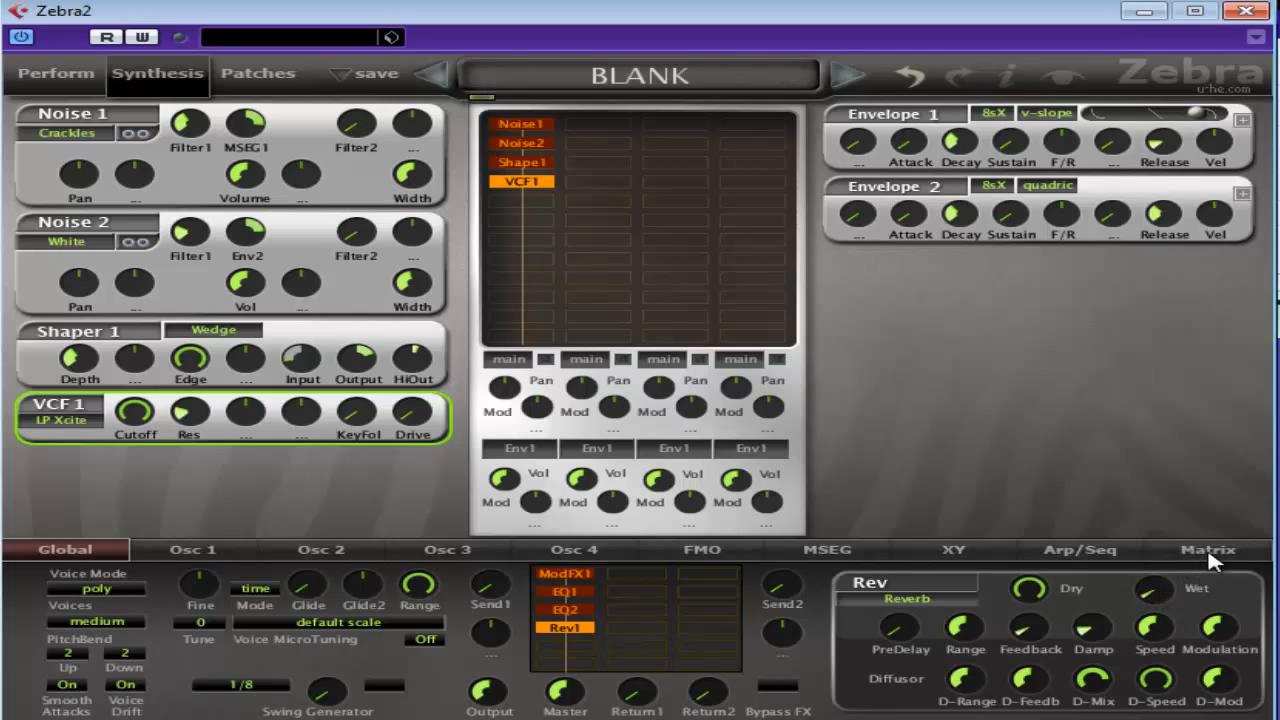
click(1208, 548)
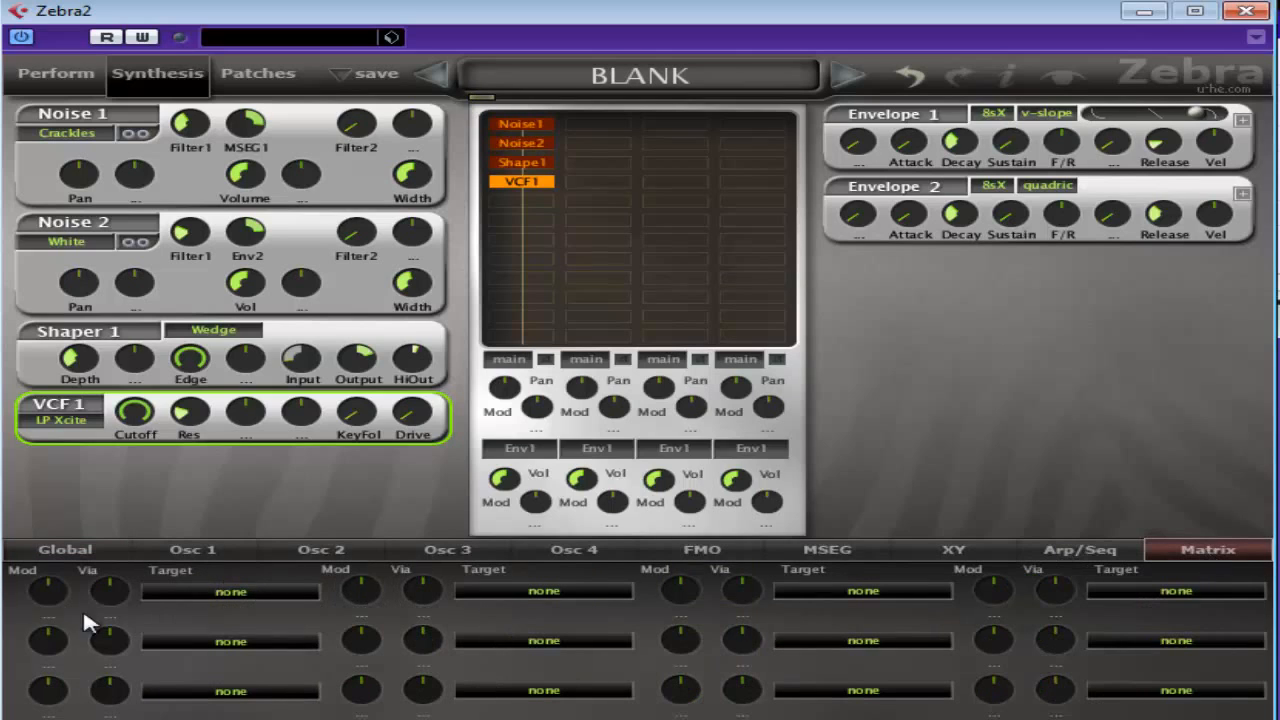
click(64, 548)
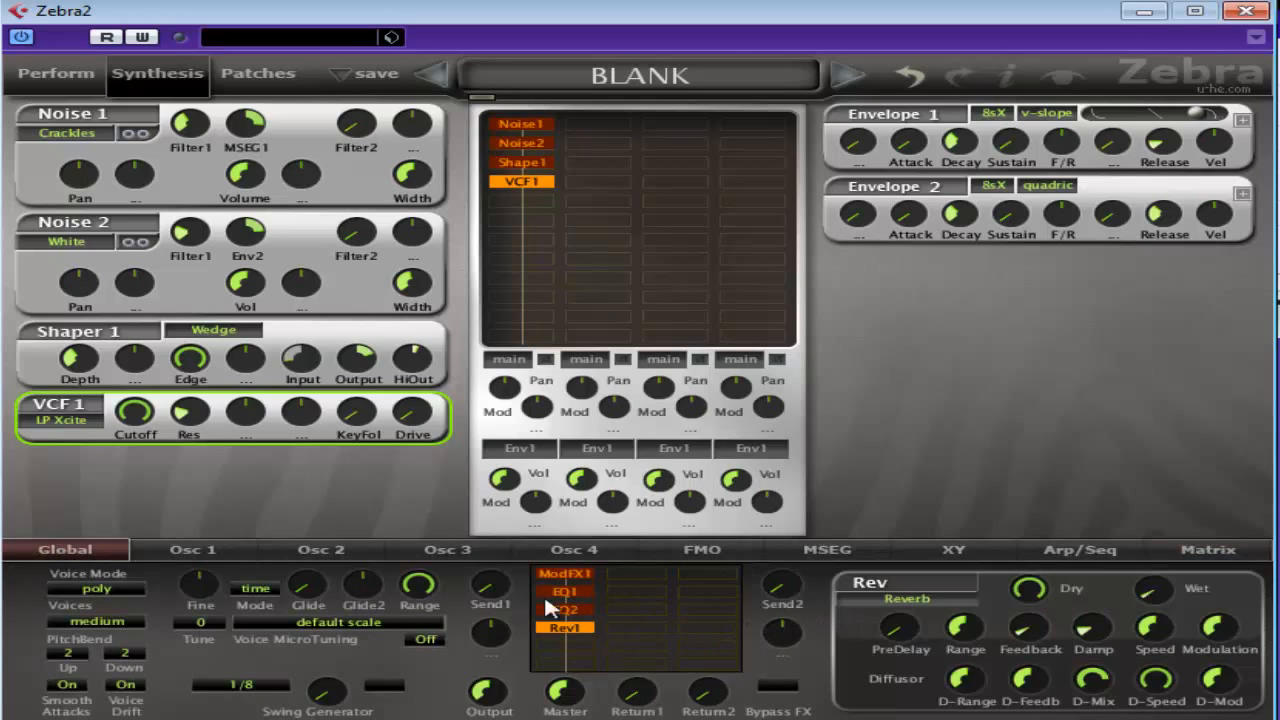
click(566, 610)
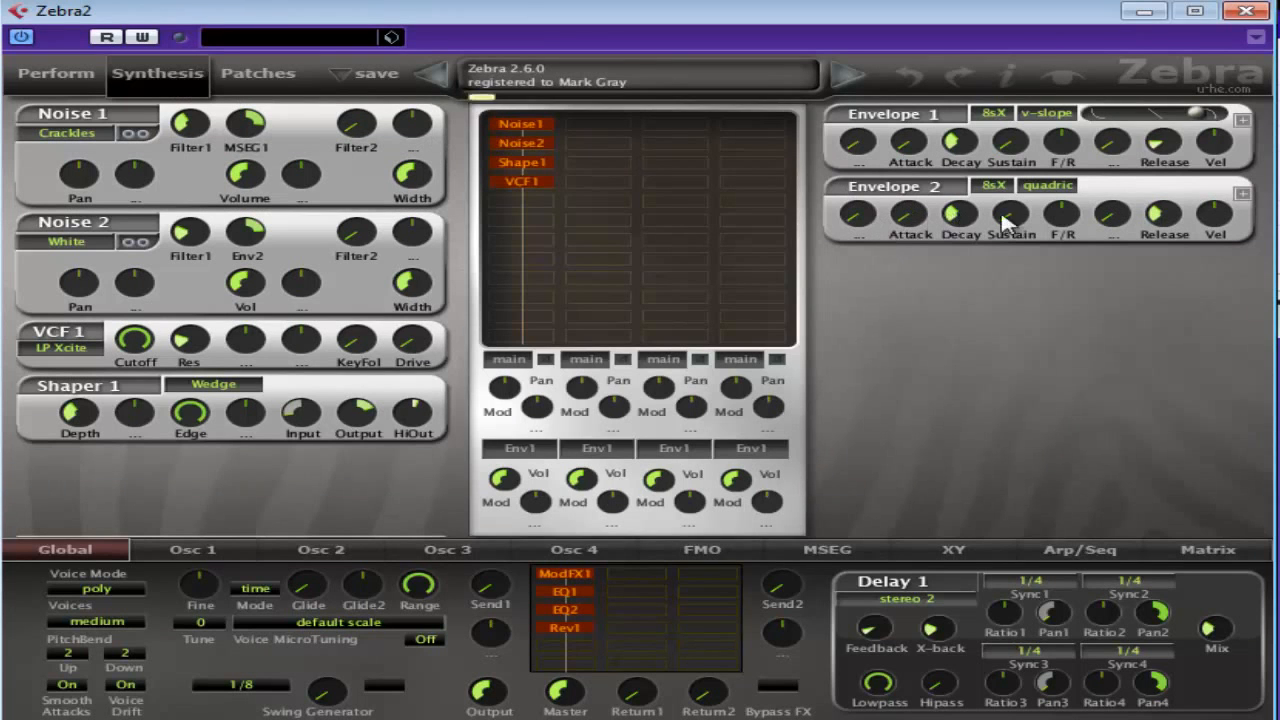
Set Envelope 2's release to 8.50
drag(1160, 218, 1160, 218)
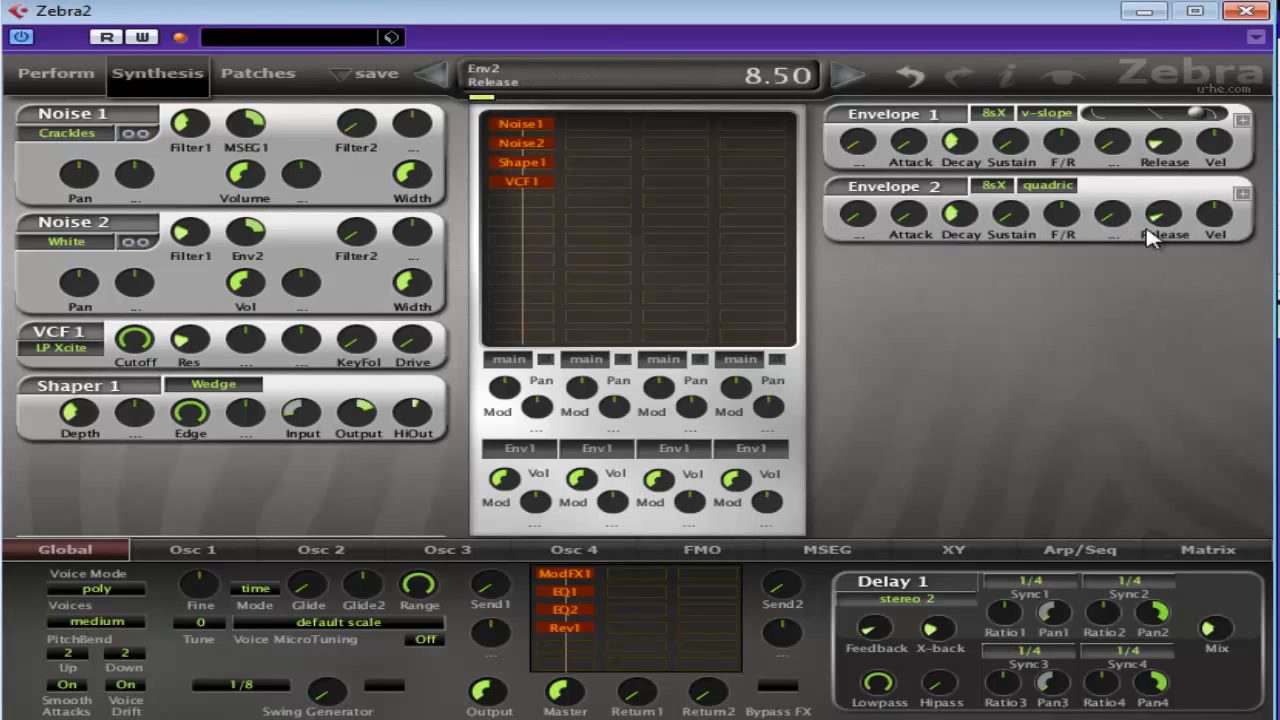